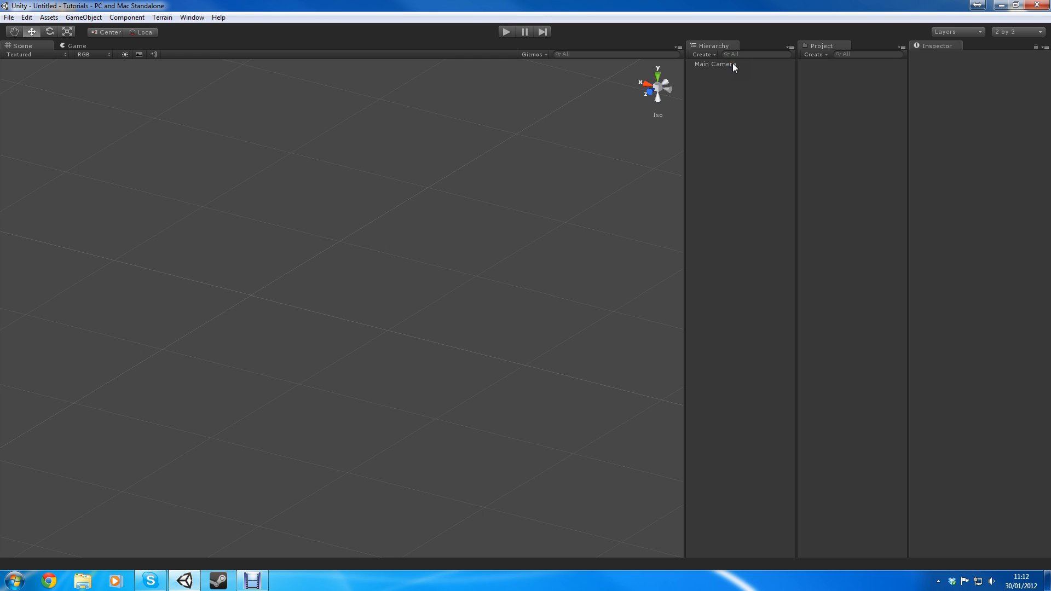
# Select Main Camera and create a new C# script named GuiTutorials in the Project panel.
pyautogui.click(714, 63)
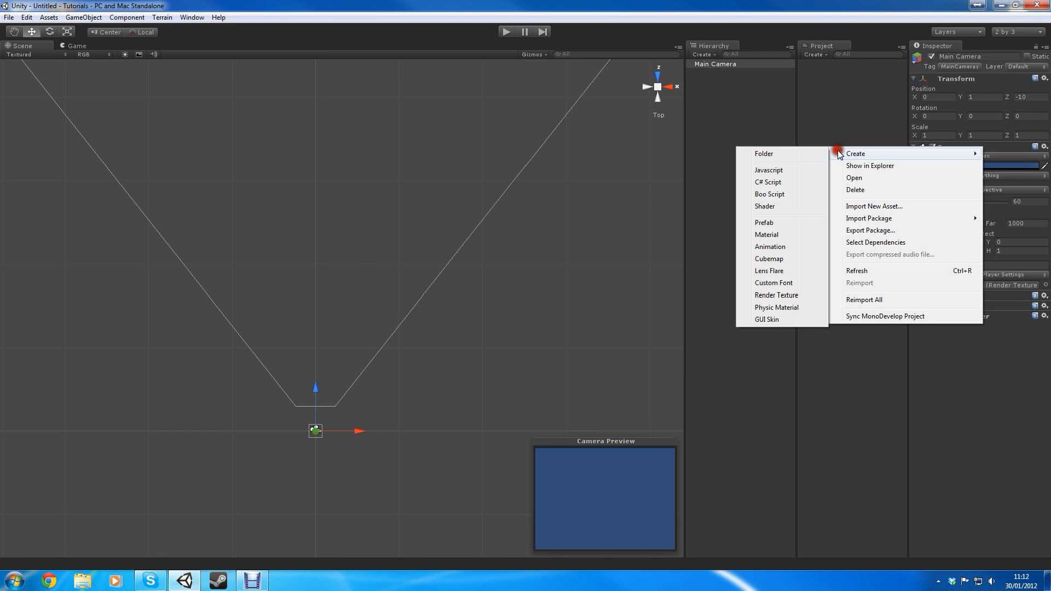
pyautogui.click(768, 169)
pyautogui.write('GuiTutorials')
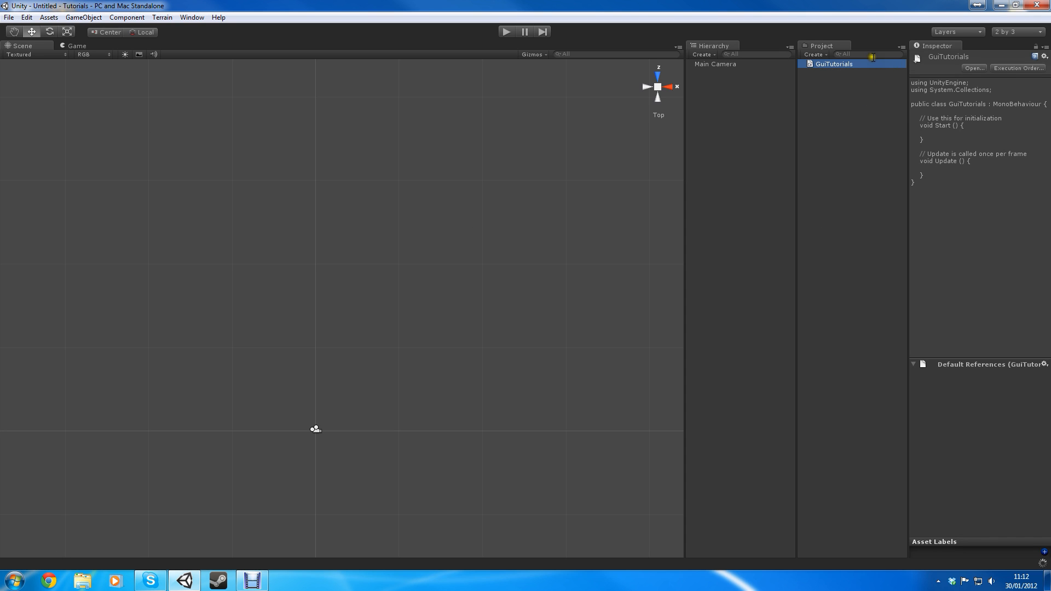
# Double-click GuiTutorials in the Project panel to launch Visual Studio.
pyautogui.doubleClick(833, 63)
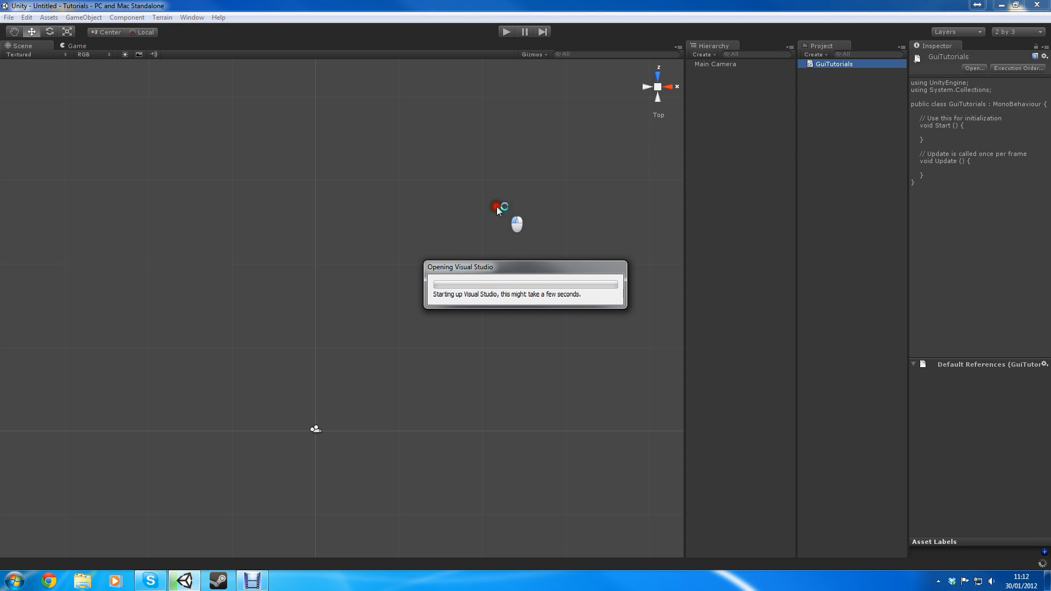
pyautogui.moveTo(869, 305)
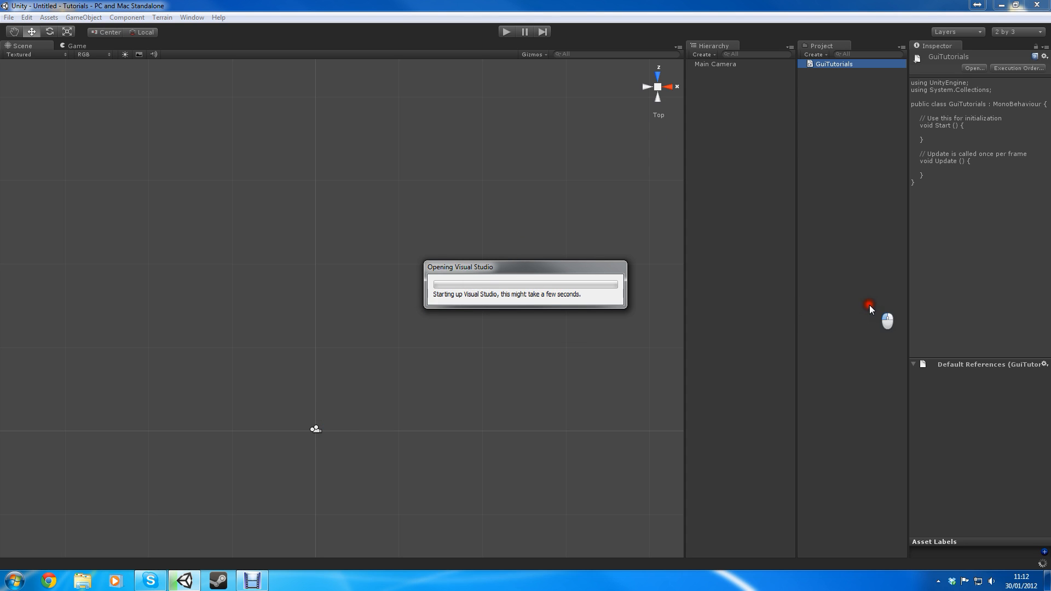
pyautogui.moveTo(777, 565)
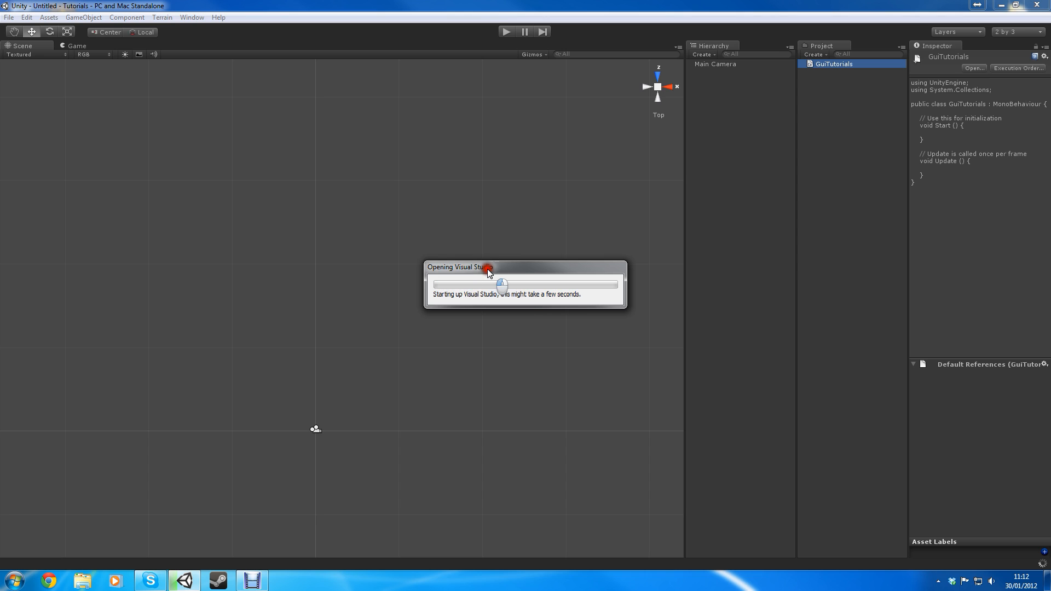
pyautogui.moveTo(708, 326)
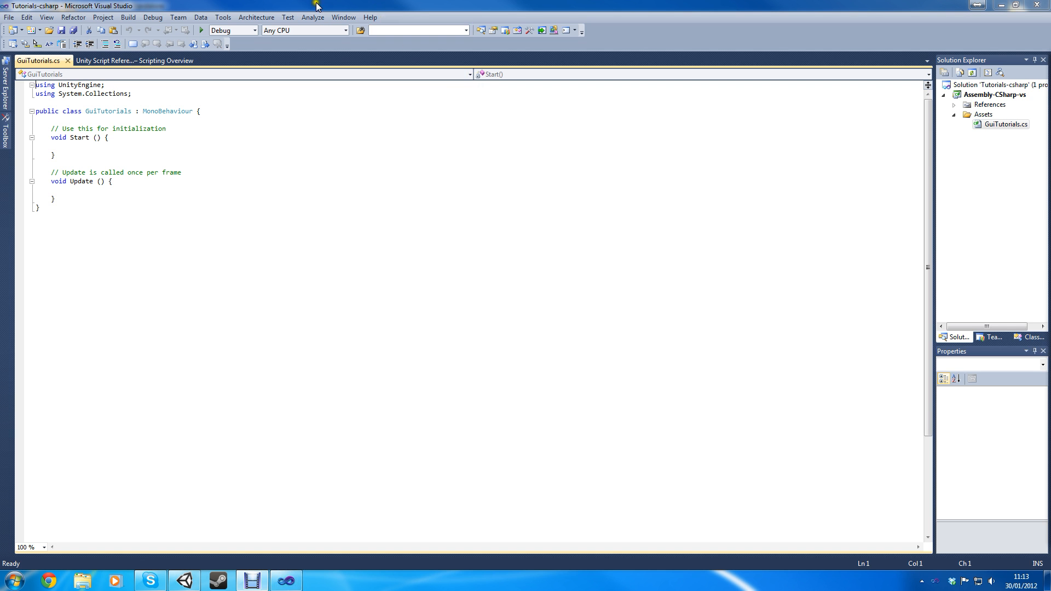
pyautogui.moveTo(259, 136)
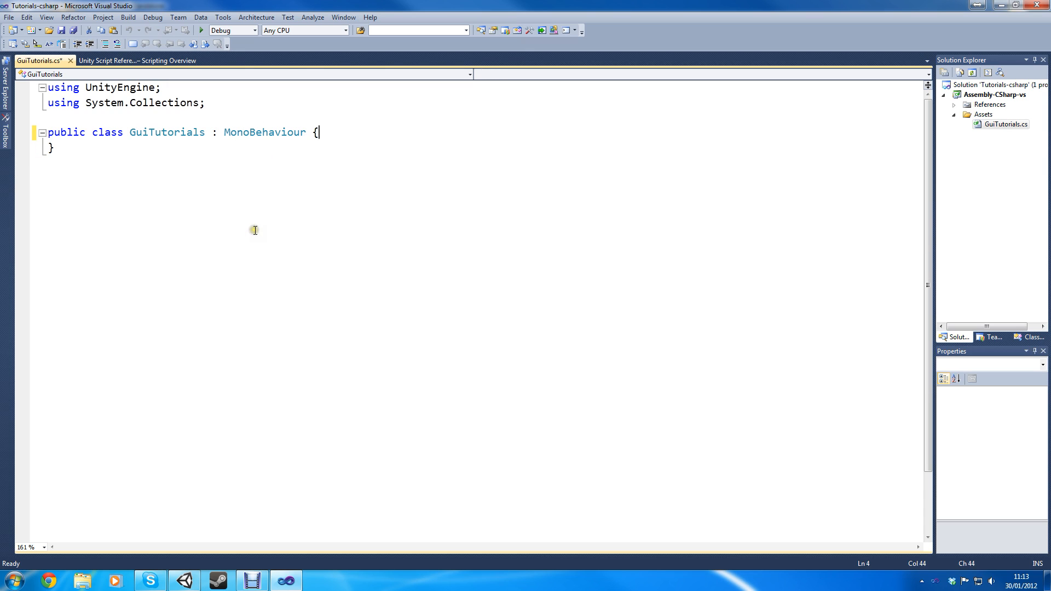
# Put the class brace on its own line, add blank lines, and save.
pyautogui.press('enter')
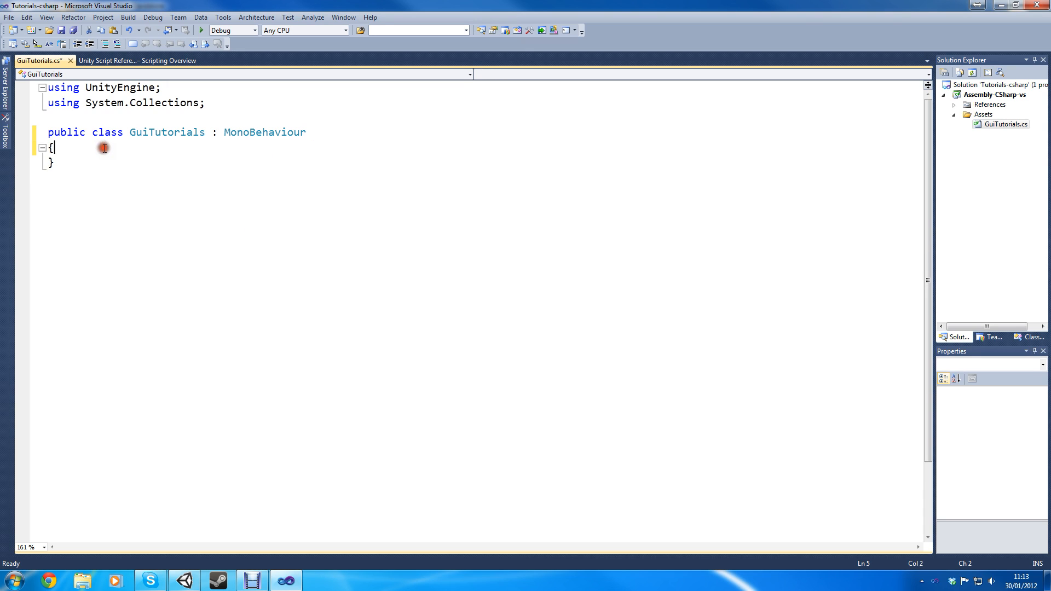
pyautogui.press('enter')
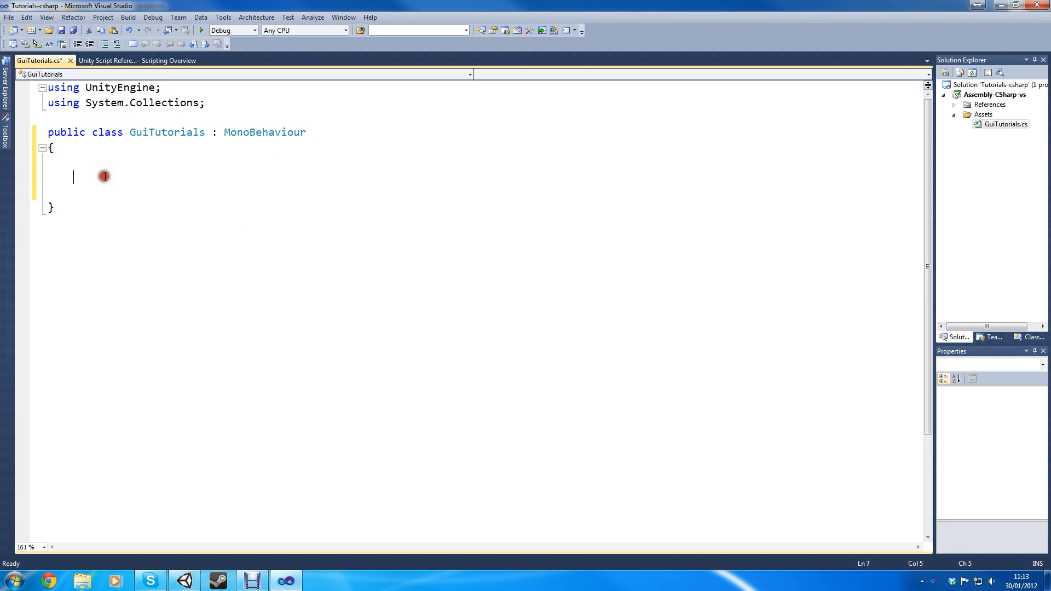
pyautogui.press('ctrl+s')
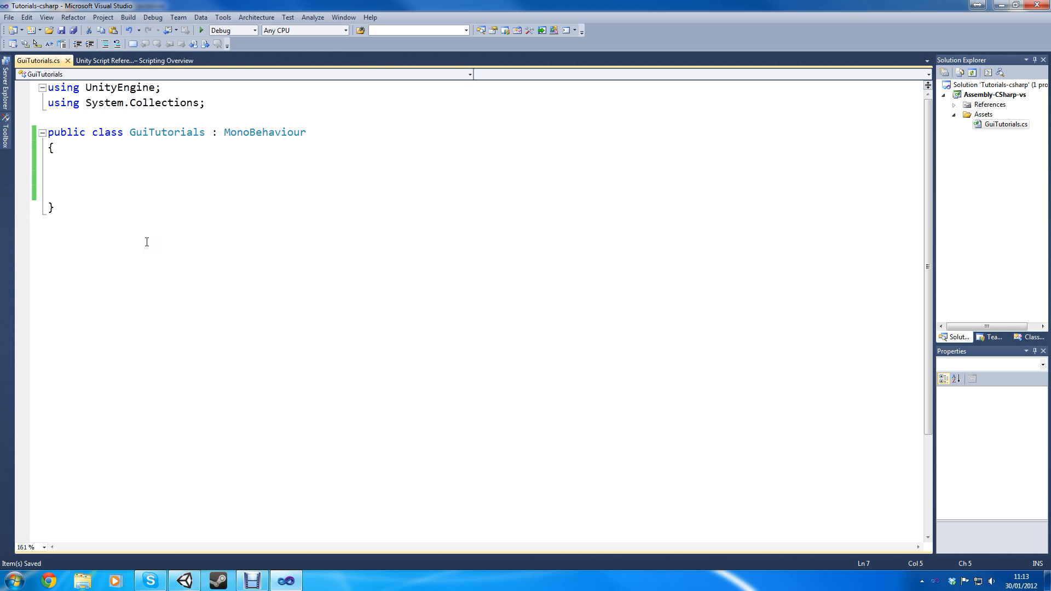
# Write an empty public void OnGUI() method inside the GuiTutorials class.
pyautogui.click(72, 177)
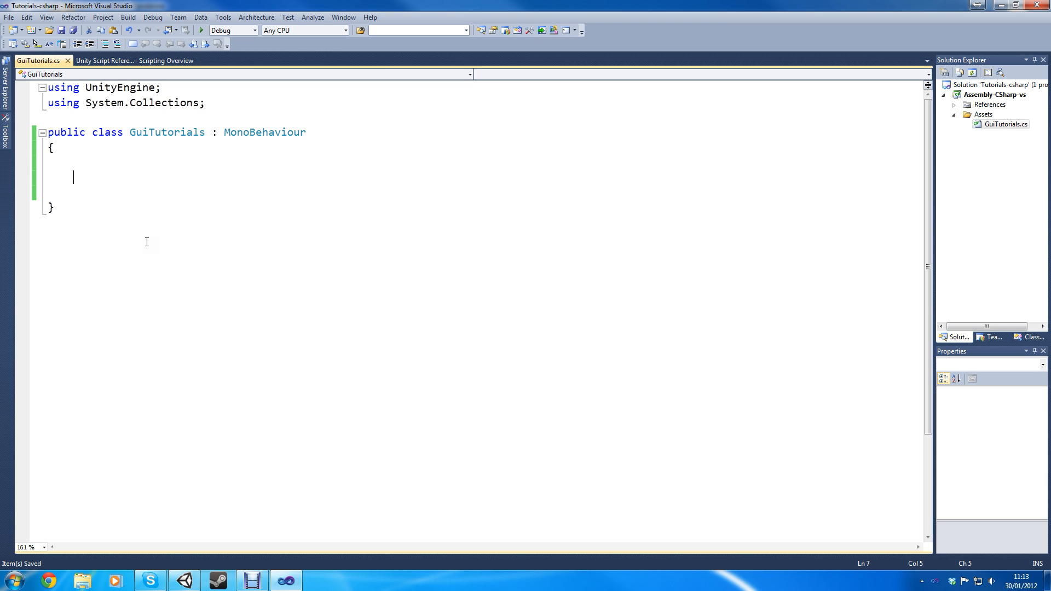
pyautogui.write('publ')
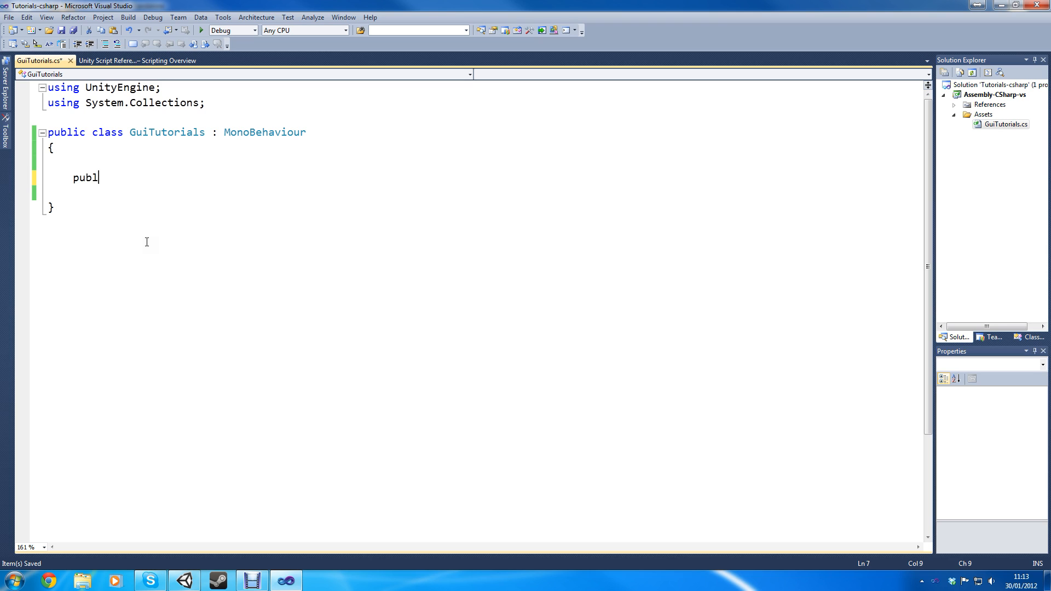
pyautogui.write('ic OnGUI')
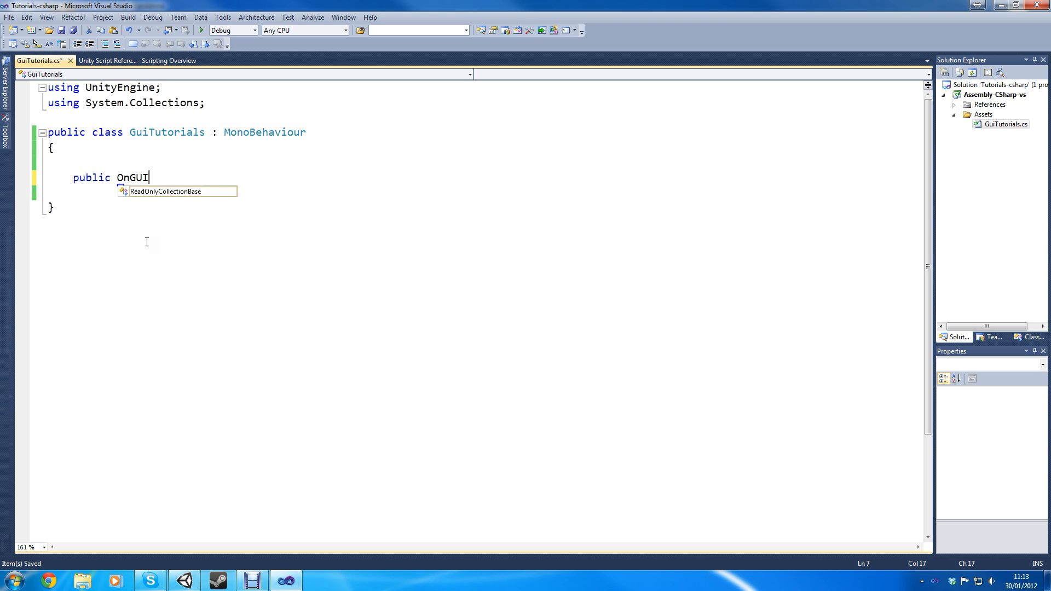
pyautogui.write('()')
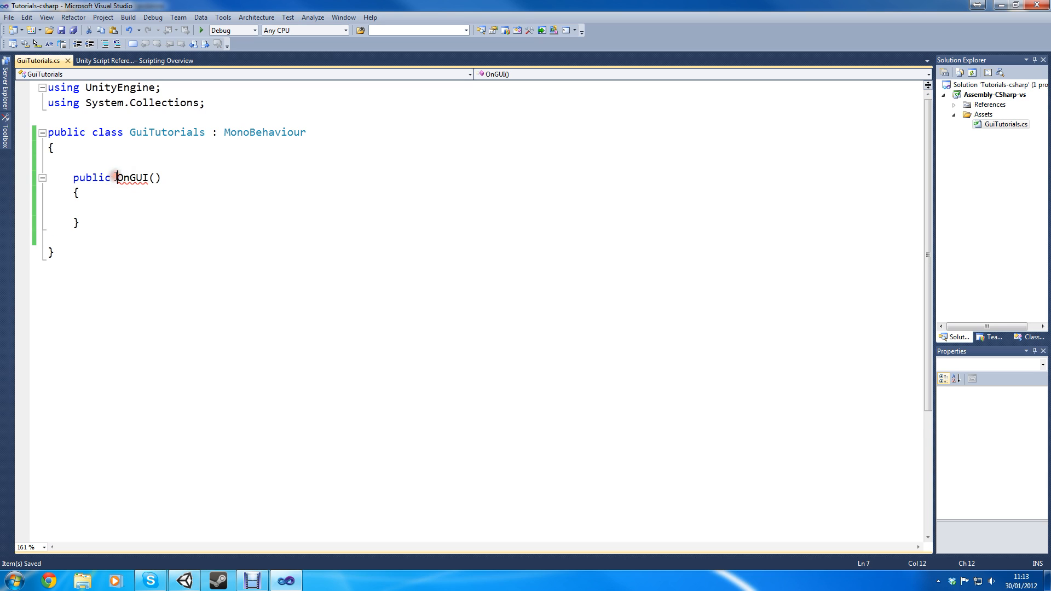
pyautogui.write('void')
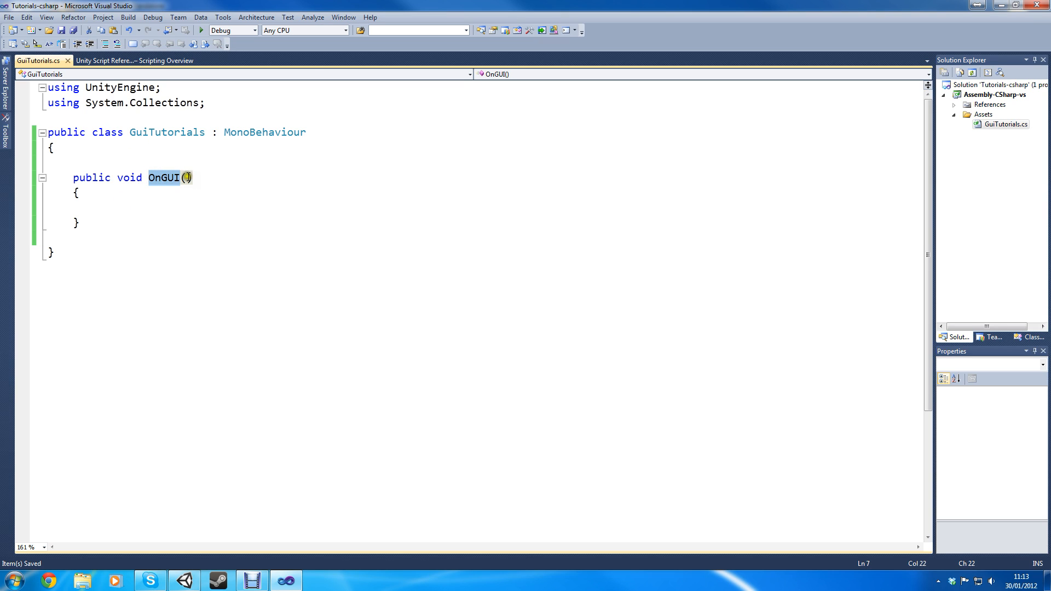
pyautogui.click(98, 207)
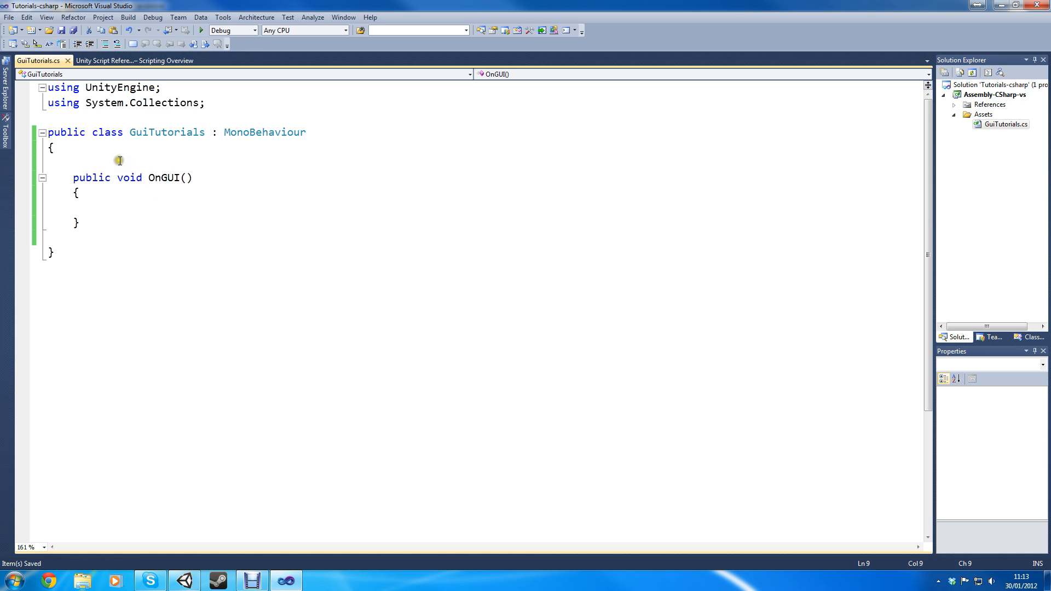
pyautogui.moveTo(106, 239)
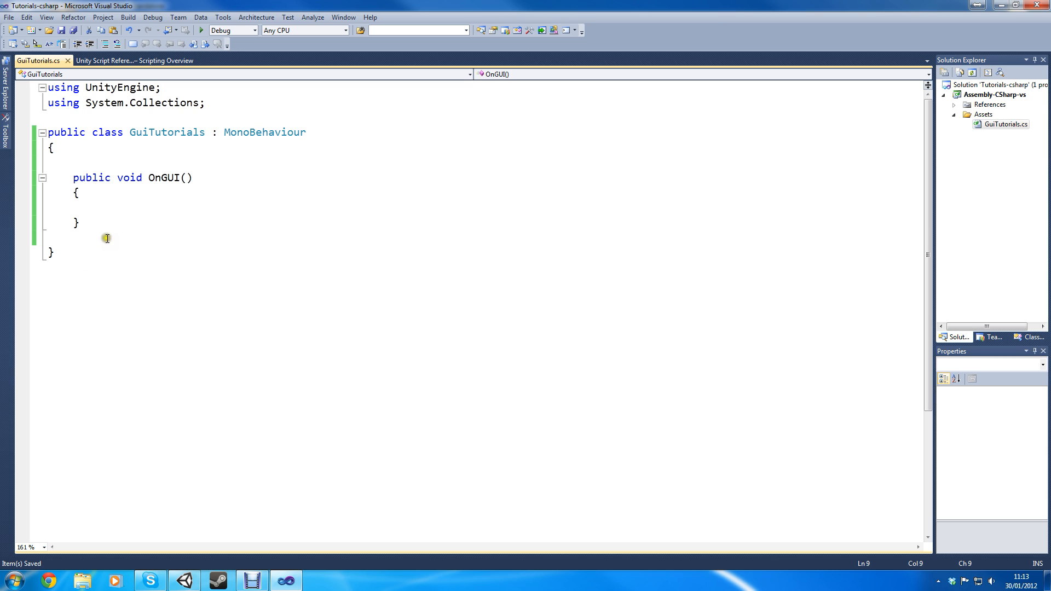
pyautogui.moveTo(448, 297)
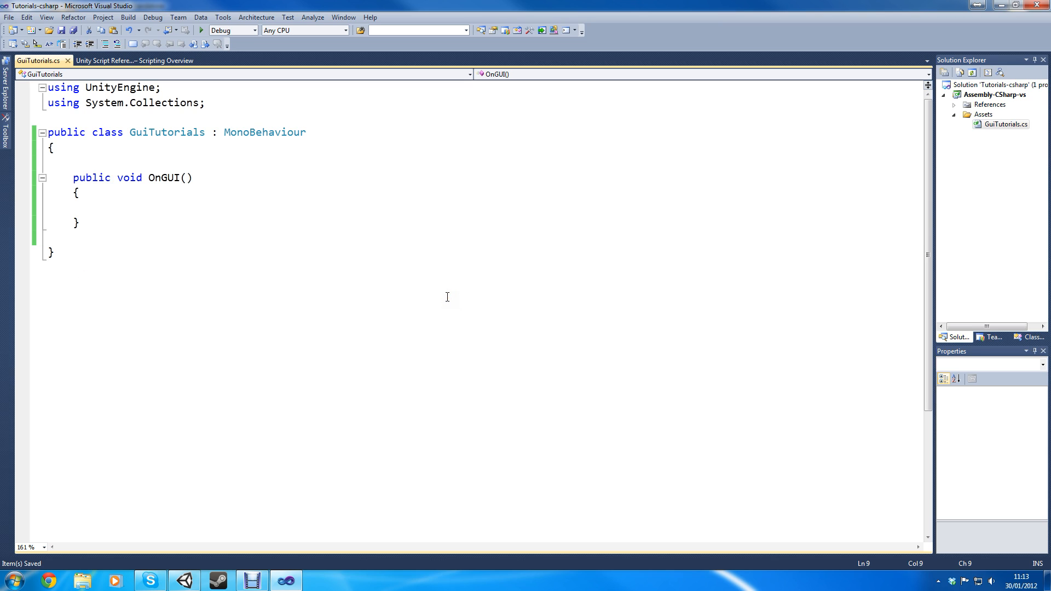
pyautogui.moveTo(446, 285)
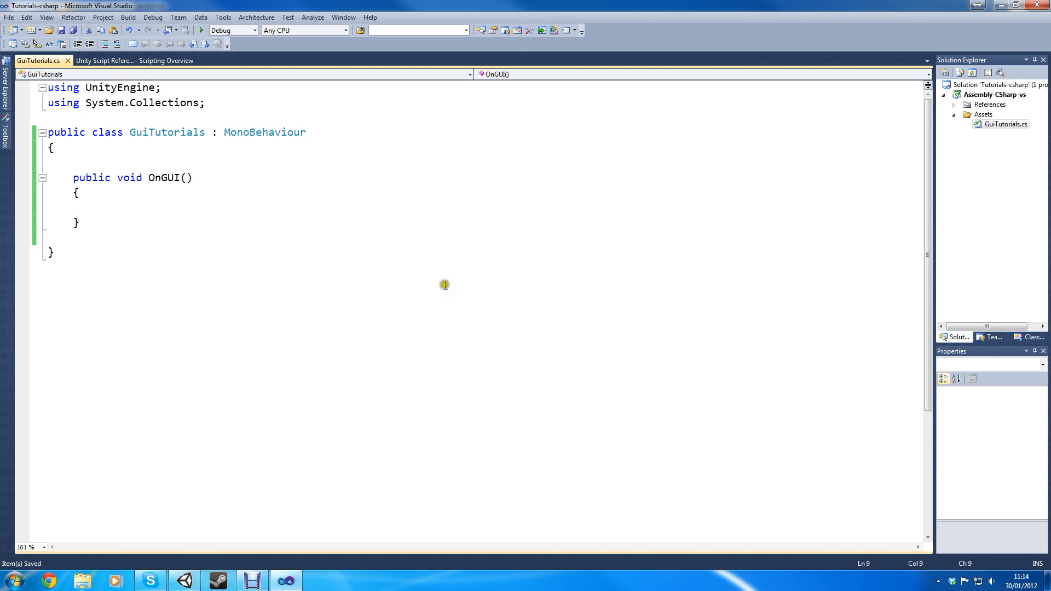
pyautogui.click(98, 206)
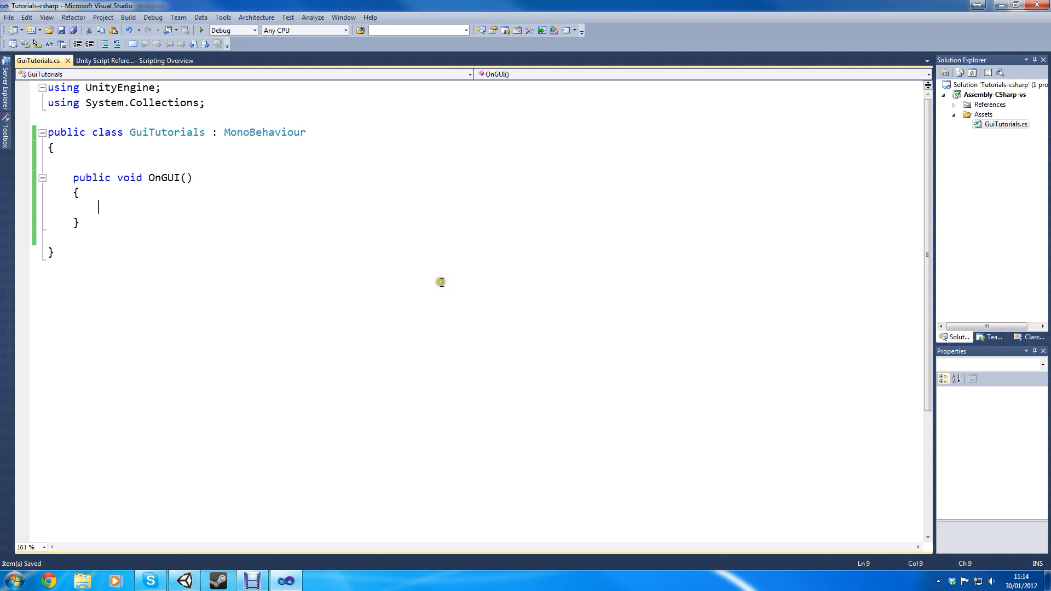
pyautogui.moveTo(482, 356)
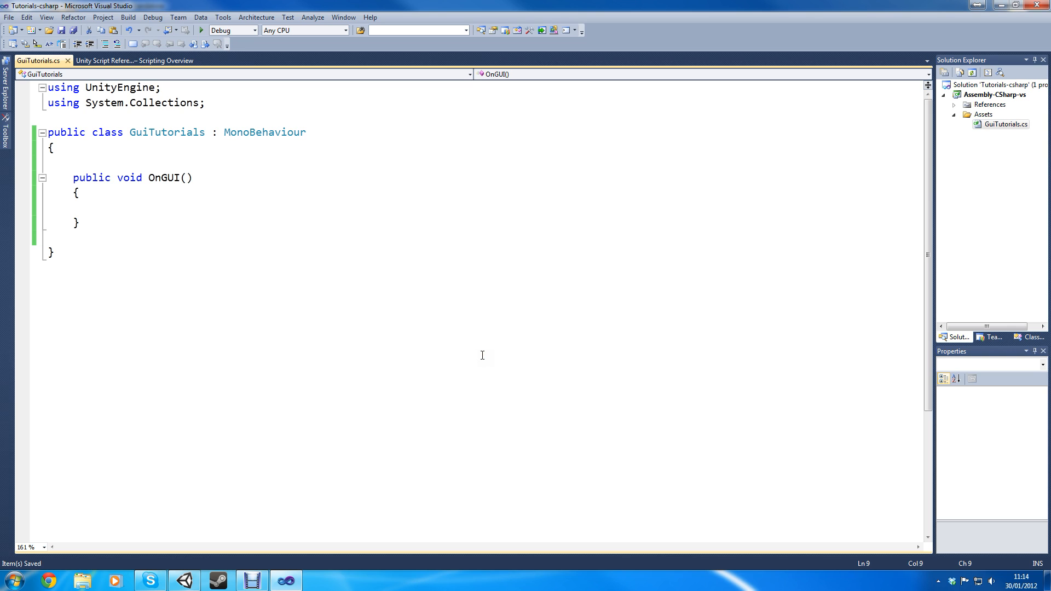
pyautogui.click(67, 178)
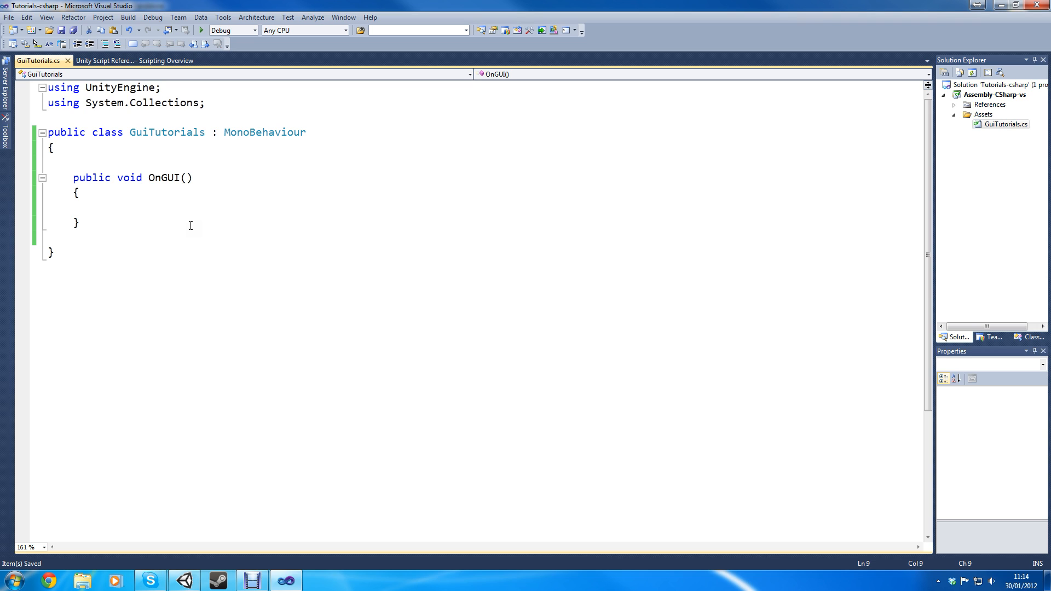
# Add a GUILayout.Box("hi") call inside OnGUI.
pyautogui.write('GUI')
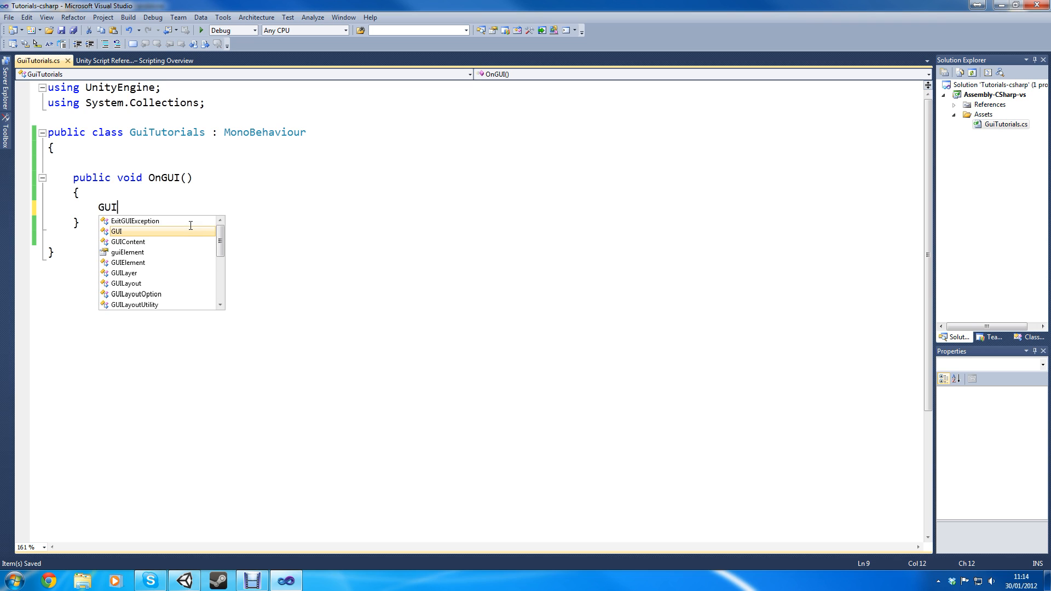
pyautogui.write('Layout.')
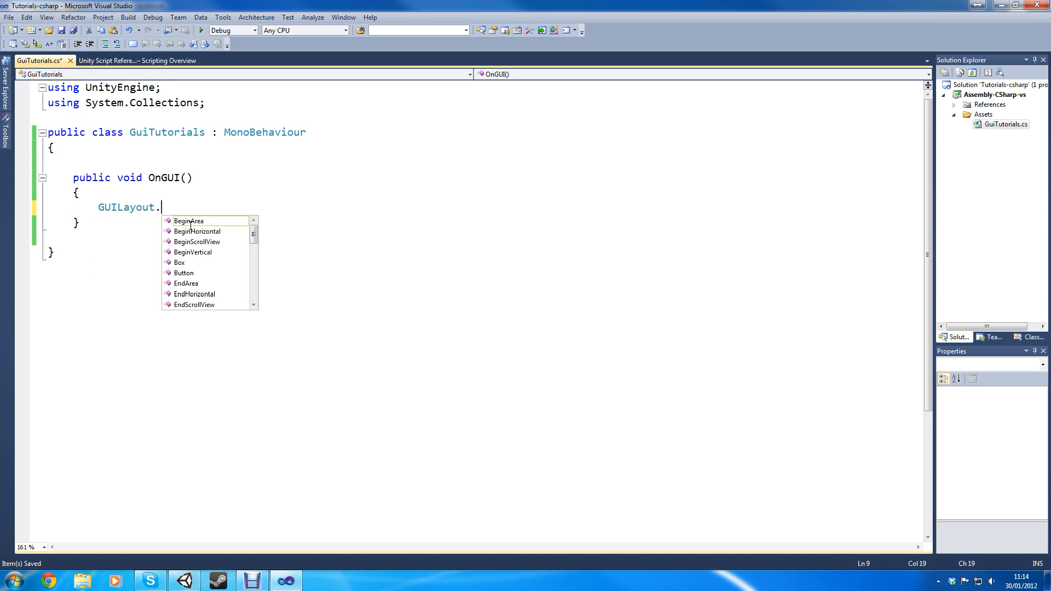
pyautogui.write('Box();')
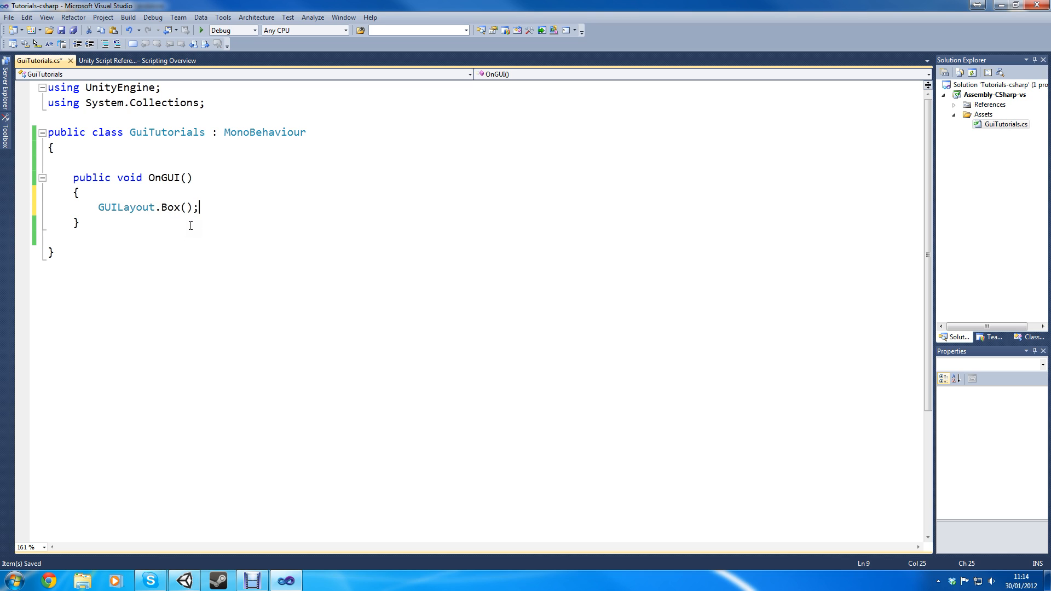
pyautogui.write('"')
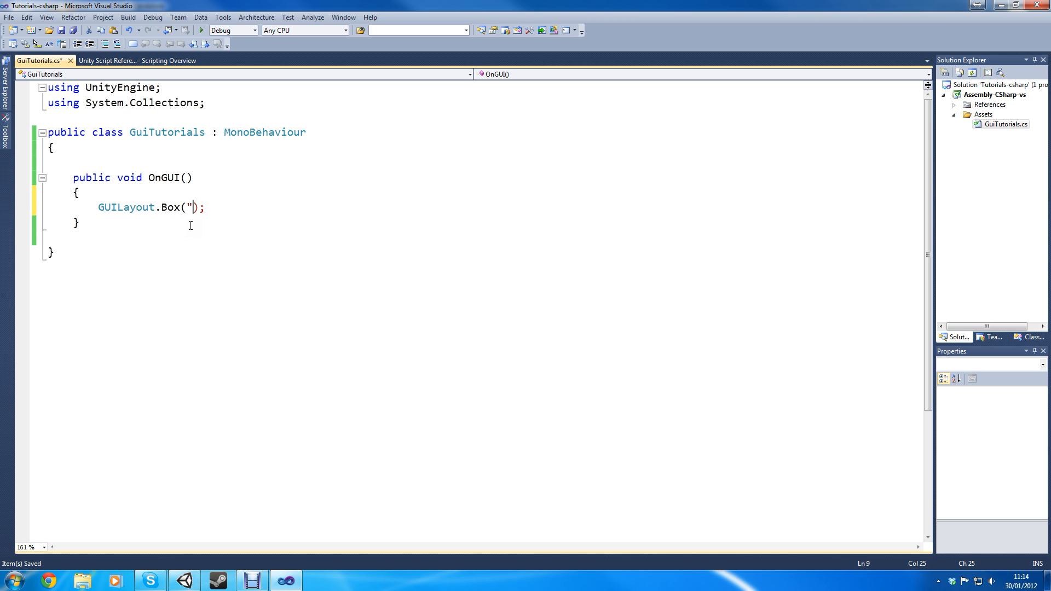
pyautogui.write('hi')
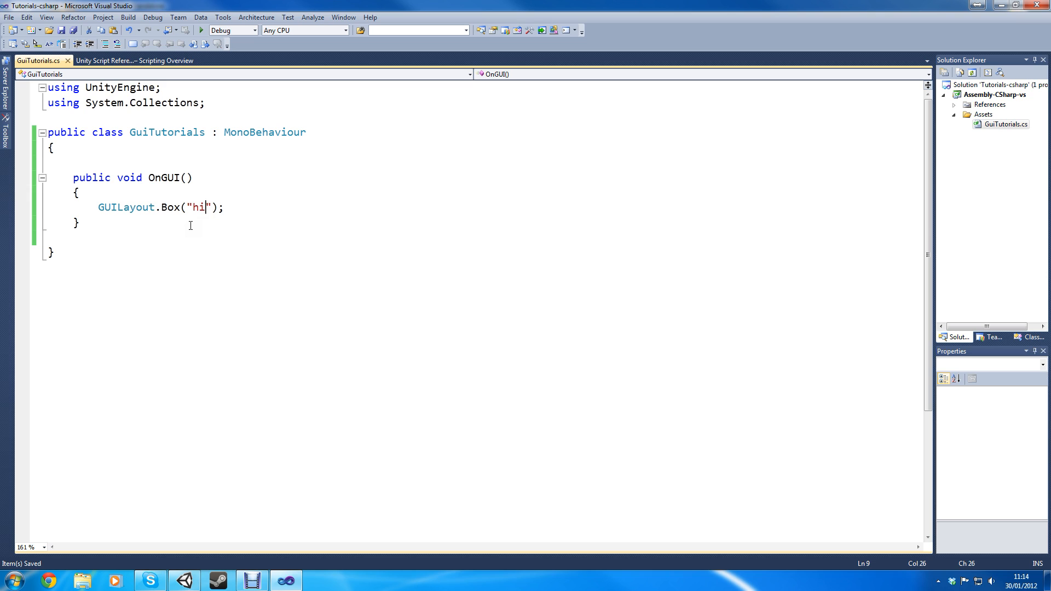
pyautogui.press('enter')
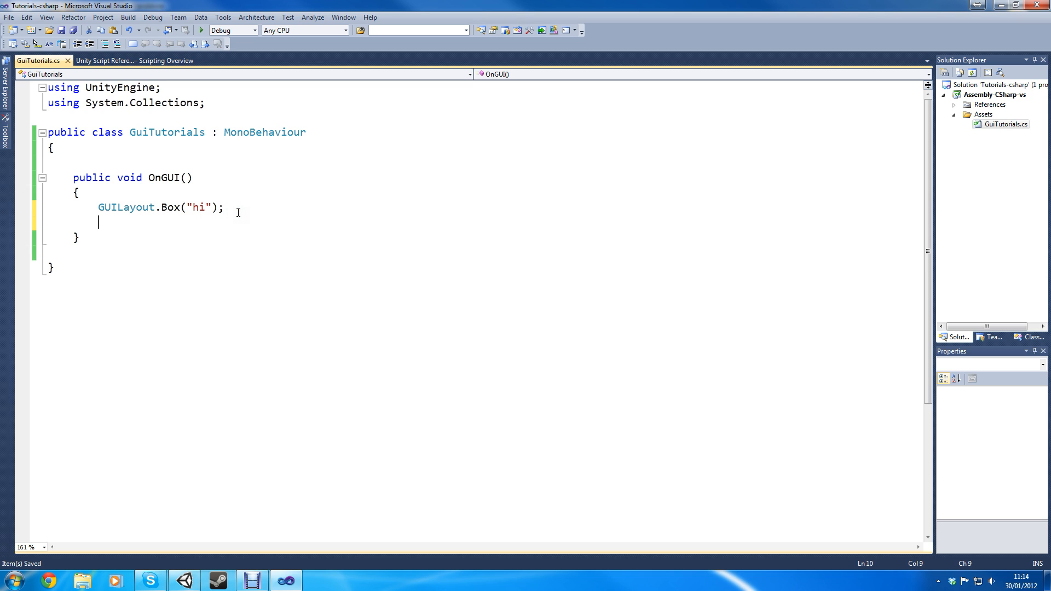
# On the next line, add a GUI.Box call with a new Rect and "hi" text.
pyautogui.write('GUI.')
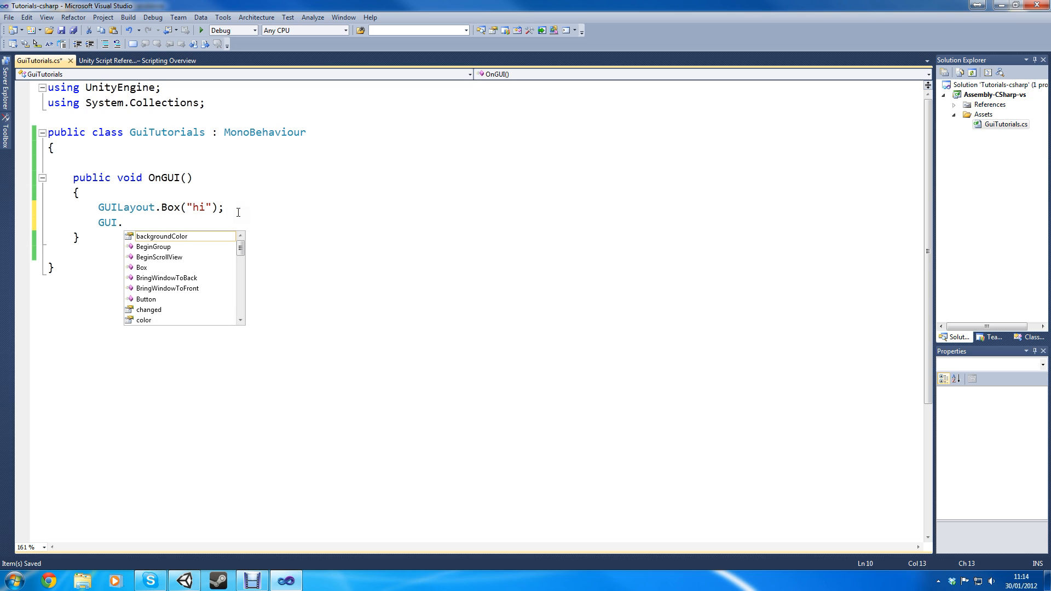
pyautogui.write('Box')
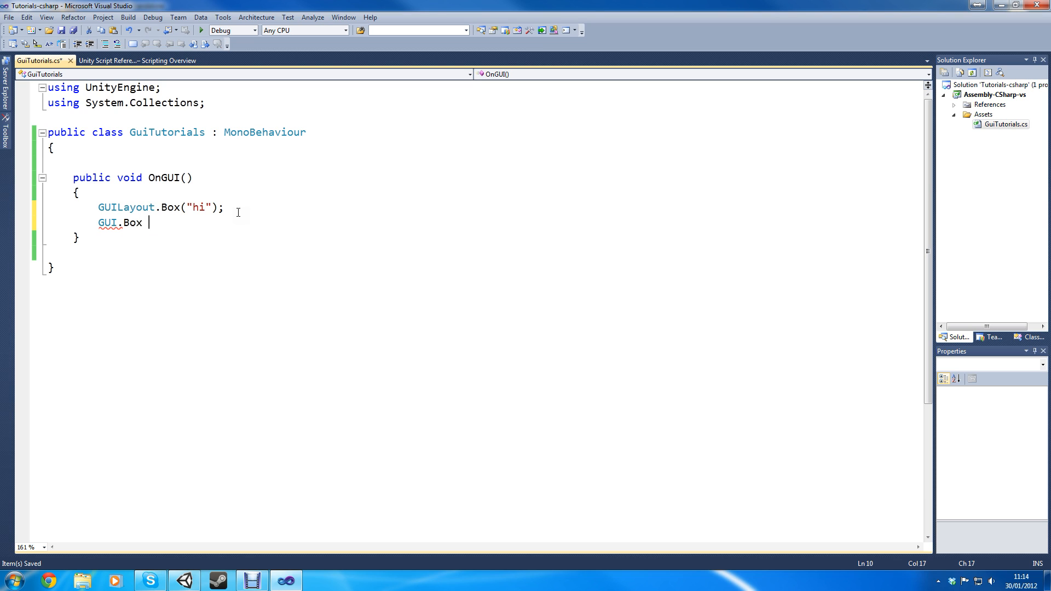
pyautogui.write('(""):')
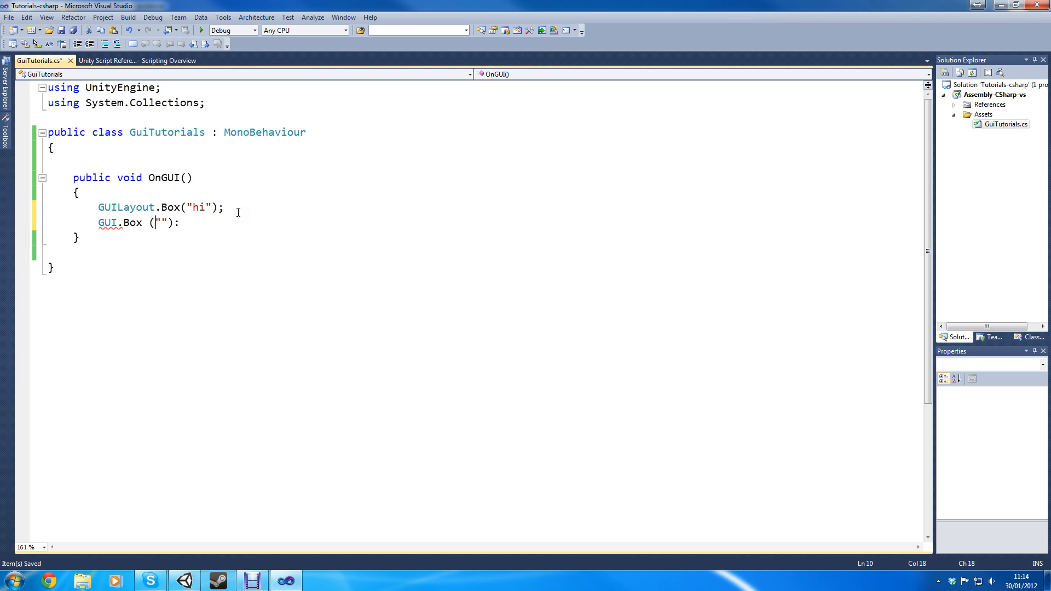
pyautogui.write('new Rect')
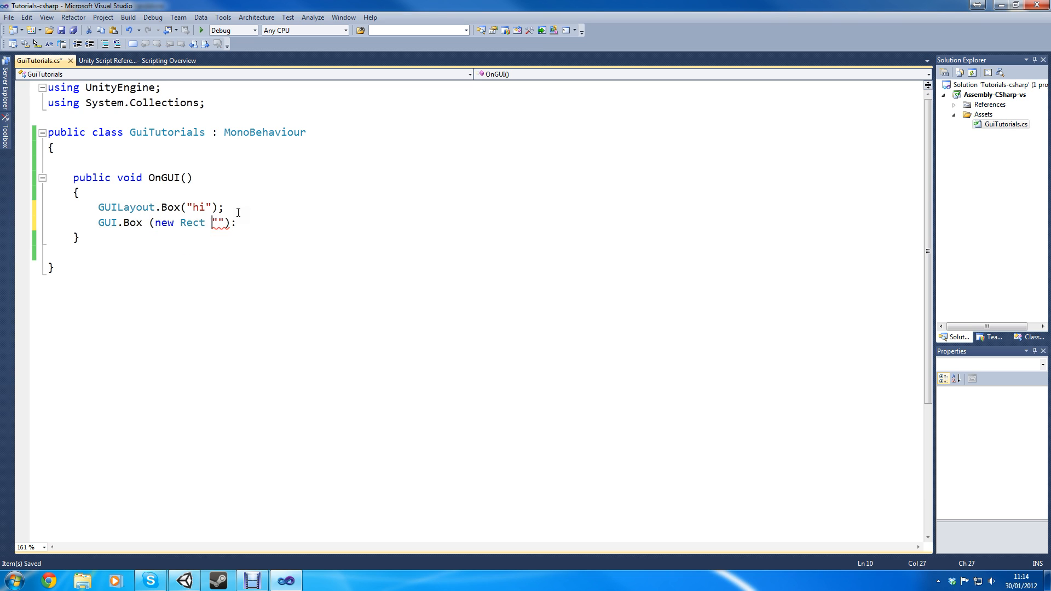
pyautogui.write('() .')
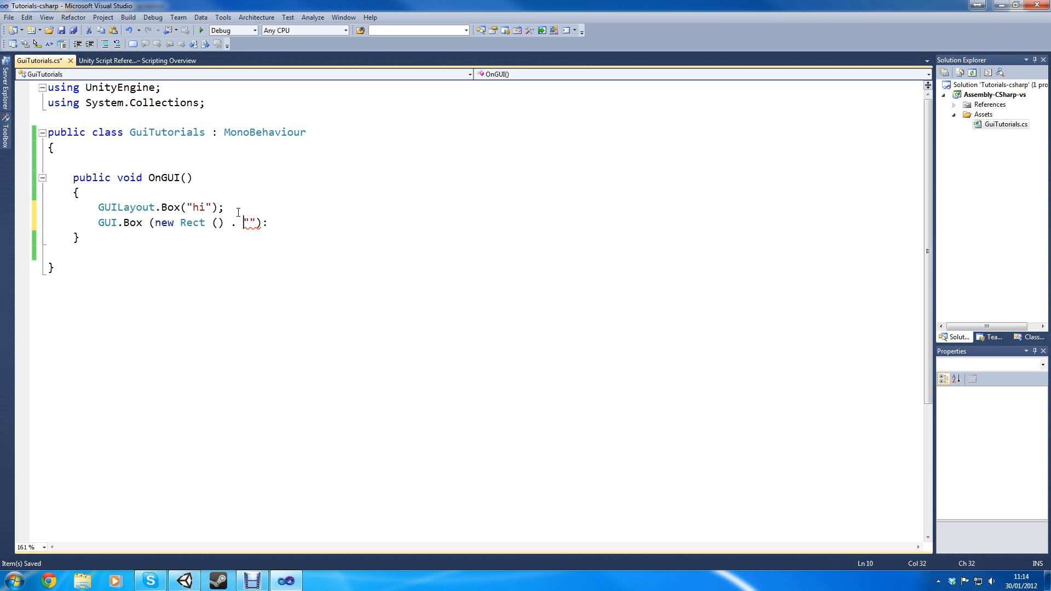
pyautogui.write(',')
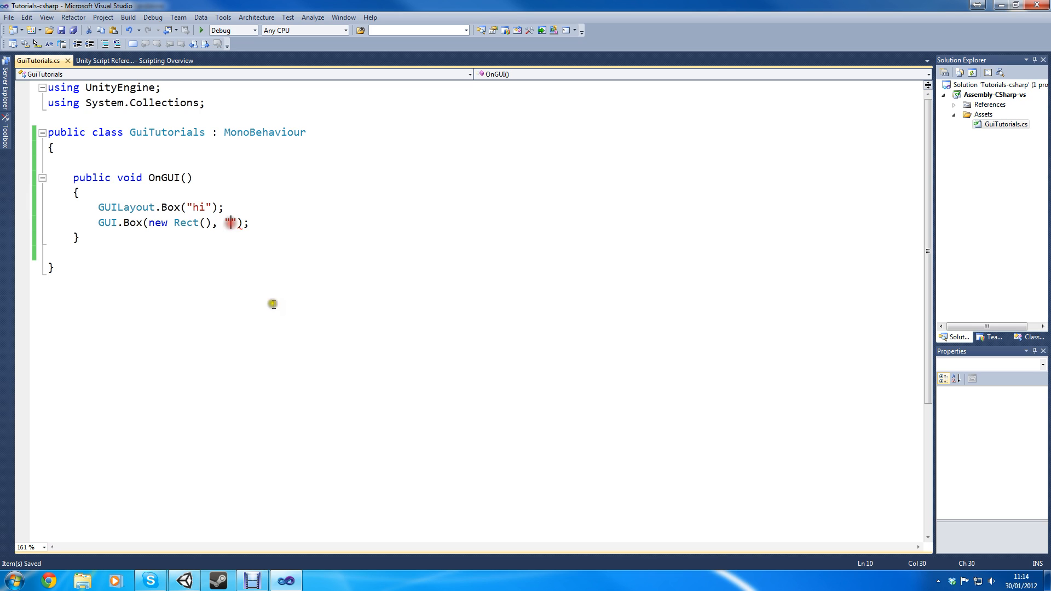
pyautogui.write('h')
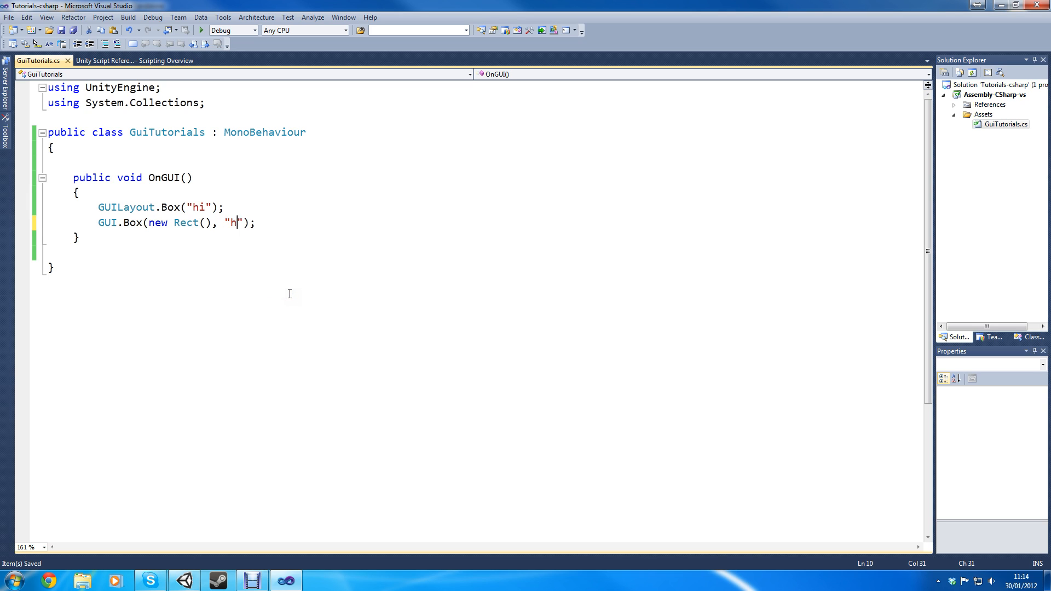
pyautogui.write('i')
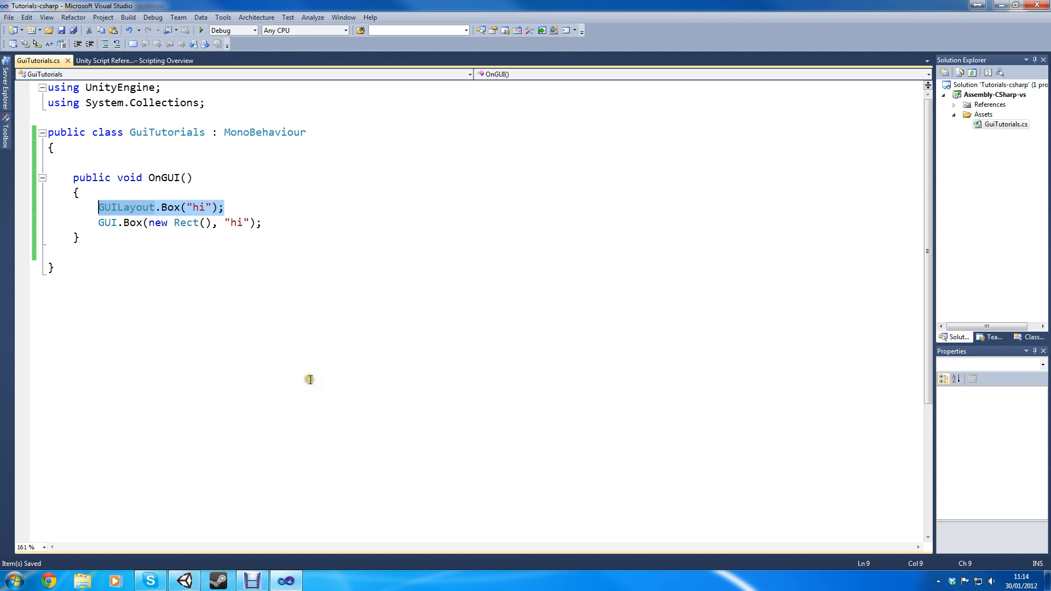
pyautogui.moveTo(624, 507)
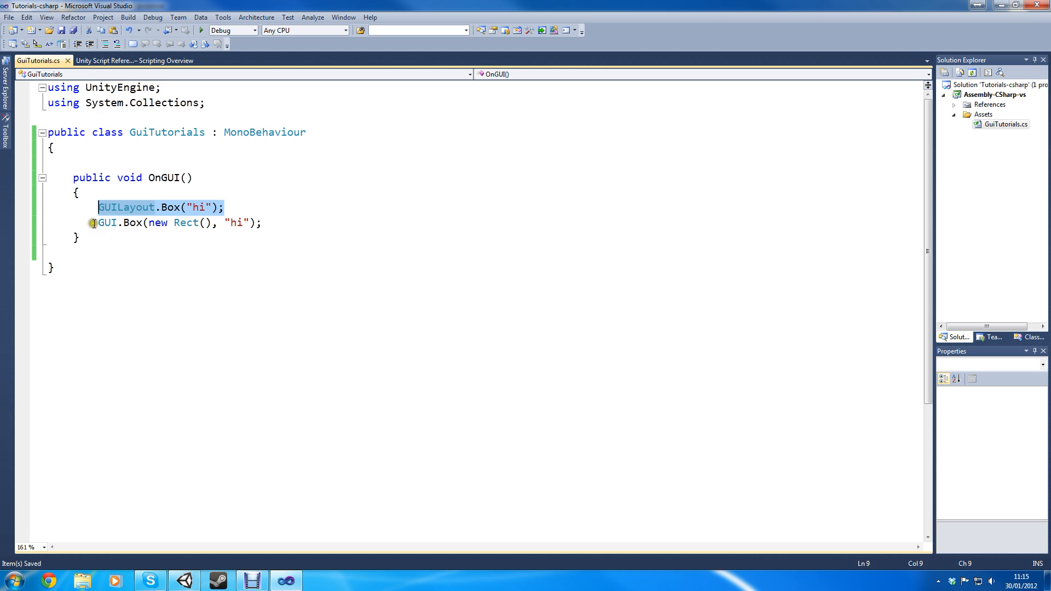
# Fill the Rect with 0,0,100,100 and return to the Unity editor.
pyautogui.click(207, 223)
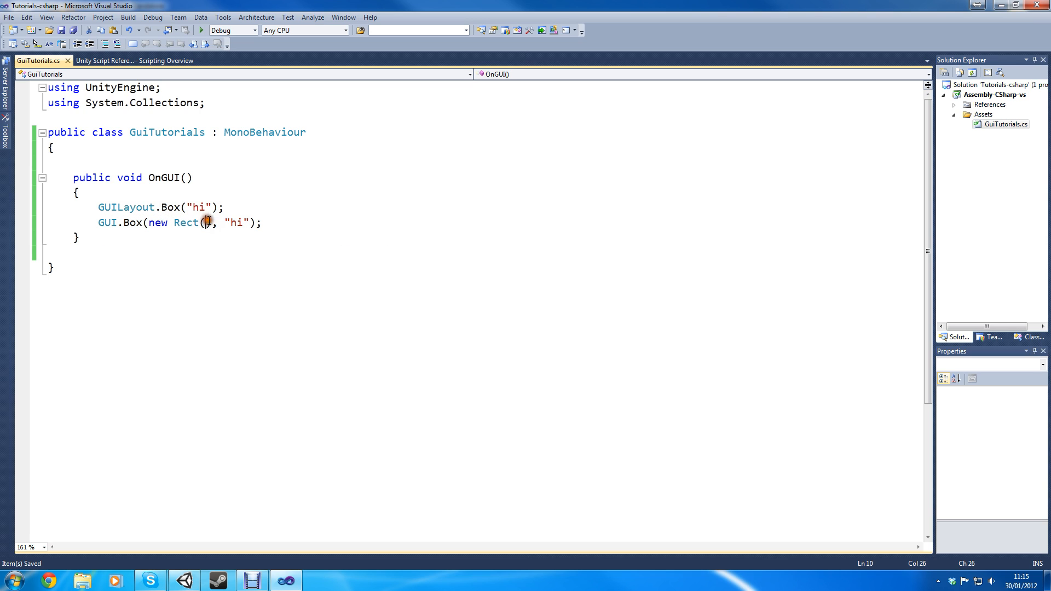
pyautogui.moveTo(556, 379)
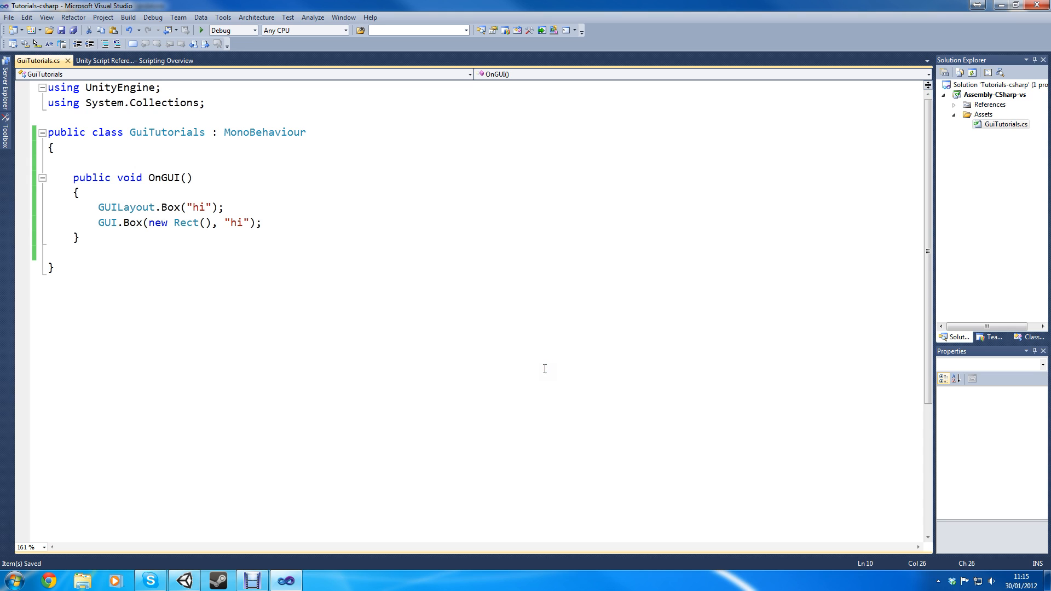
pyautogui.write('0,0,')
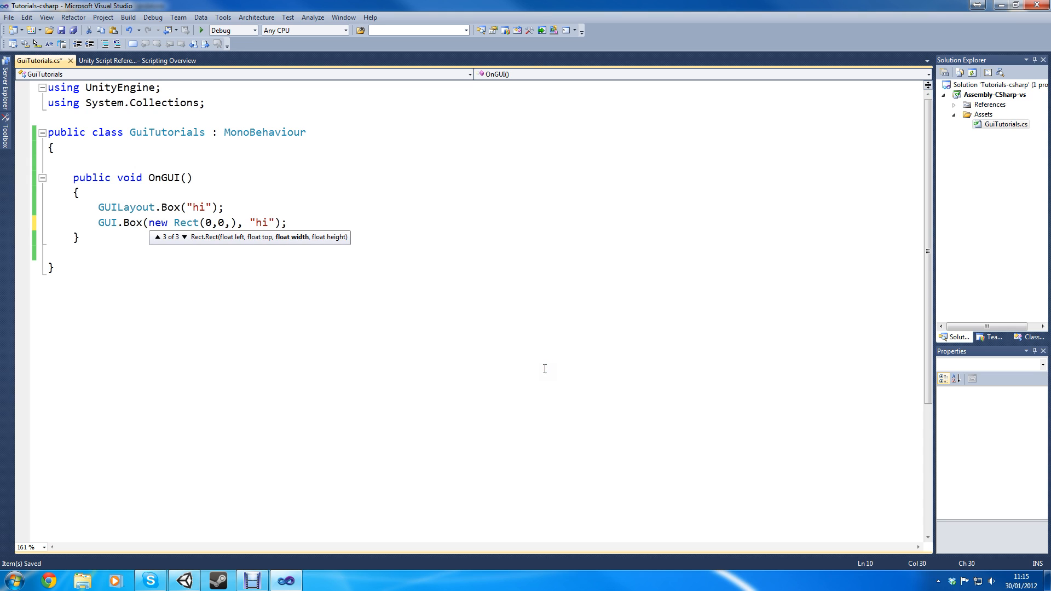
pyautogui.write('100,')
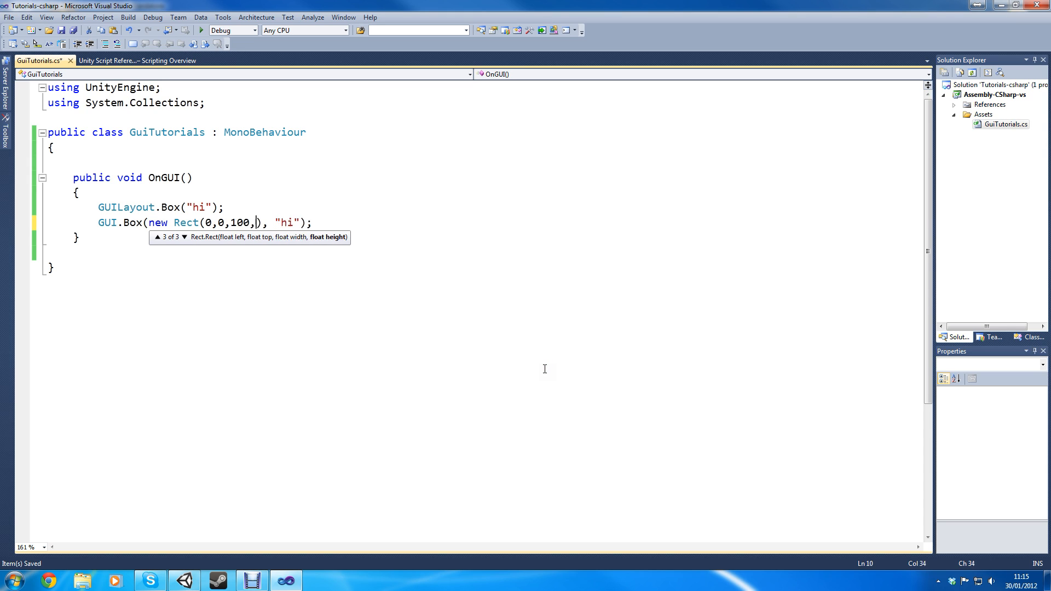
pyautogui.write('100')
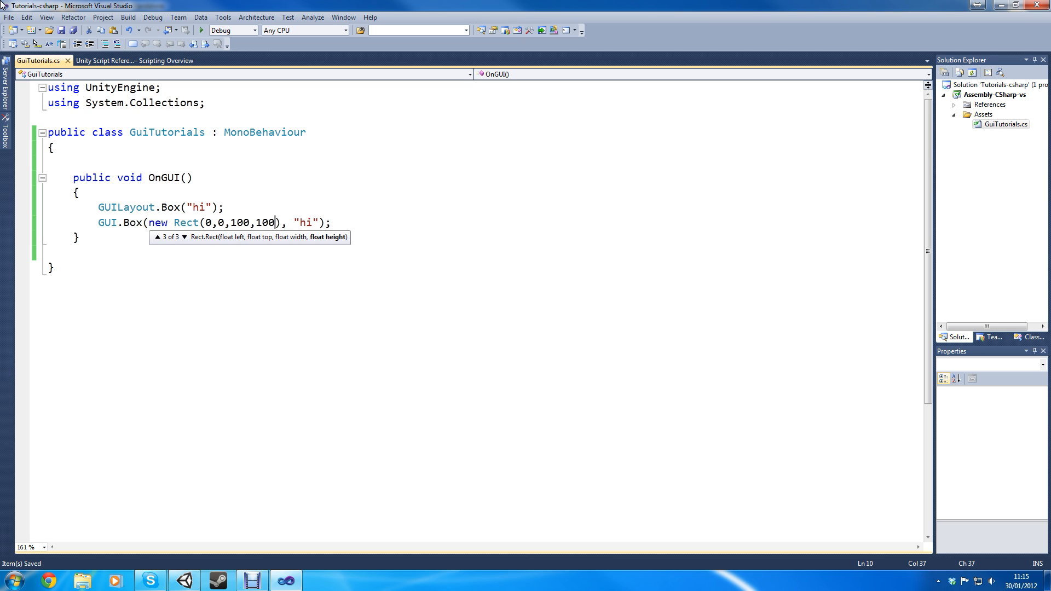
pyautogui.moveTo(206, 250)
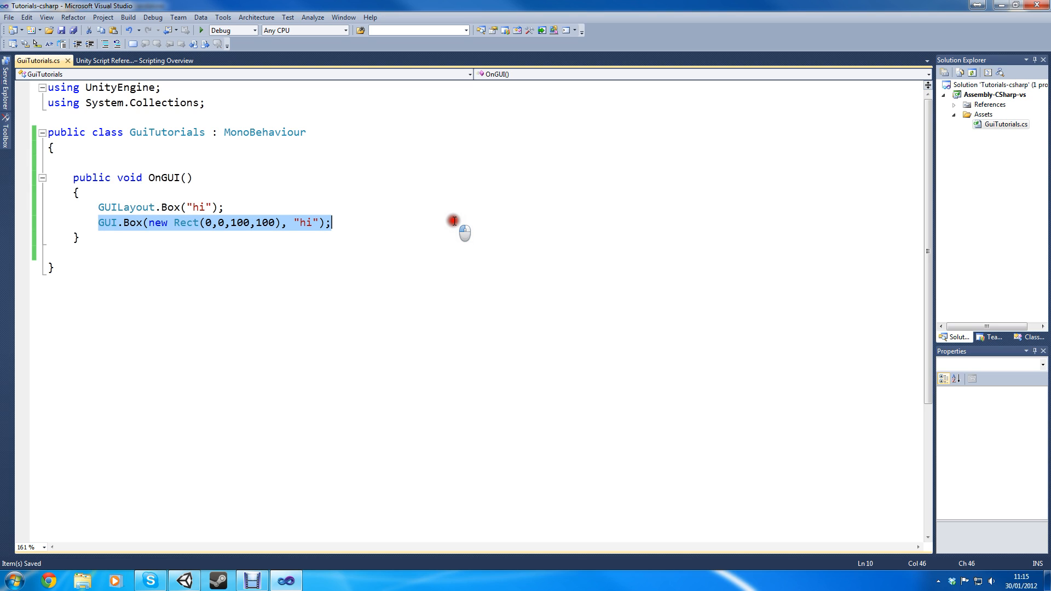
pyautogui.click(198, 207)
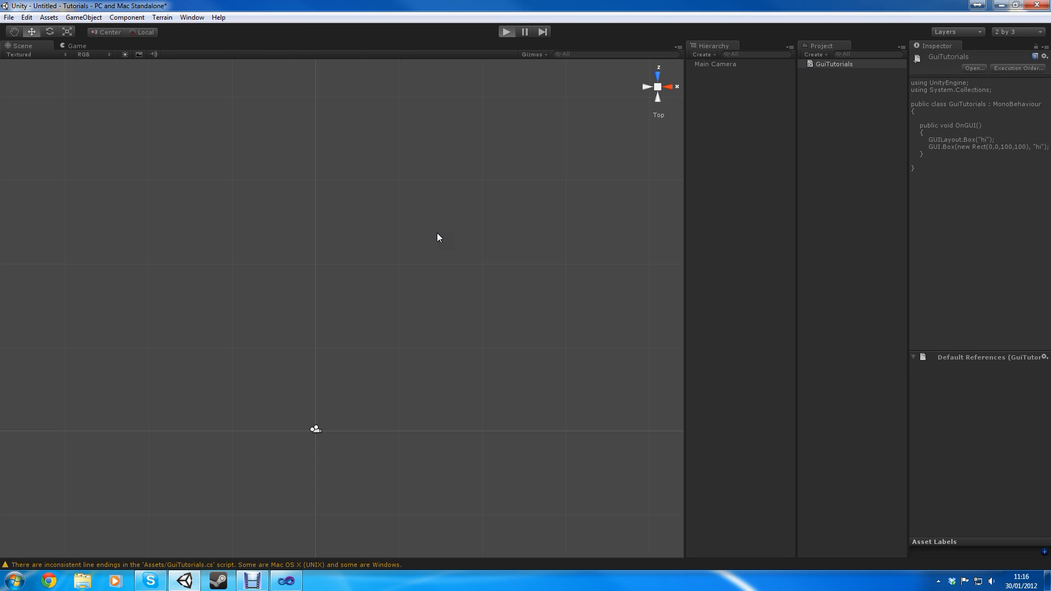
# Play the scene to view the two overlapping "hi" boxes, then stop playback.
pyautogui.click(506, 32)
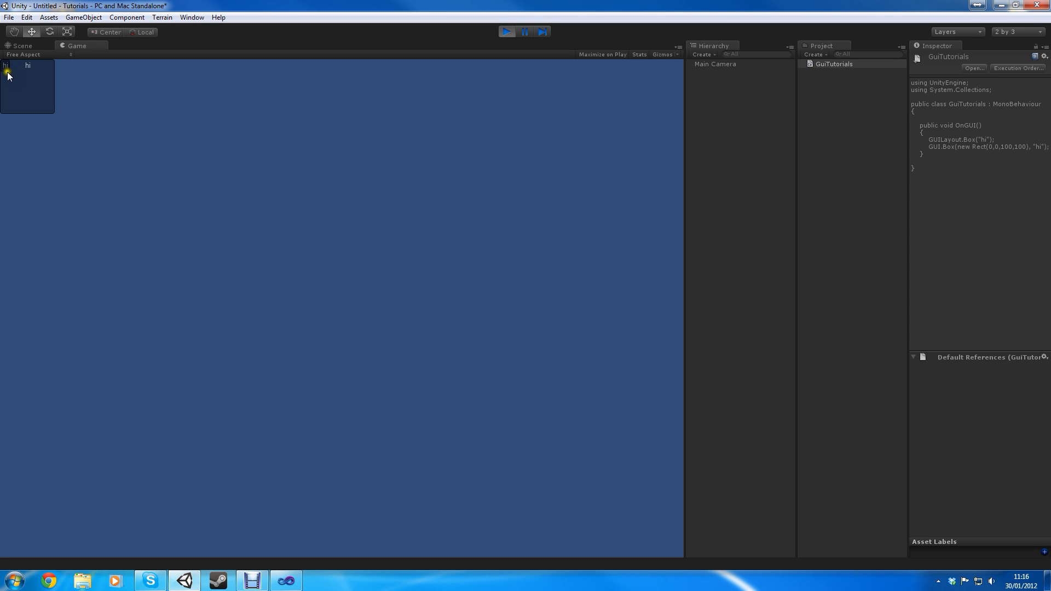
pyautogui.moveTo(23, 82)
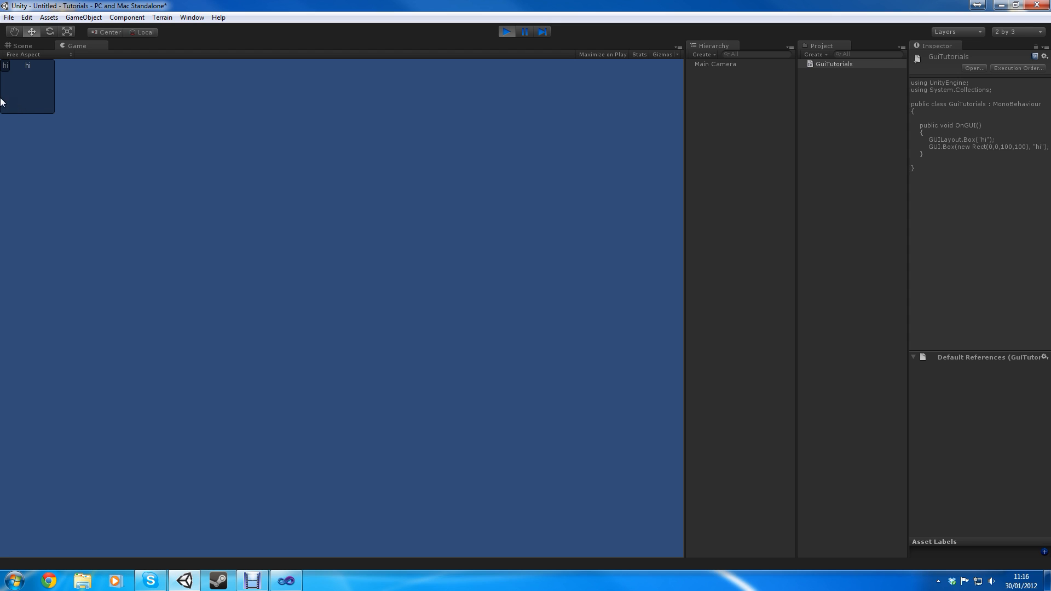
pyautogui.moveTo(3, 120)
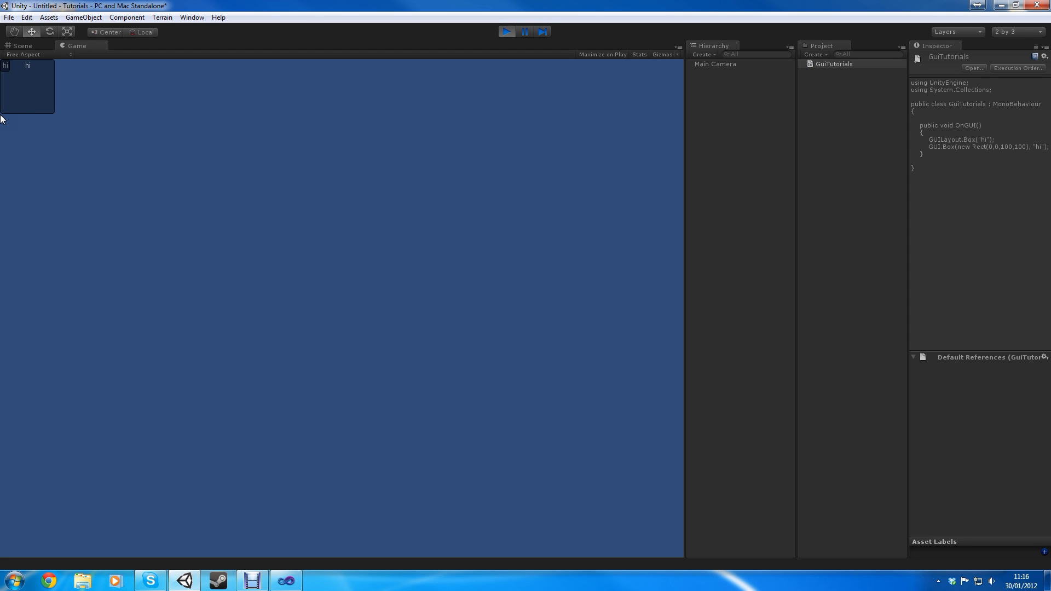
pyautogui.moveTo(54, 94)
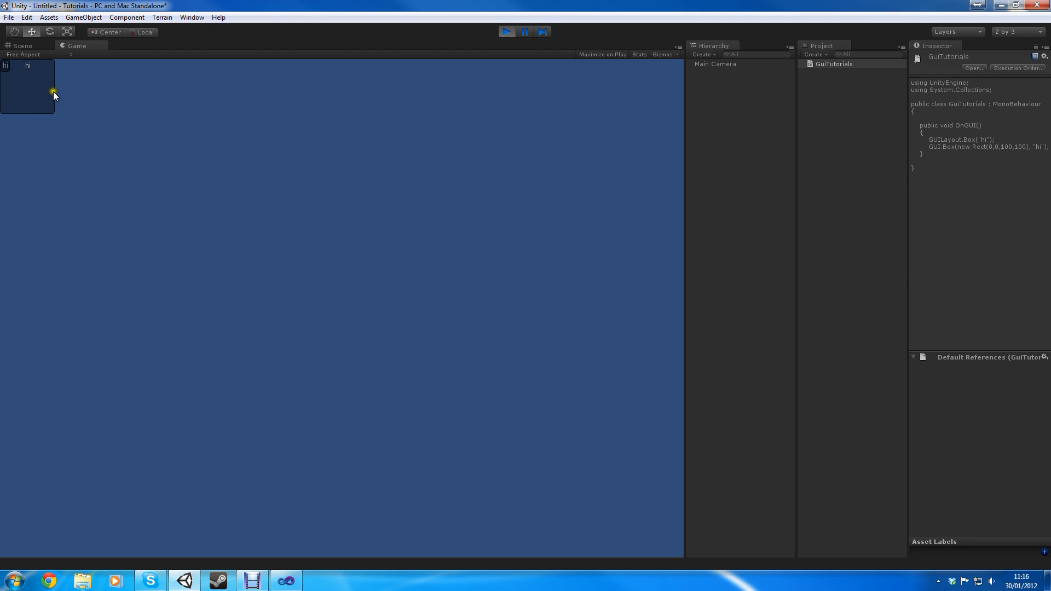
pyautogui.moveTo(11, 117)
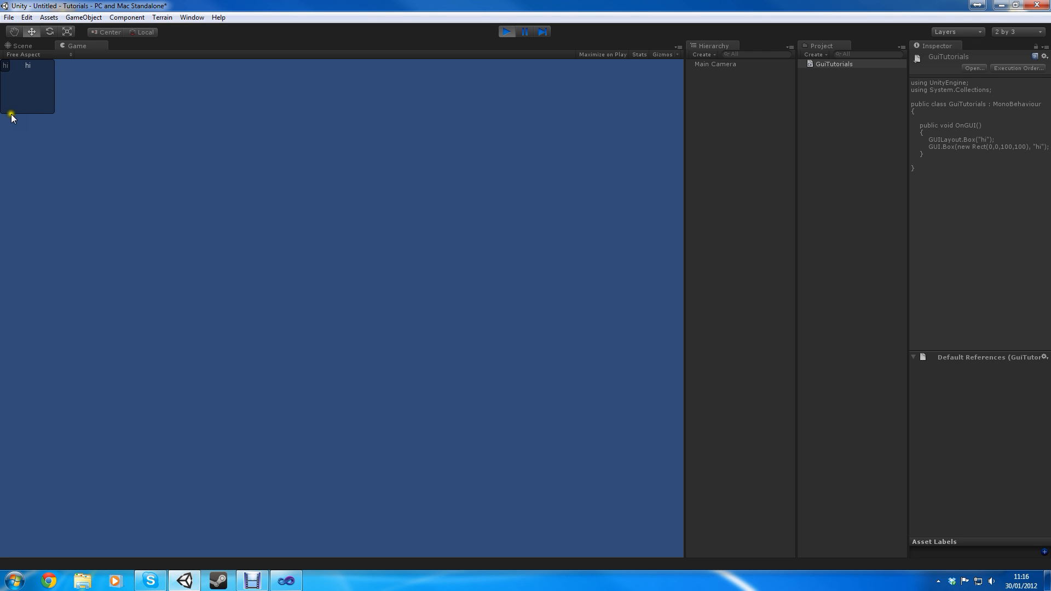
pyautogui.click(507, 32)
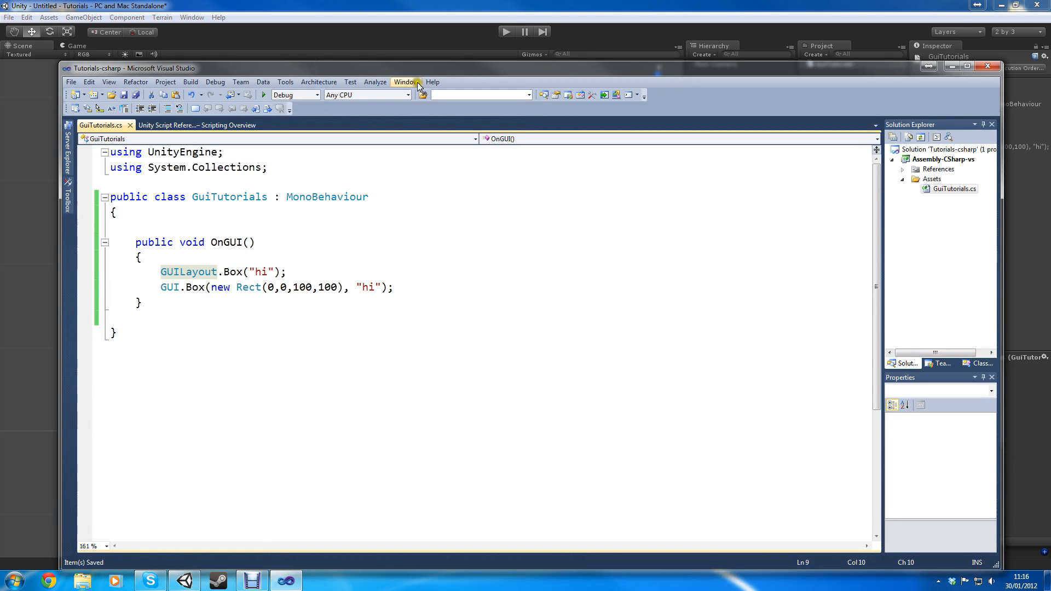
# Add GUILayout.Box("test") as a third line in OnGUI and return to Unity.
pyautogui.click(967, 68)
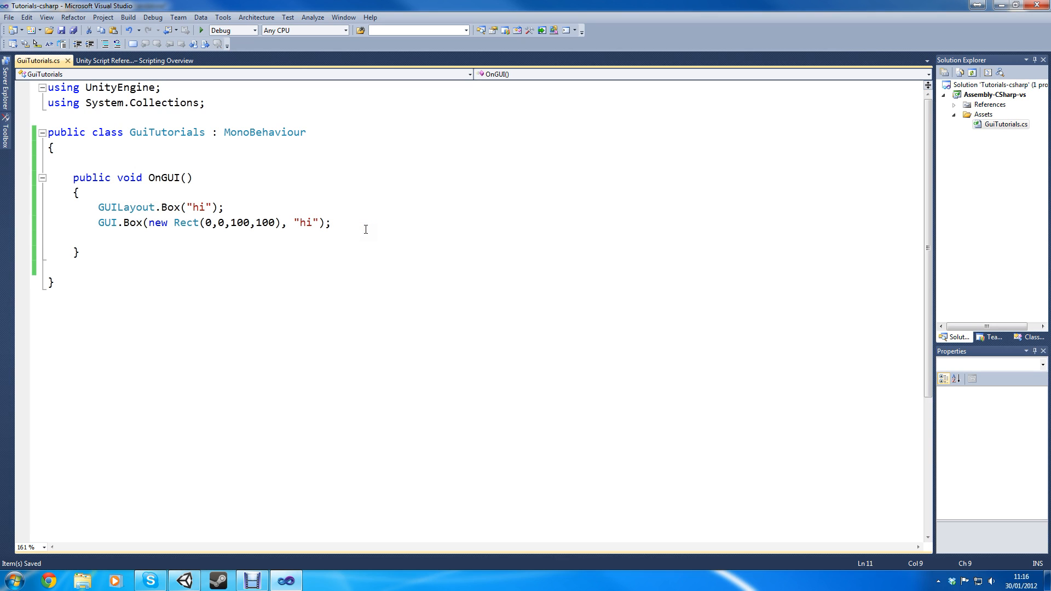
pyautogui.write('GUI')
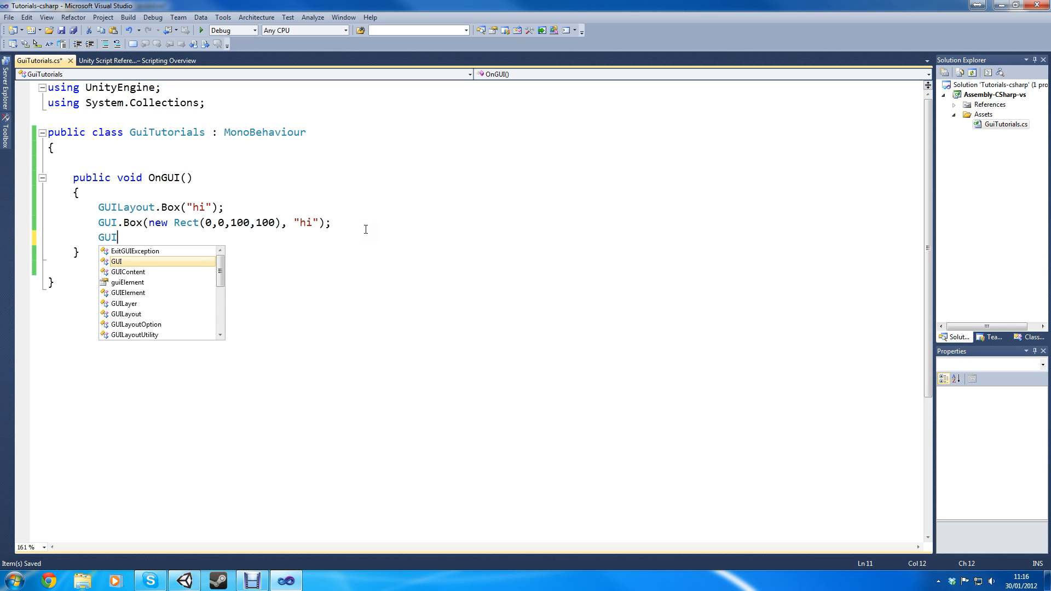
pyautogui.write('Layout.Box();')
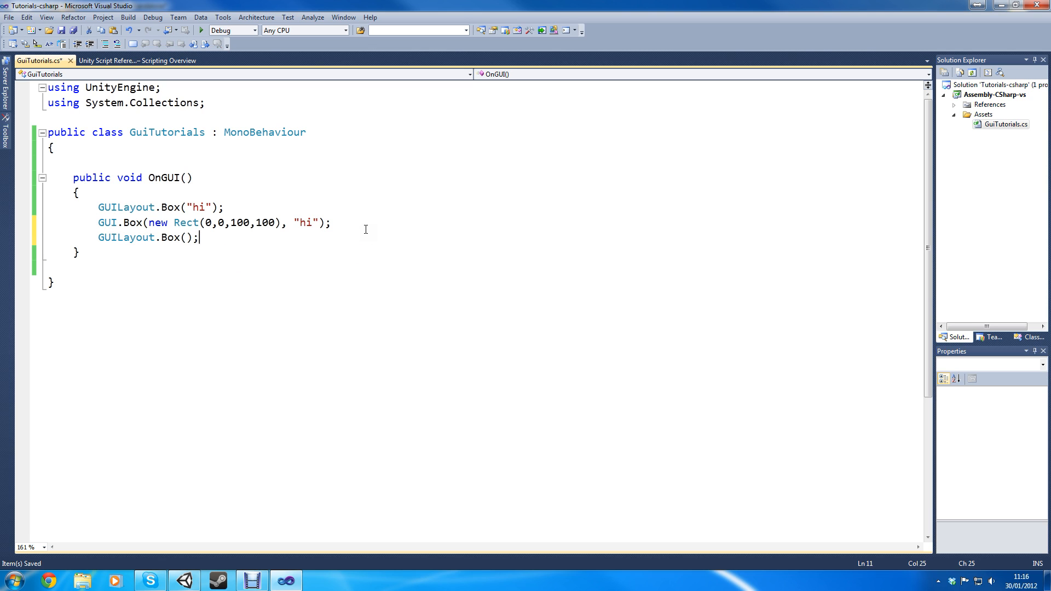
pyautogui.write('test')
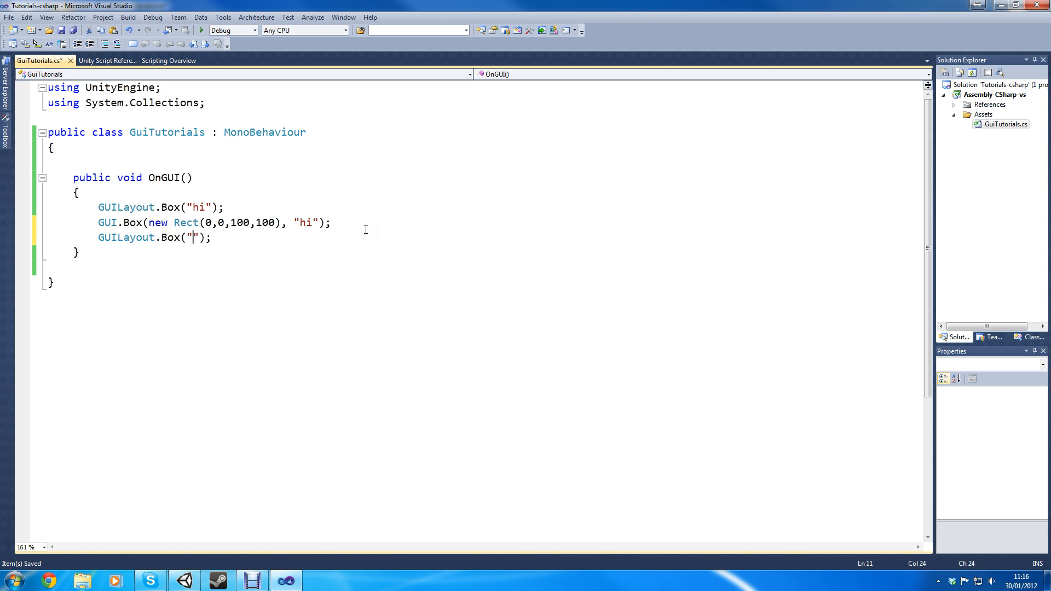
pyautogui.write('test')
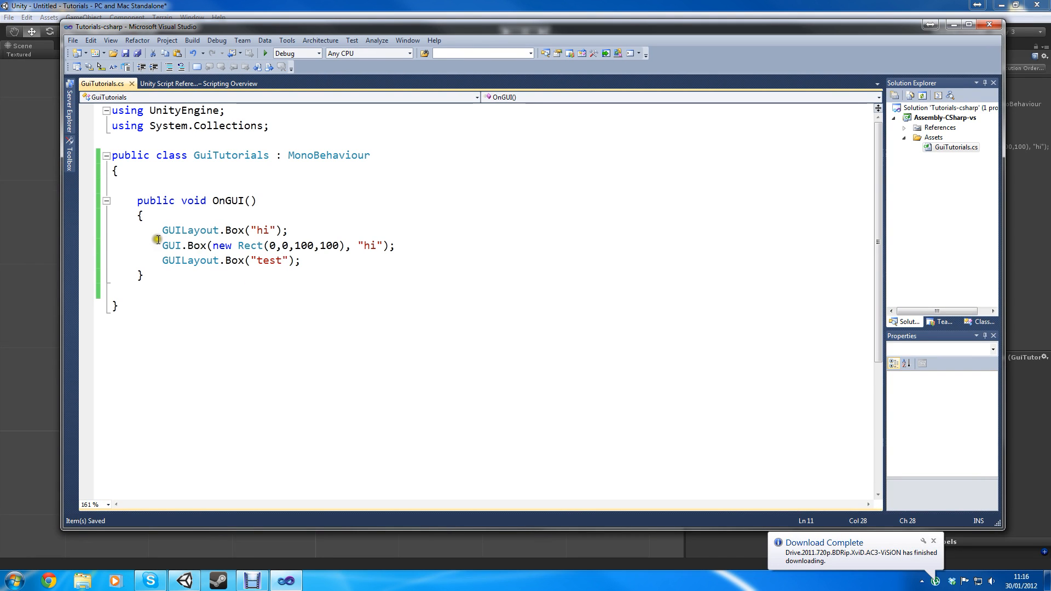
pyautogui.click(321, 245)
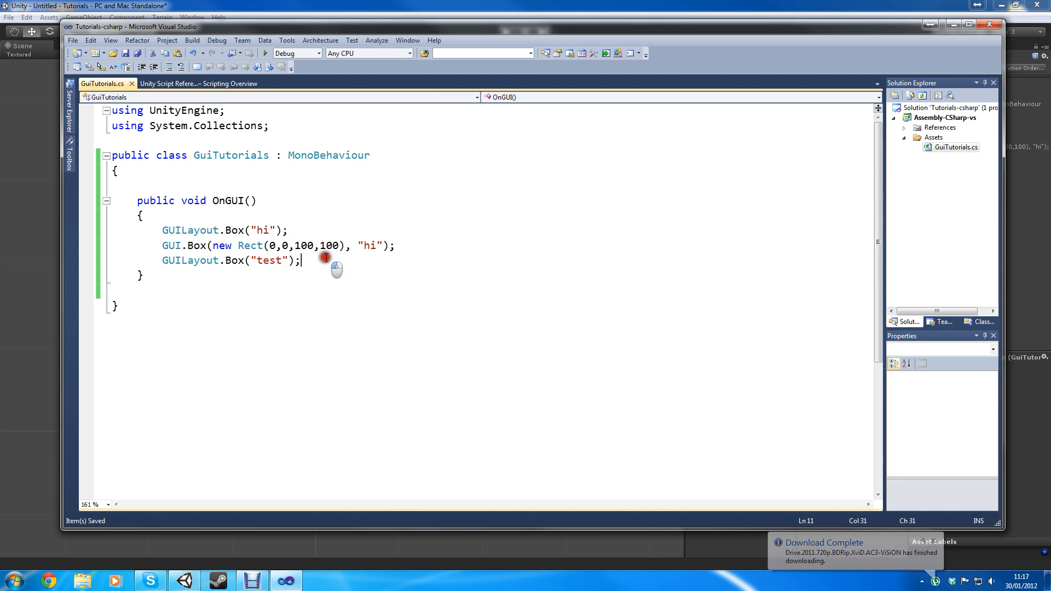
pyautogui.doubleClick(190, 230)
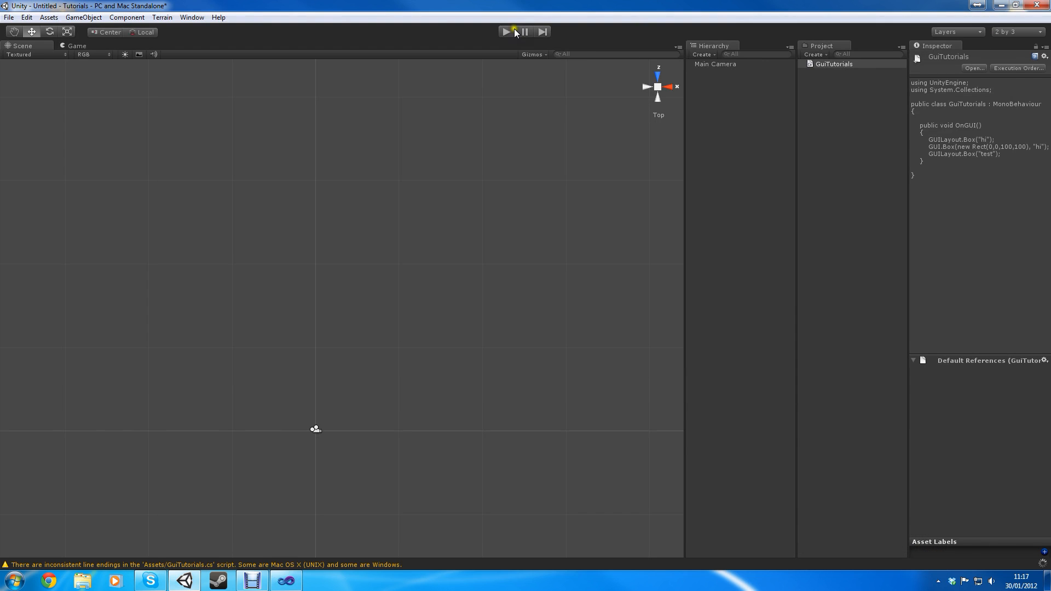
# Run the game to see the "test" box below the "hi" boxes.
pyautogui.click(507, 31)
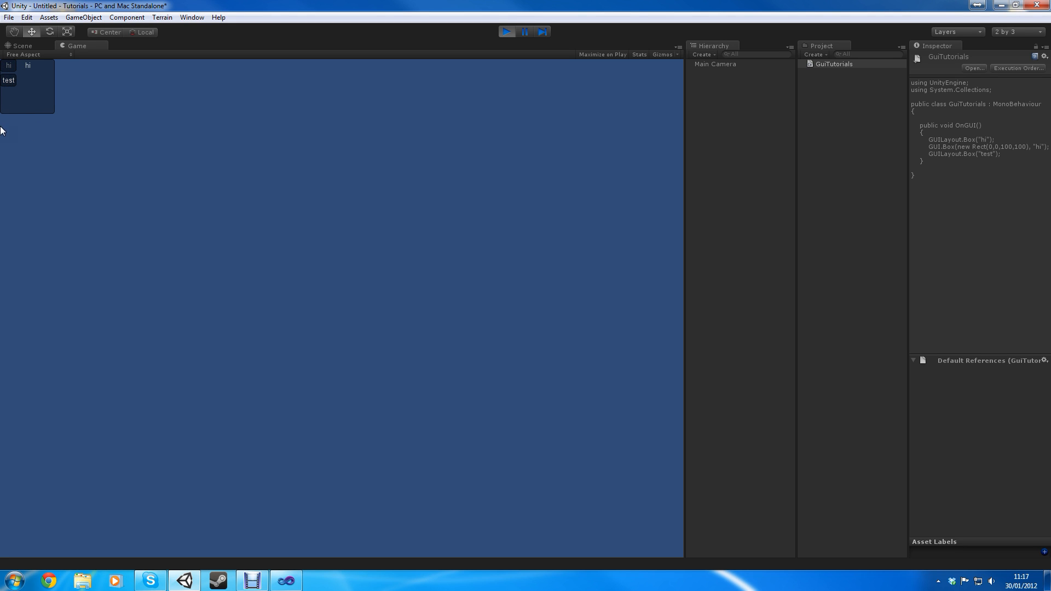
pyautogui.moveTo(2, 103)
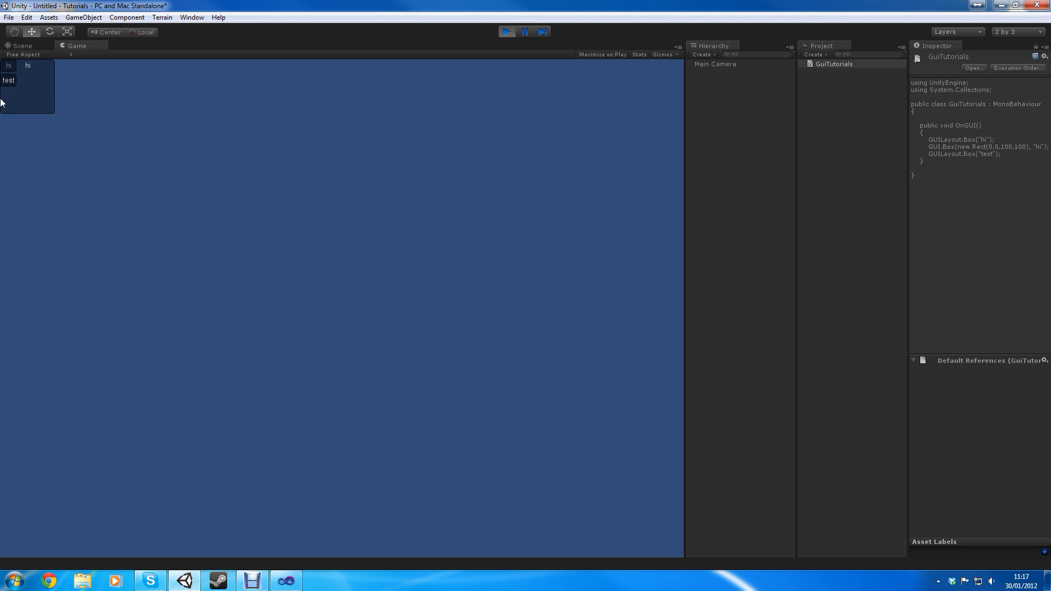
pyautogui.moveTo(4, 63)
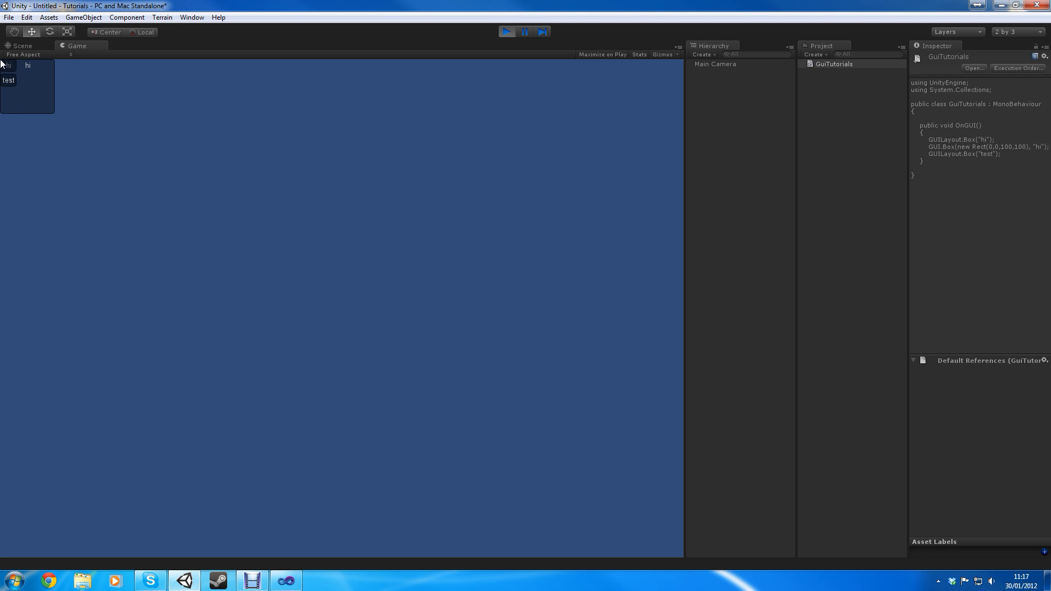
pyautogui.moveTo(2, 96)
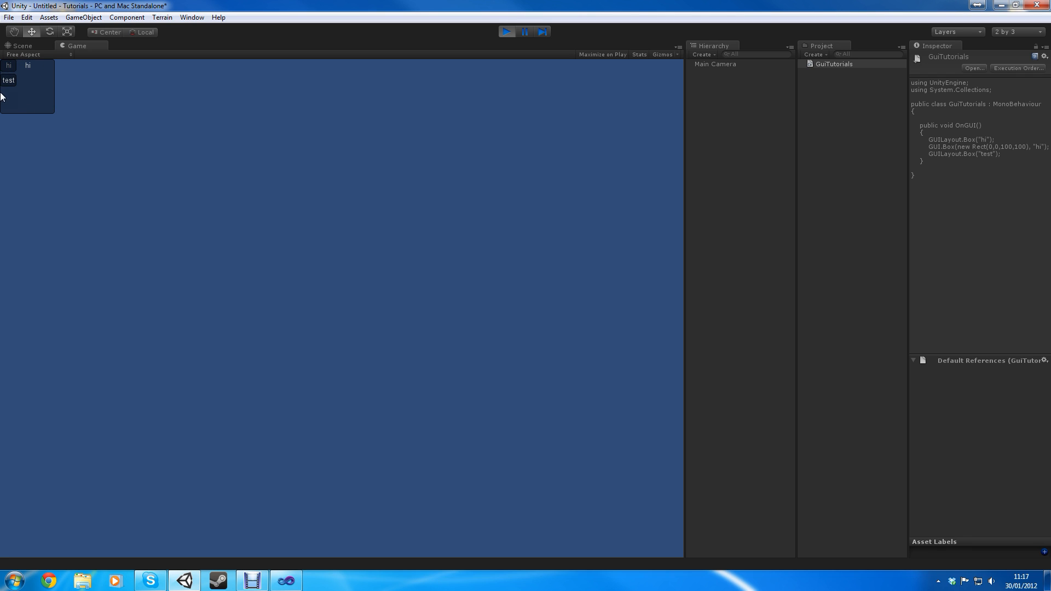
pyautogui.moveTo(63, 74)
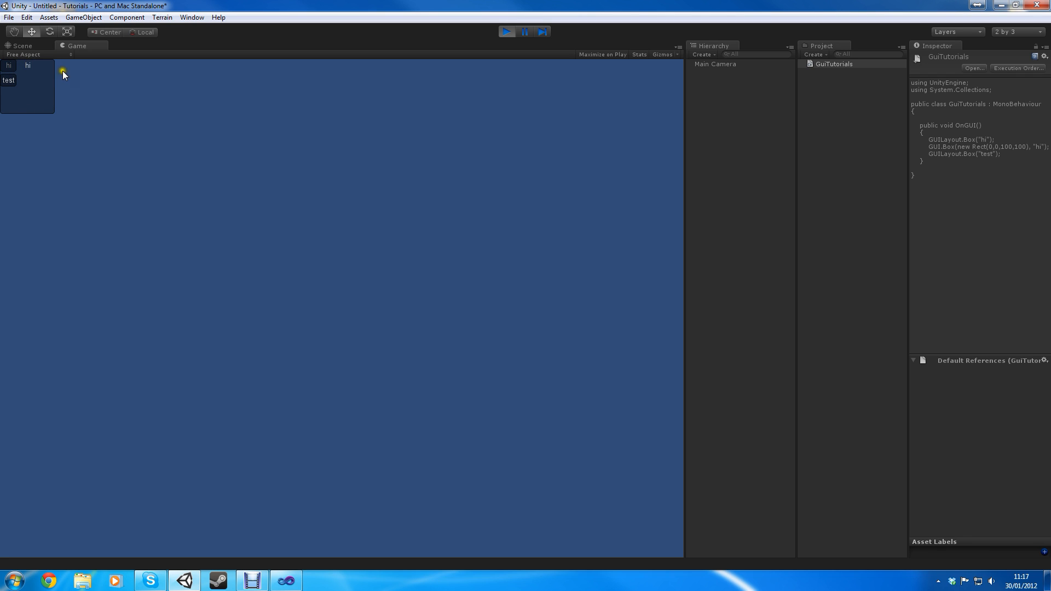
pyautogui.moveTo(5, 119)
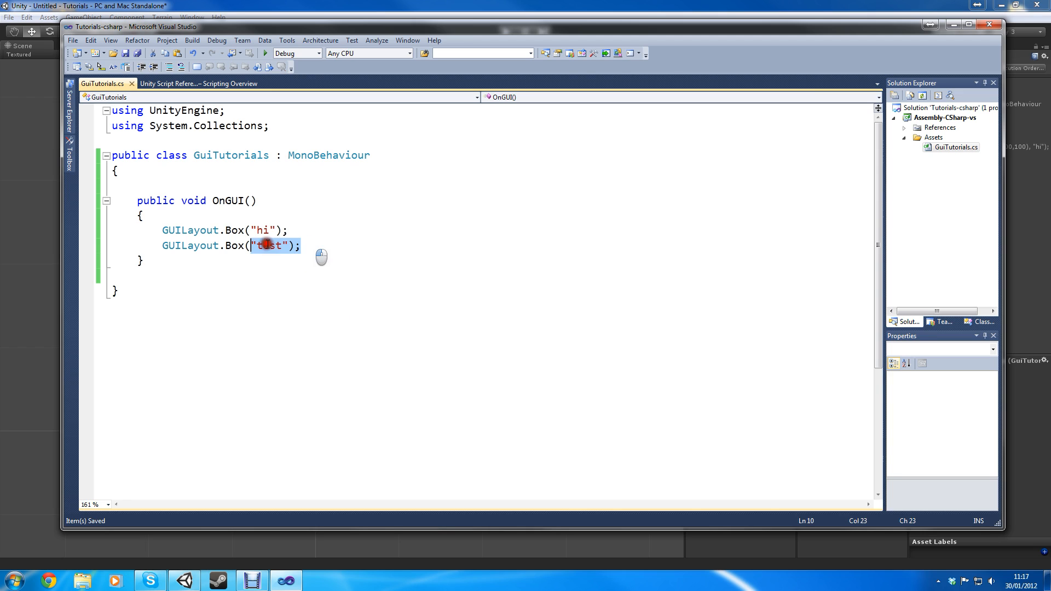
# Replace the Box lines with if (GUILayout.Button("this is a button")) printing "hi".
pyautogui.press('Delete')
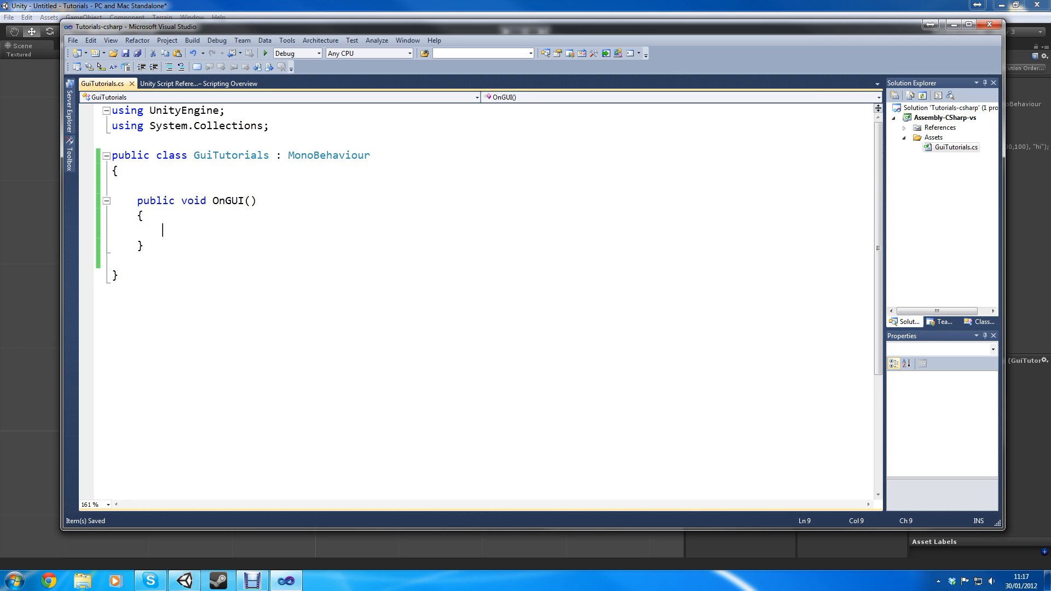
pyautogui.write('if ()')
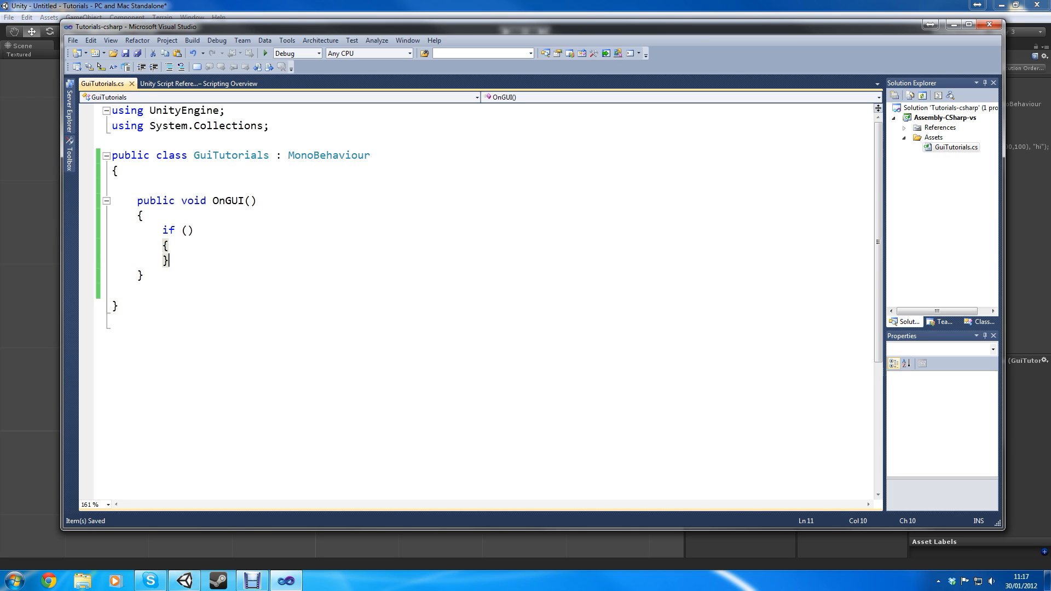
pyautogui.write('GUILayout.Button(')
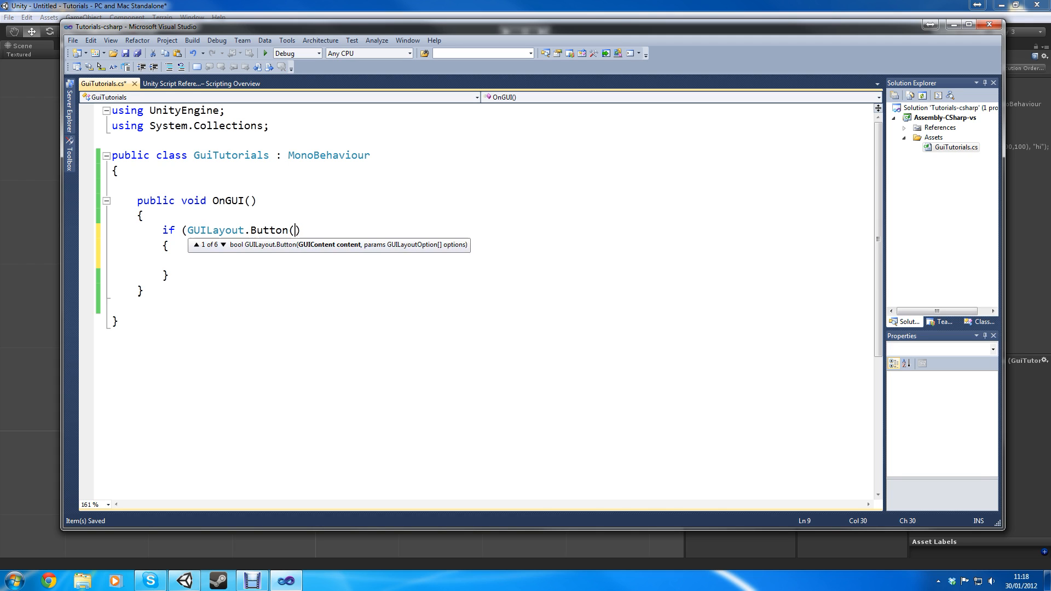
pyautogui.write('"')
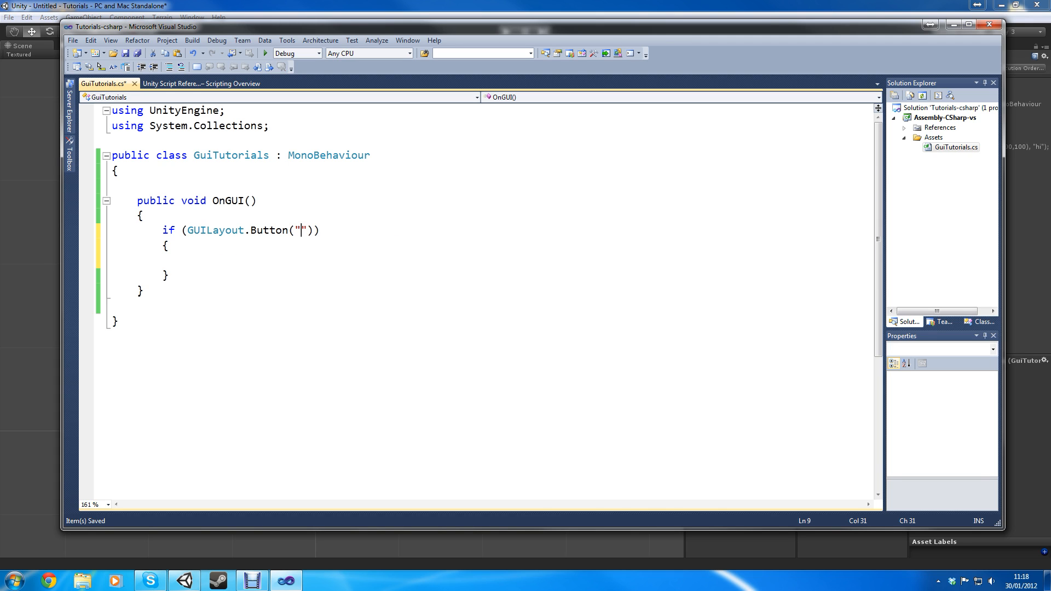
pyautogui.write('this is a but')
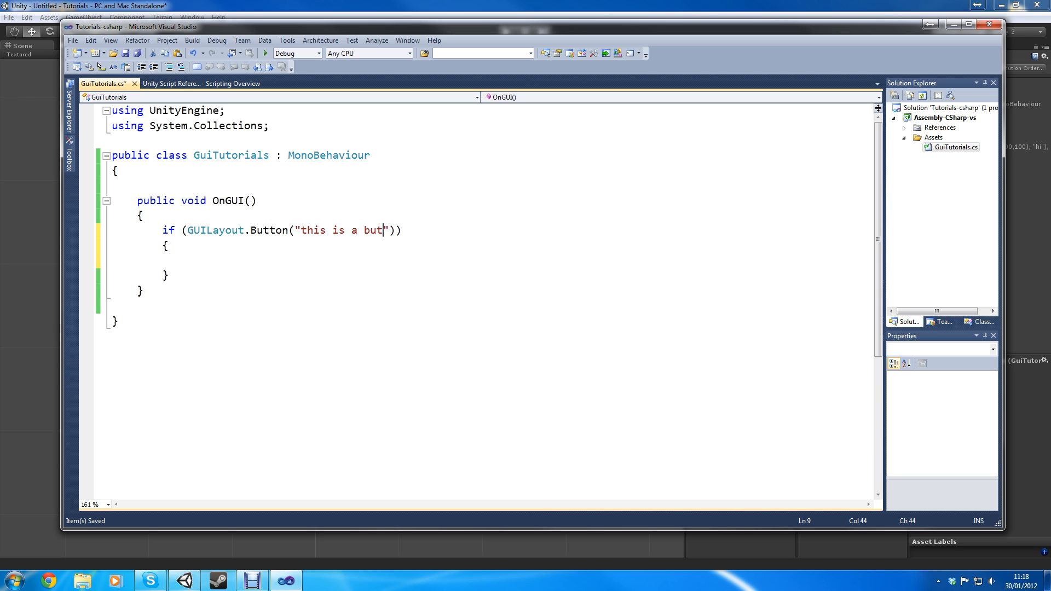
pyautogui.write('ton')
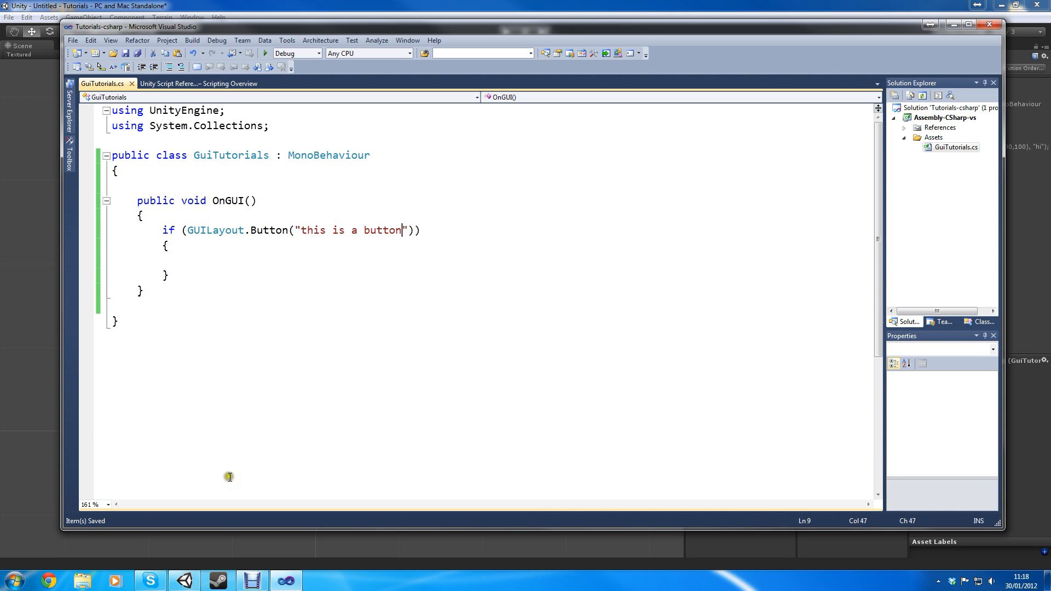
pyautogui.moveTo(223, 257)
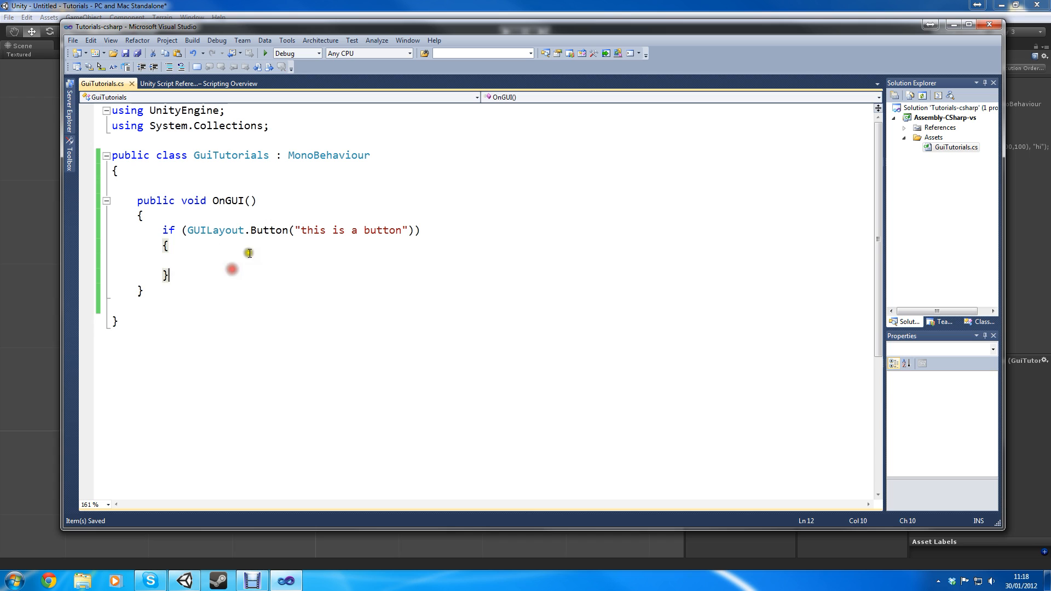
pyautogui.write('print')
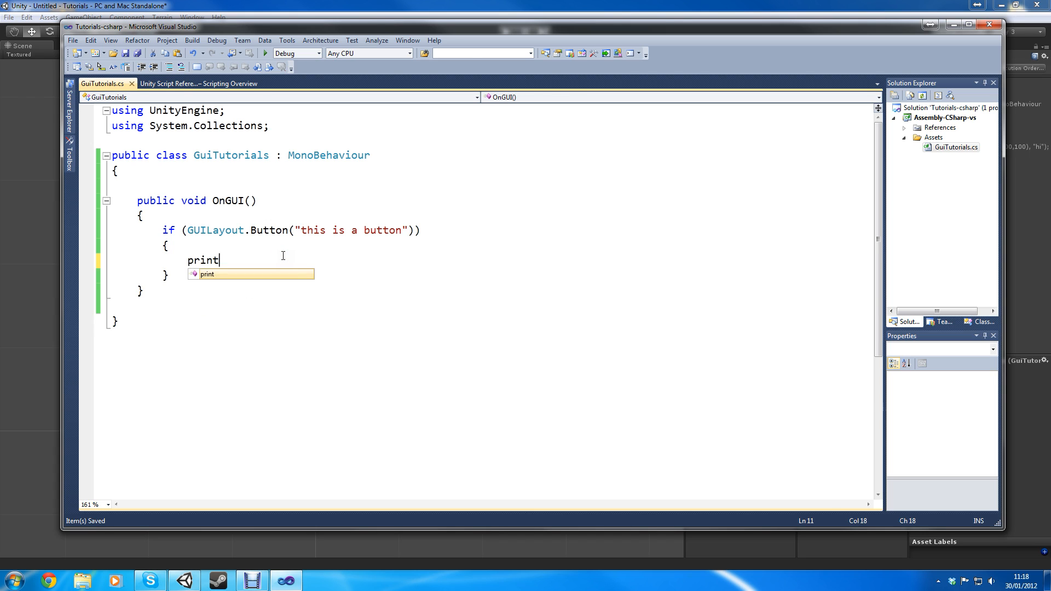
pyautogui.write('();')
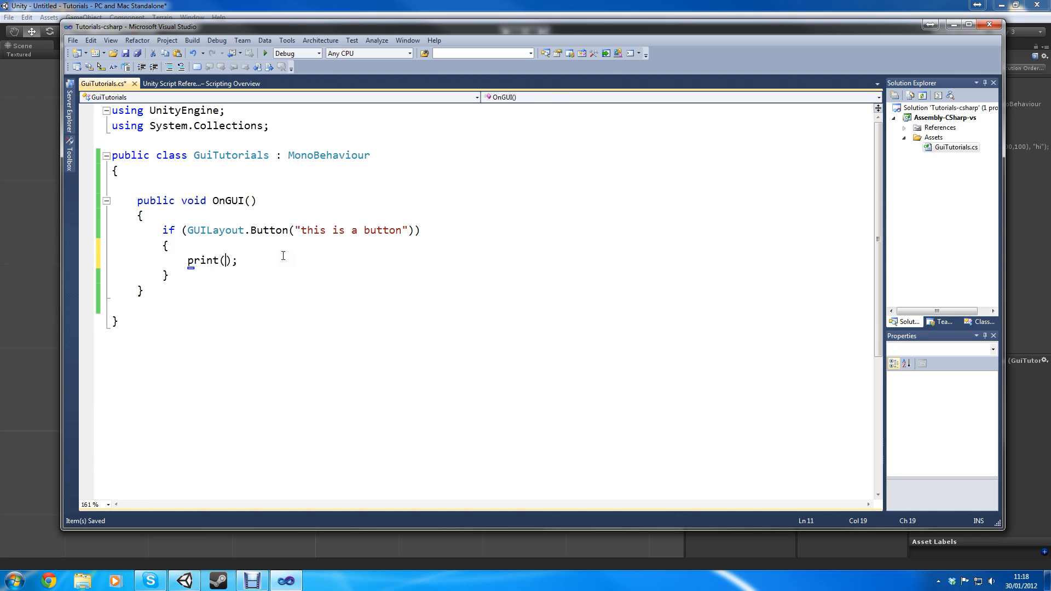
pyautogui.write('"hi"')
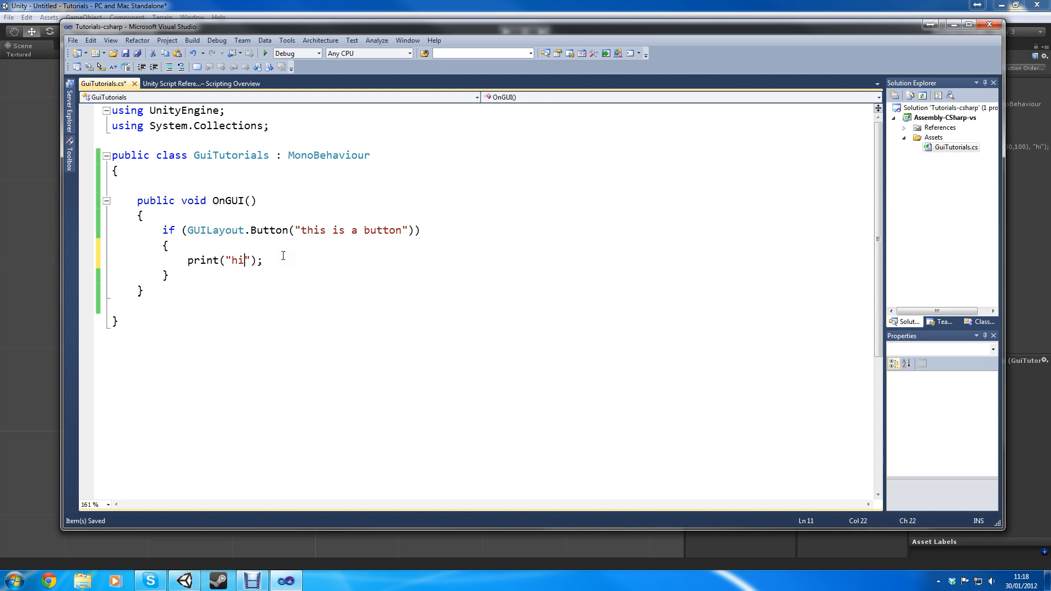
pyautogui.click(165, 230)
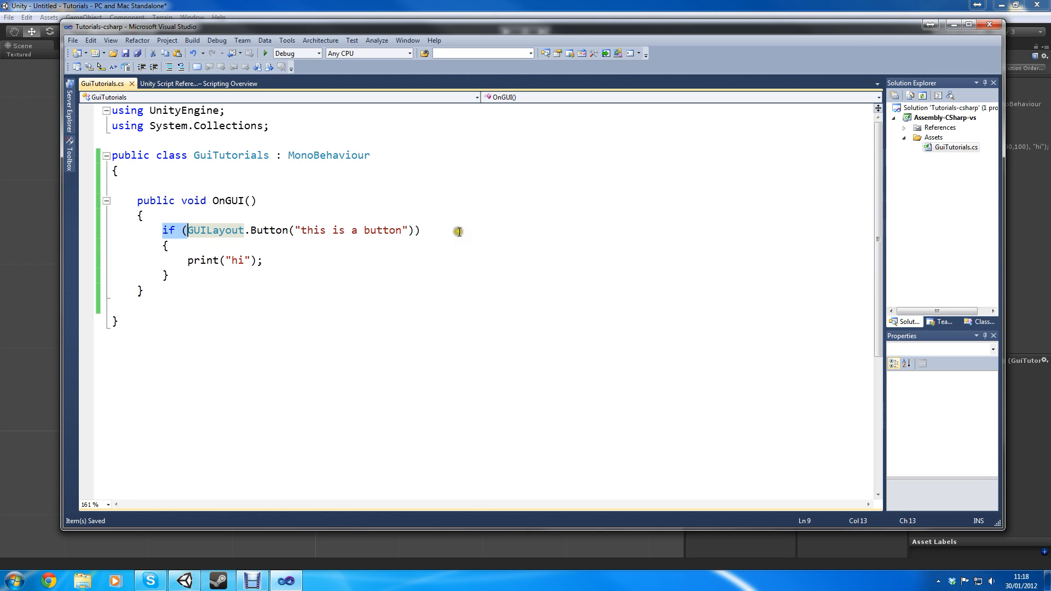
# Highlight the Button call, print("hi") statement and label string while explaining the if block.
pyautogui.click(422, 230)
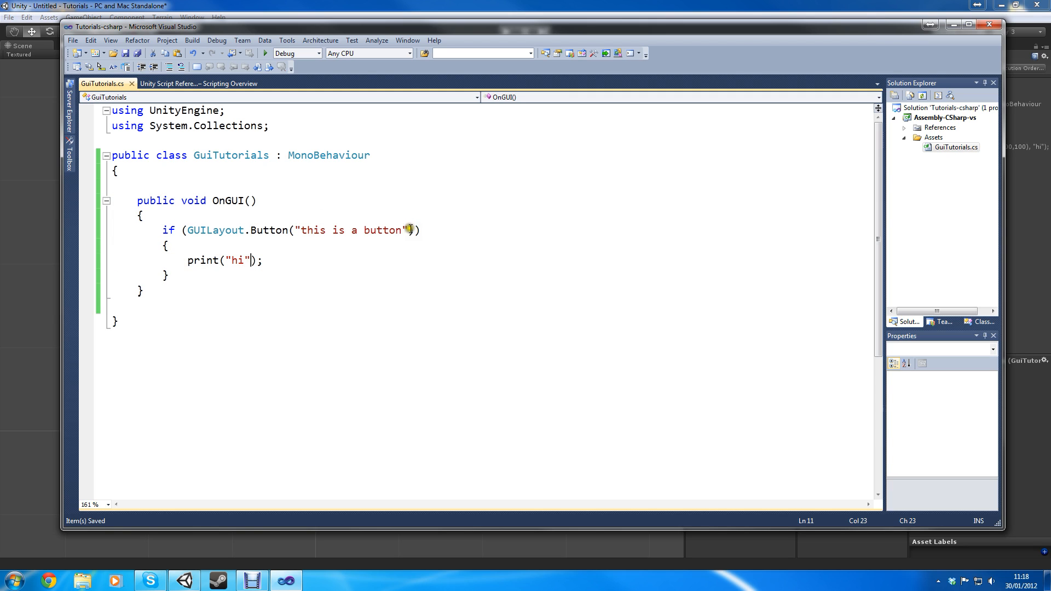
pyautogui.moveTo(414, 230); pyautogui.dragTo(228, 229)
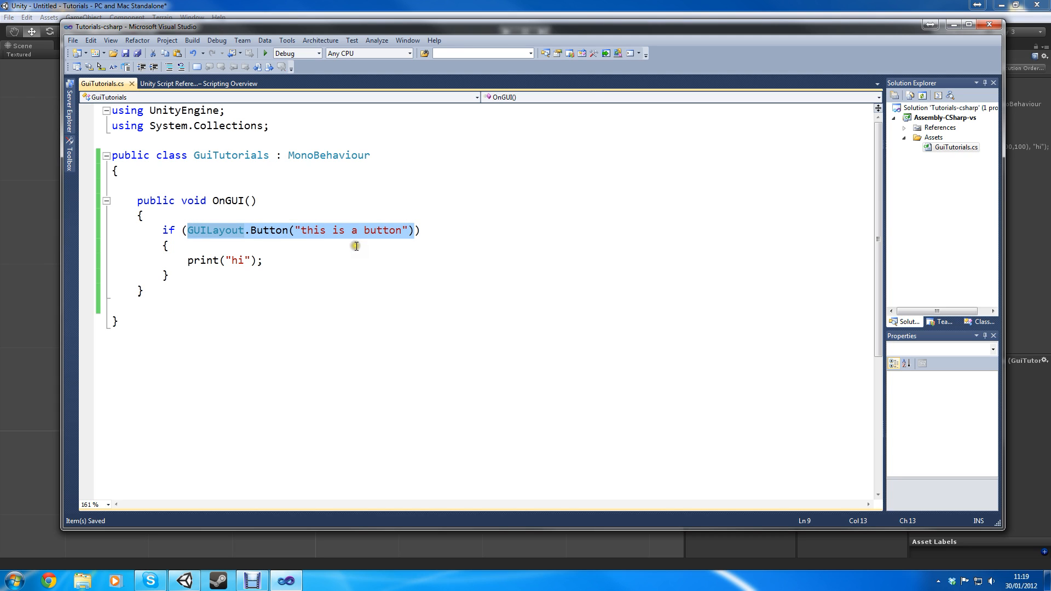
pyautogui.moveTo(411, 251)
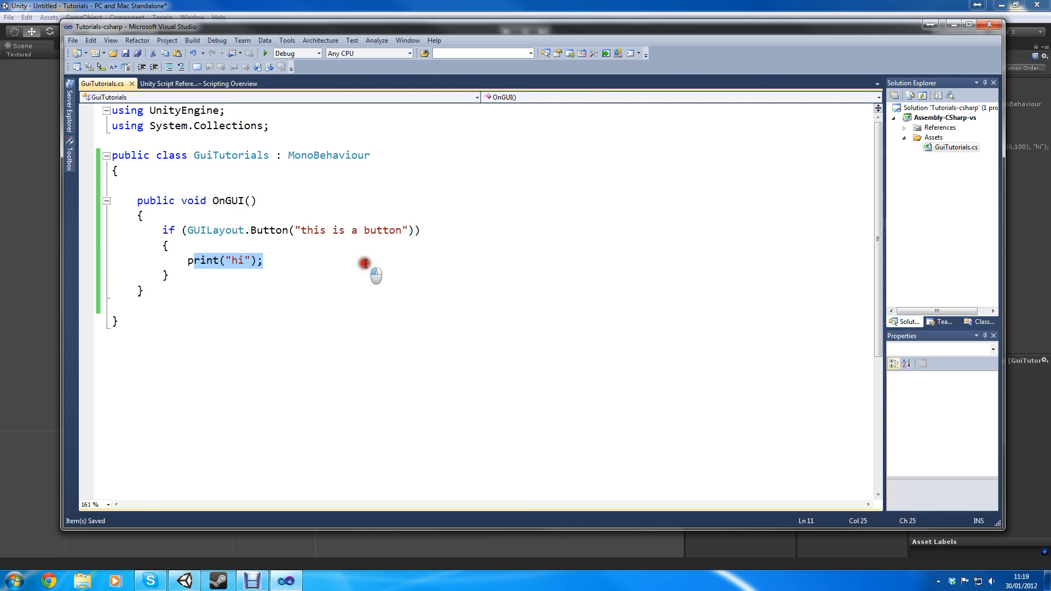
pyautogui.doubleClick(214, 230)
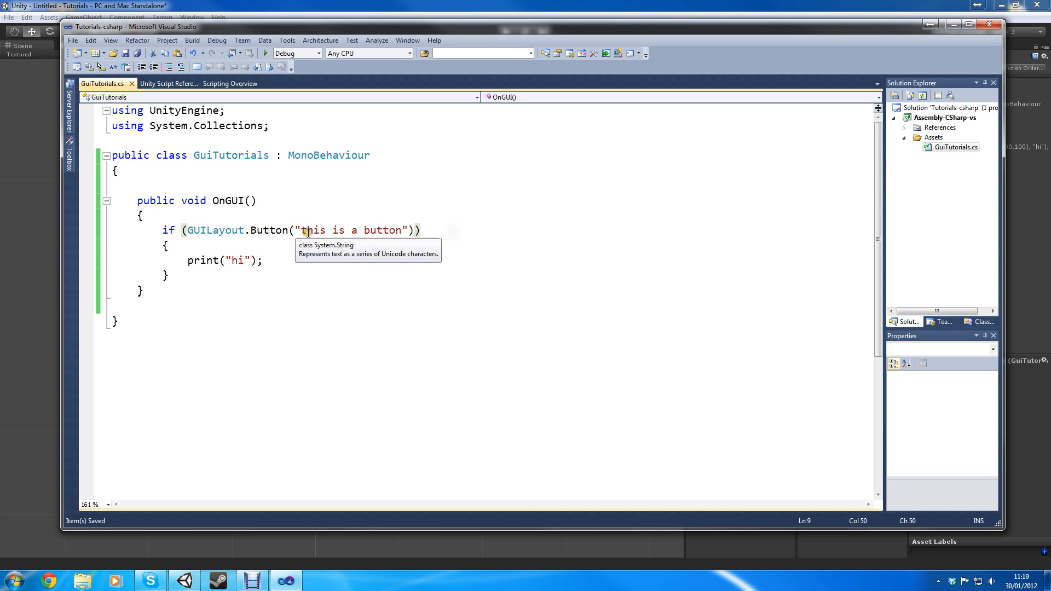
pyautogui.doubleClick(311, 230)
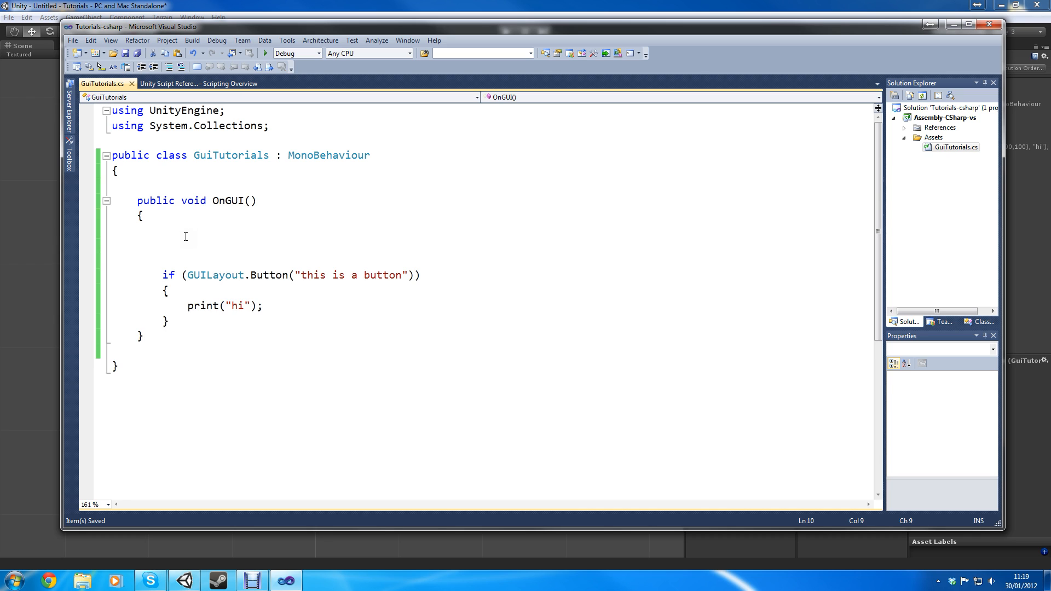
# Insert a GUILayout.Button(""); line at the top of OnGUI, above the if block.
pyautogui.write('GUI')
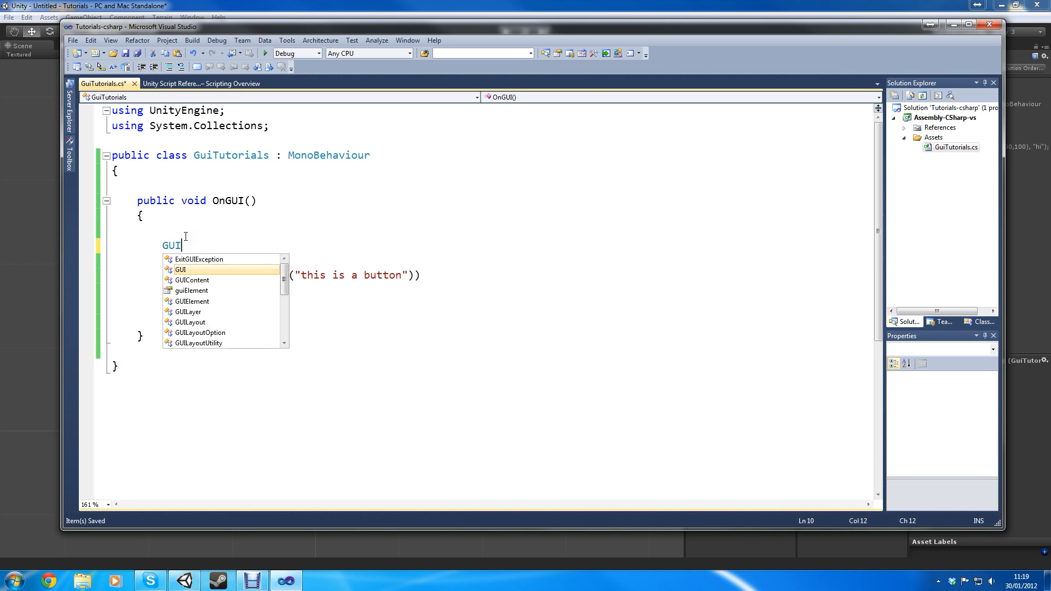
pyautogui.write('Layout')
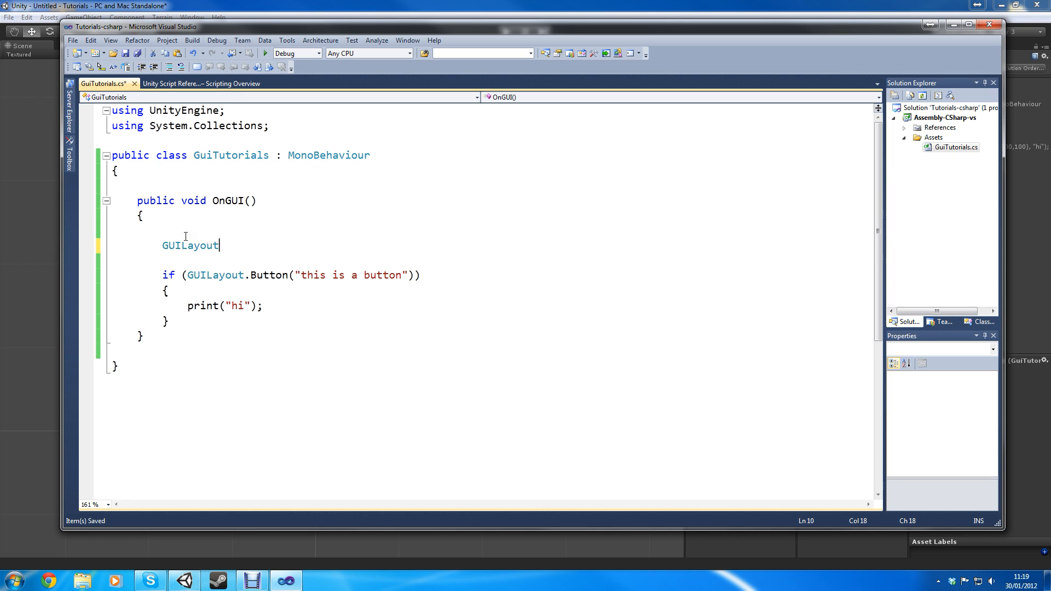
pyautogui.doubleClick(189, 245)
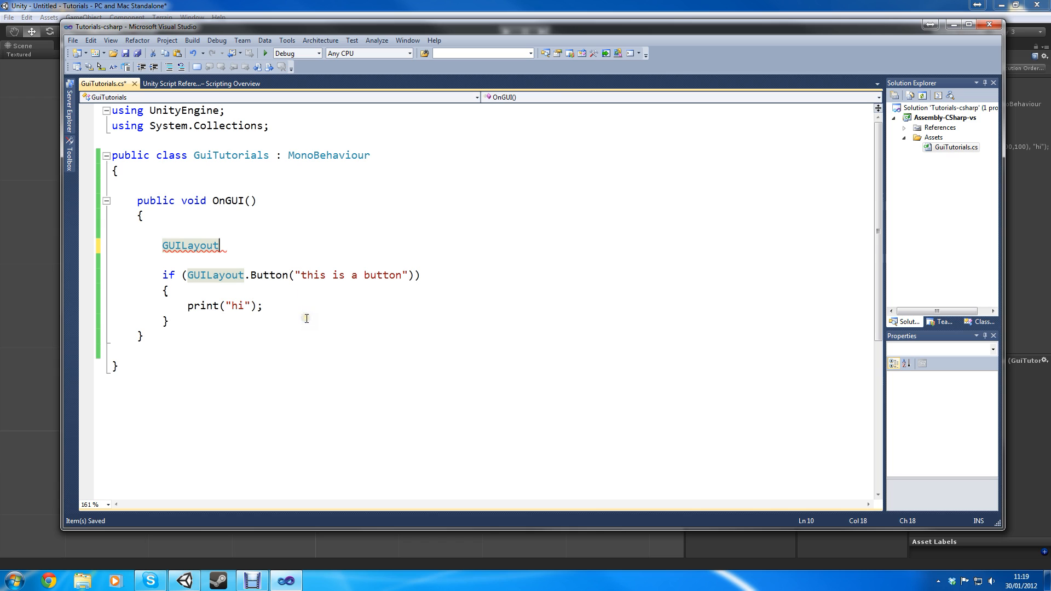
pyautogui.write('.Button("");')
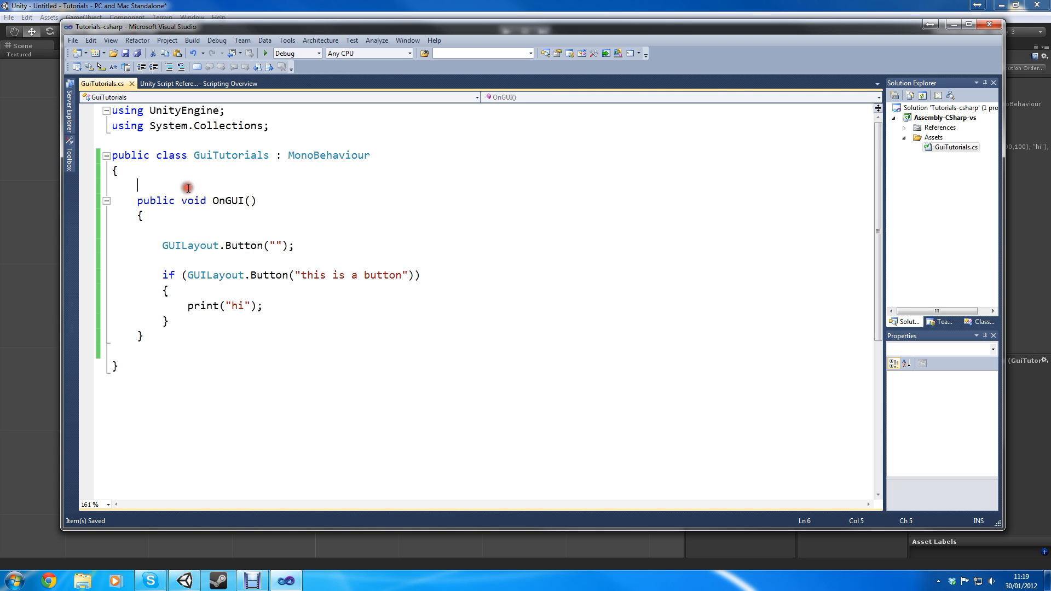
# Write an empty public static void TestFunc() method and call TestFunc(); first in OnGUI.
pyautogui.write('pub')
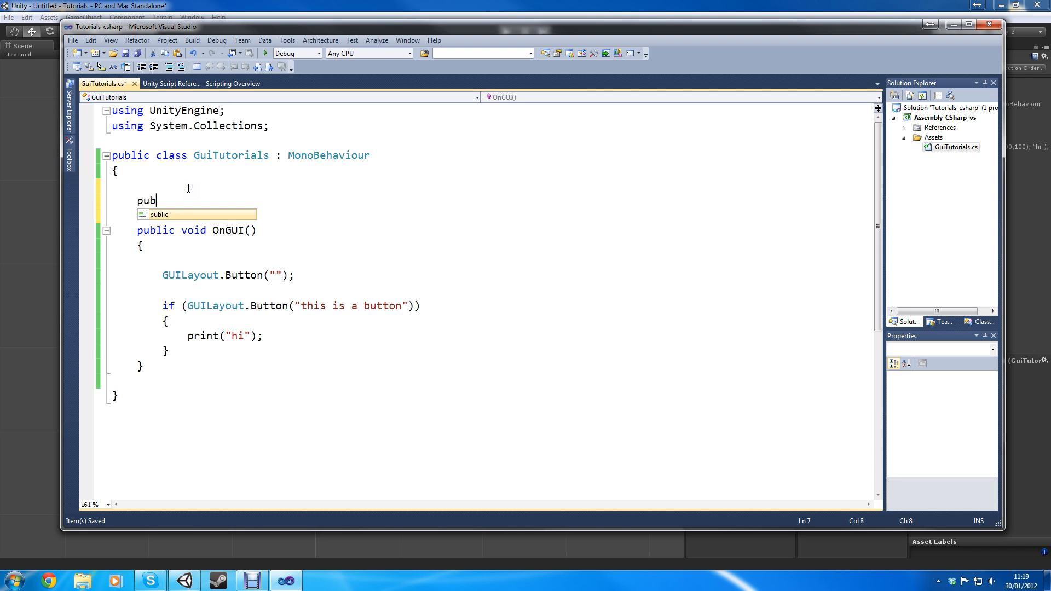
pyautogui.write('lic static void T')
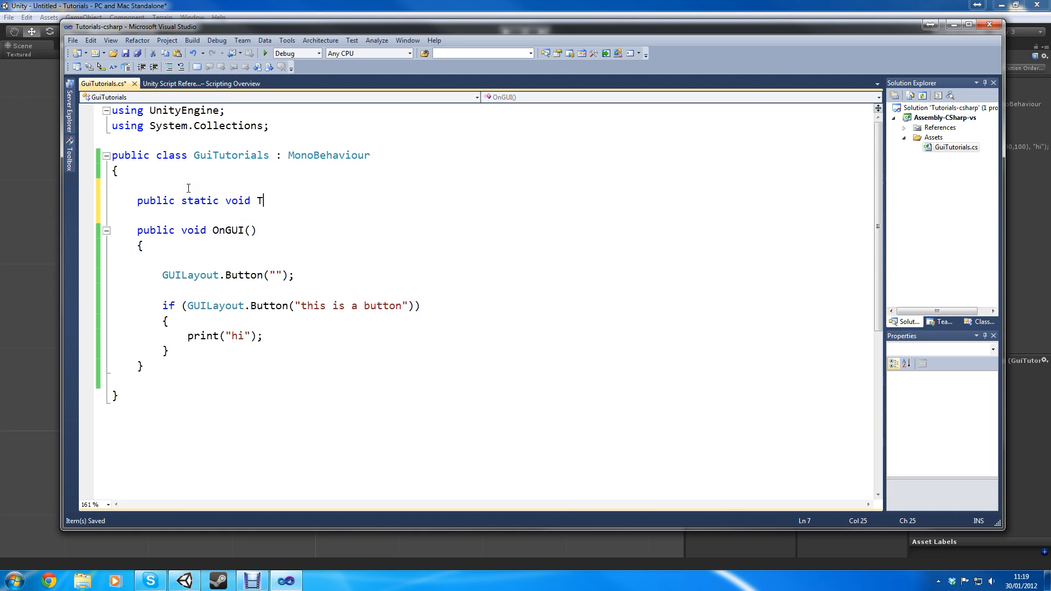
pyautogui.write('estFunc ()')
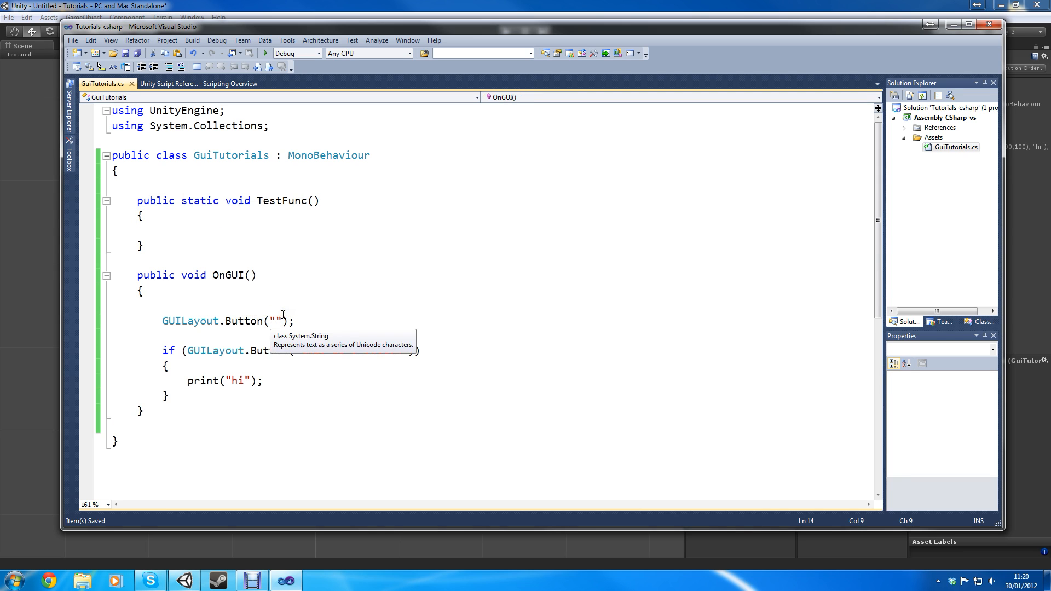
pyautogui.write('tes')
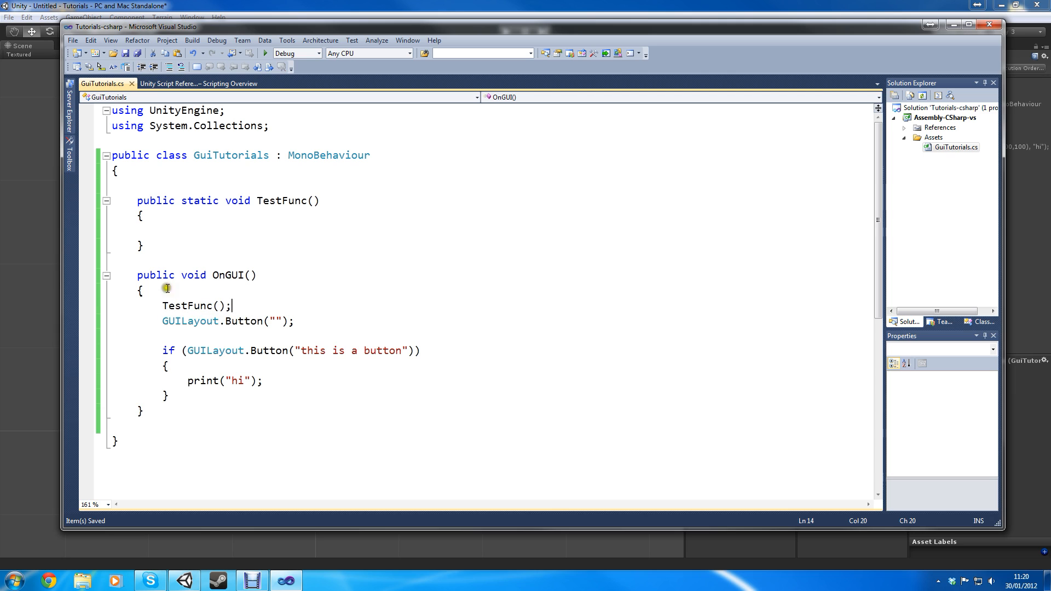
pyautogui.doubleClick(190, 321)
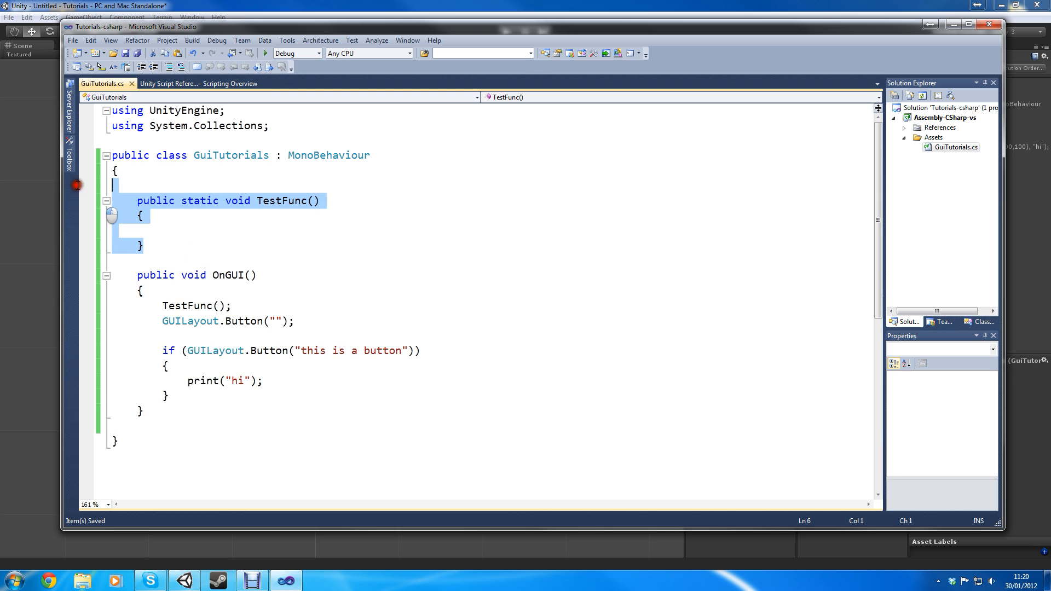
# Delete TestFunc, its call and the empty button line, keeping the 'this is a button' block.
pyautogui.press('Delete')
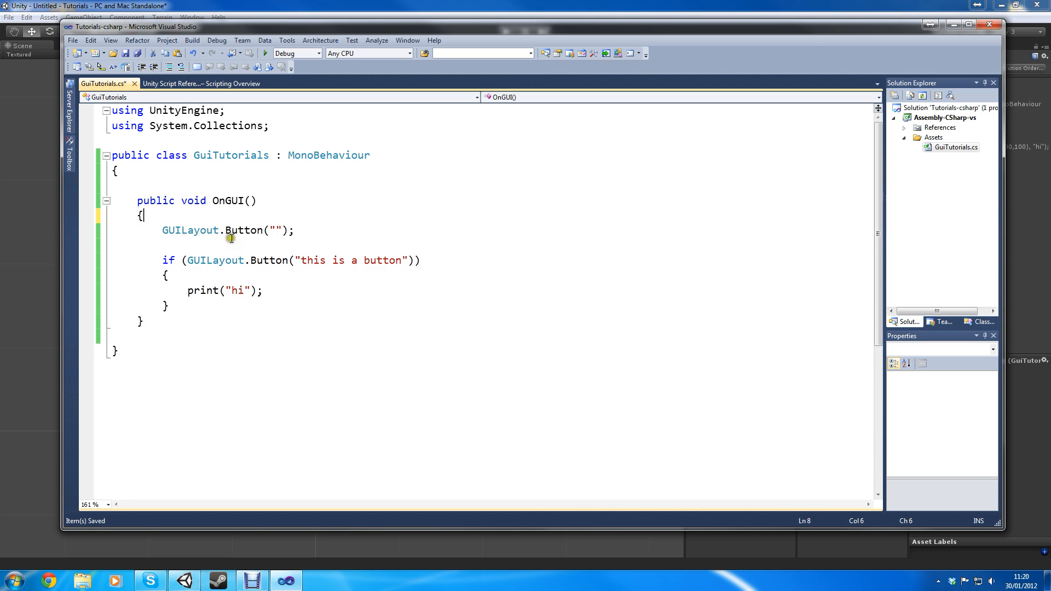
pyautogui.click(277, 230)
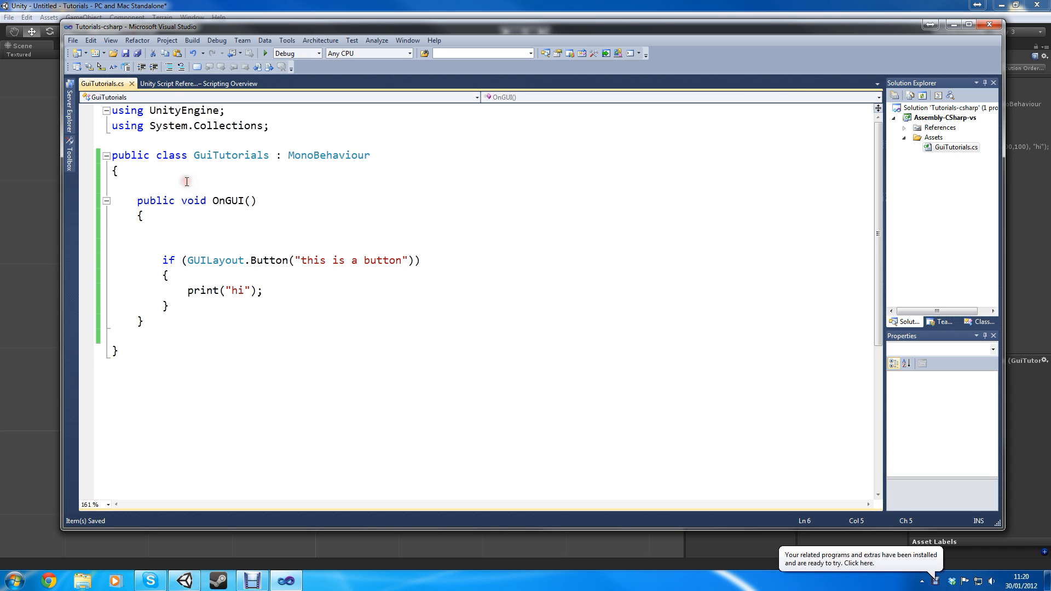
# Declare the class field bool boolVar = false;.
pyautogui.write('bool')
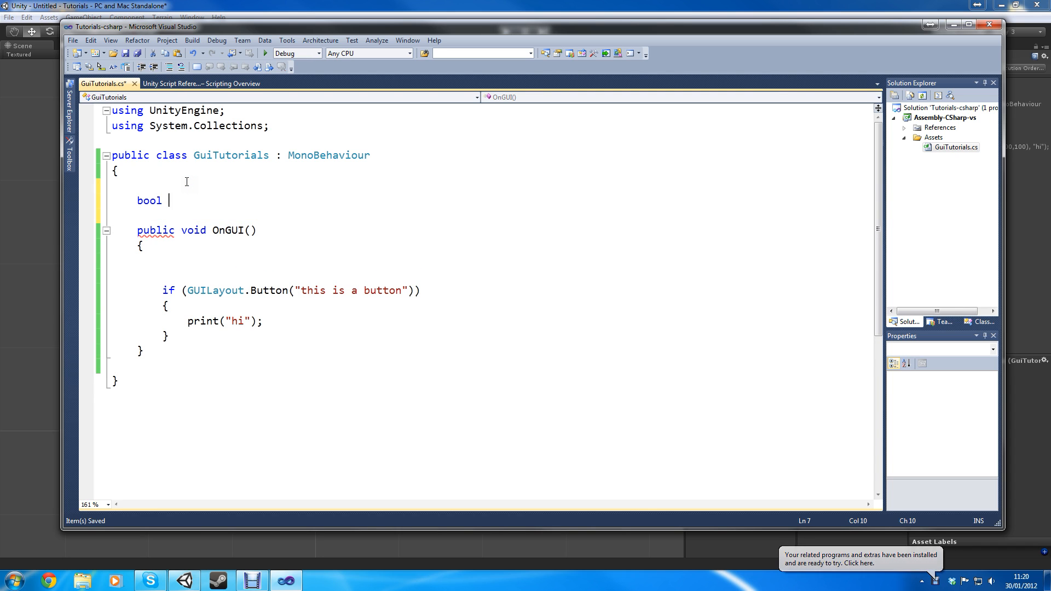
pyautogui.write('bool')
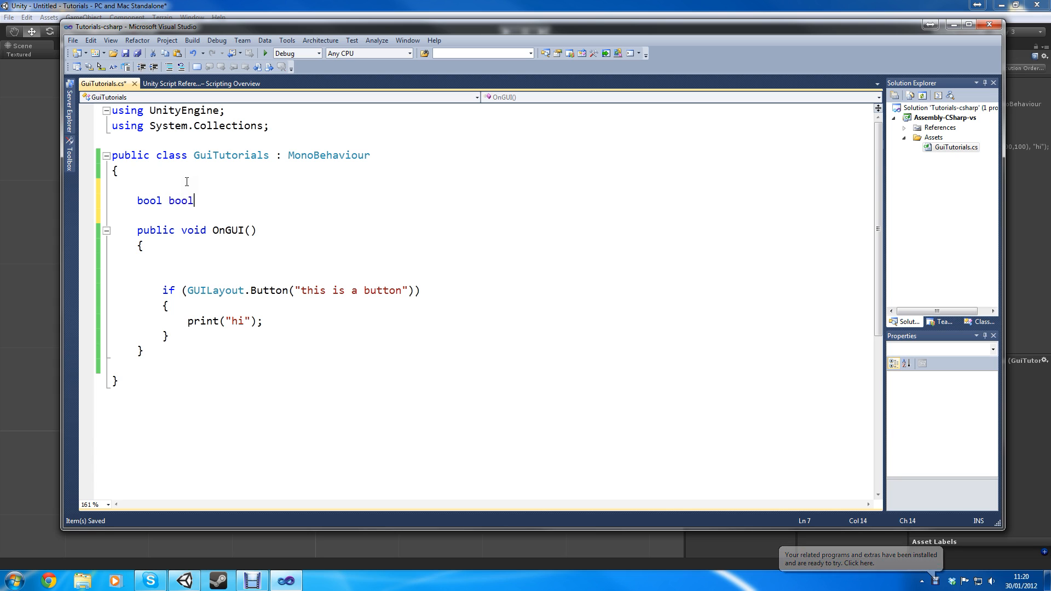
pyautogui.write('Var =')
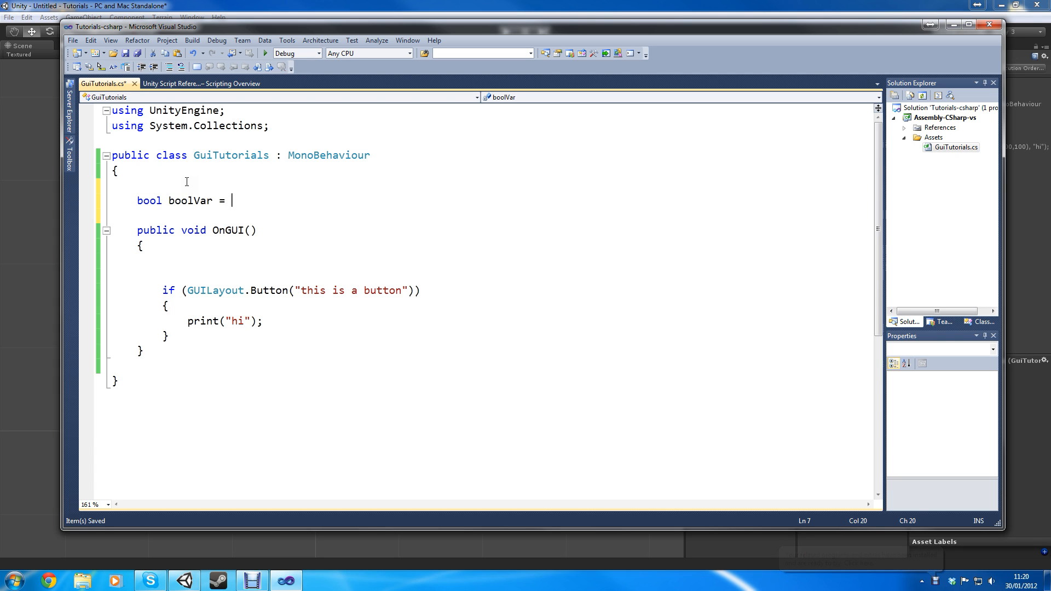
pyautogui.write('false;')
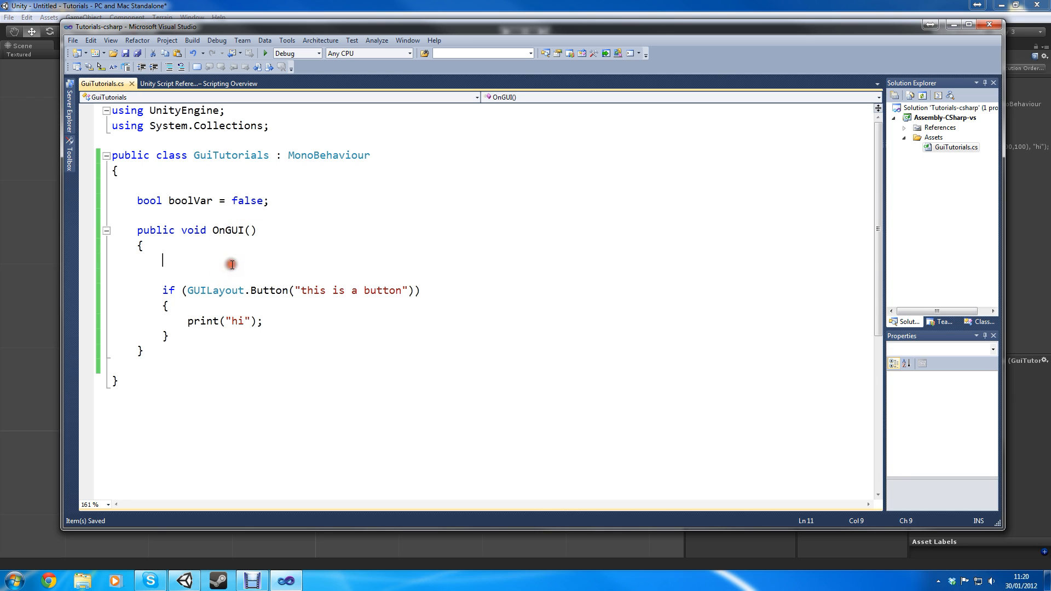
# Try an if (!boolVar) block in OnGUI that prints 'hello world'.
pyautogui.write('if ()')
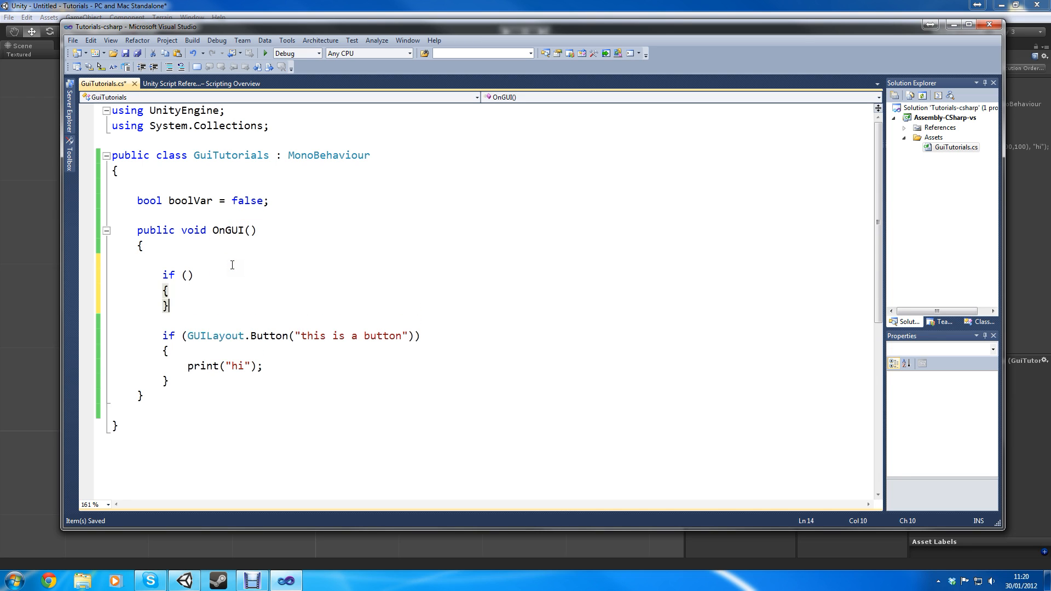
pyautogui.press('Enter')
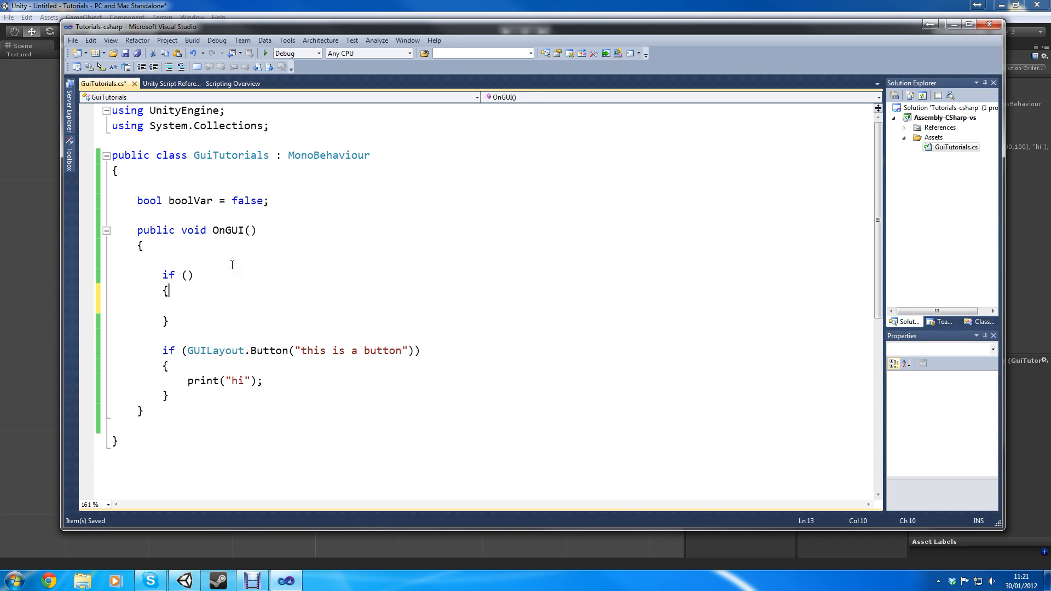
pyautogui.write('boolVar')
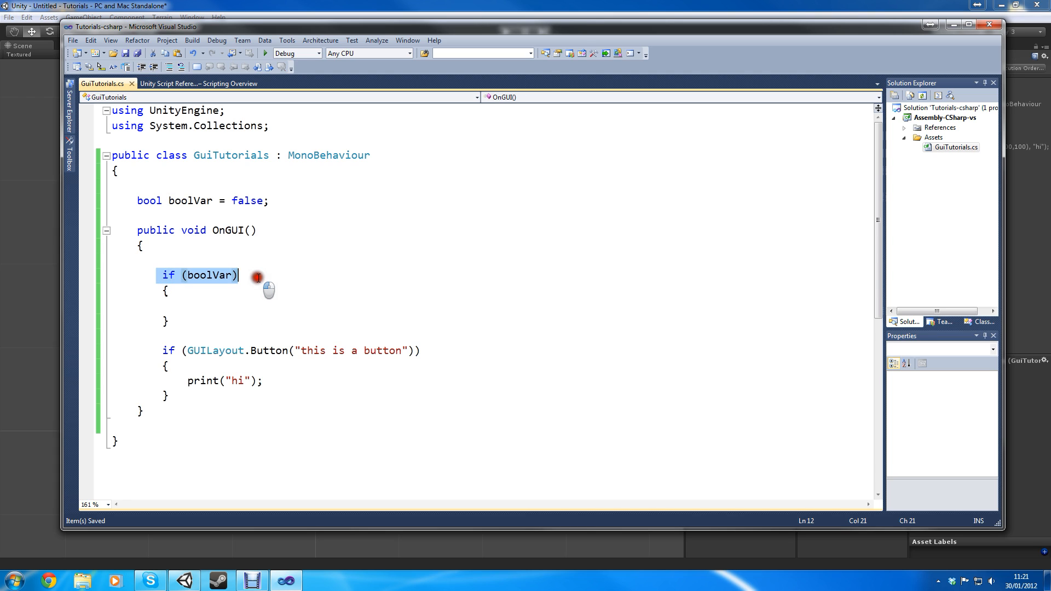
pyautogui.click(247, 305)
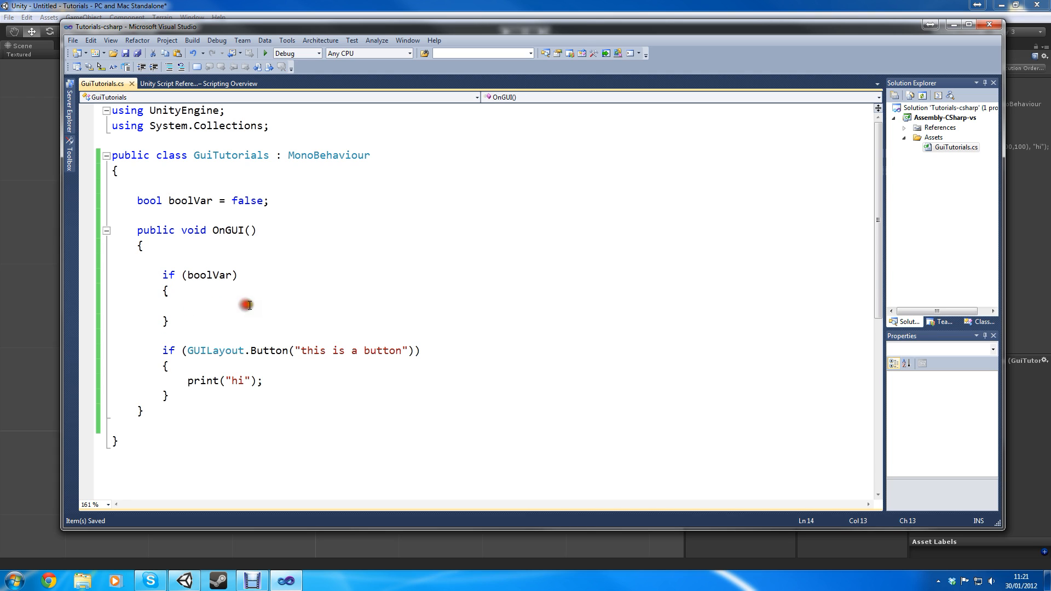
pyautogui.write('print (')
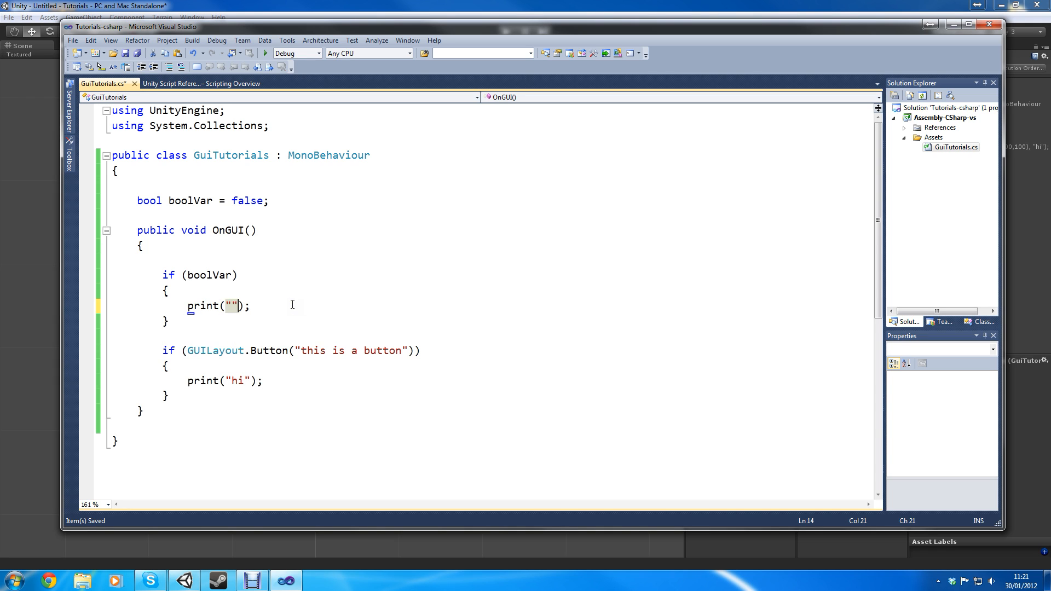
pyautogui.write('hello world')
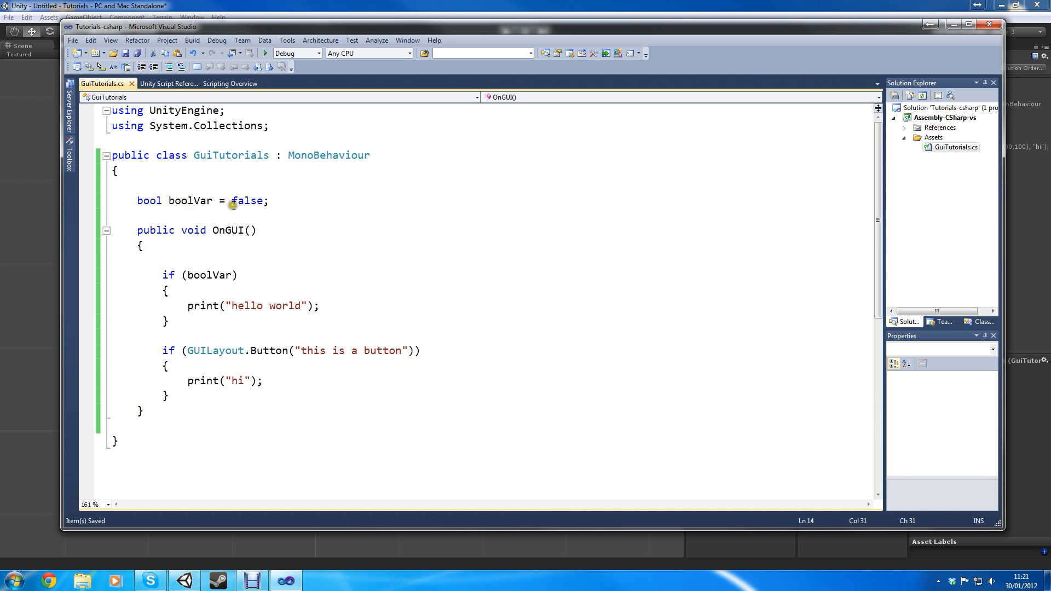
pyautogui.doubleClick(247, 200)
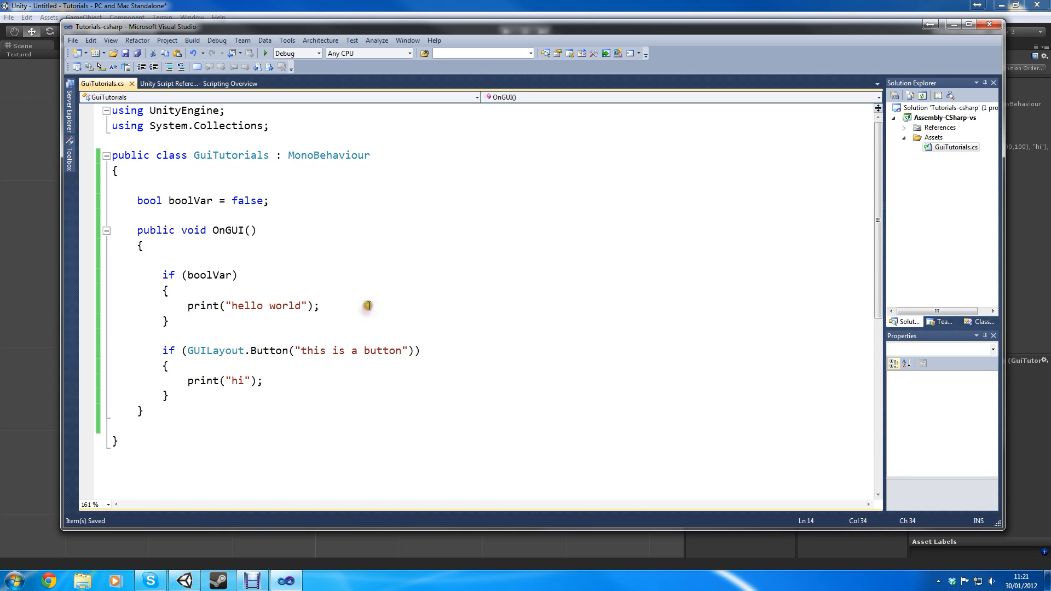
pyautogui.moveTo(197, 275)
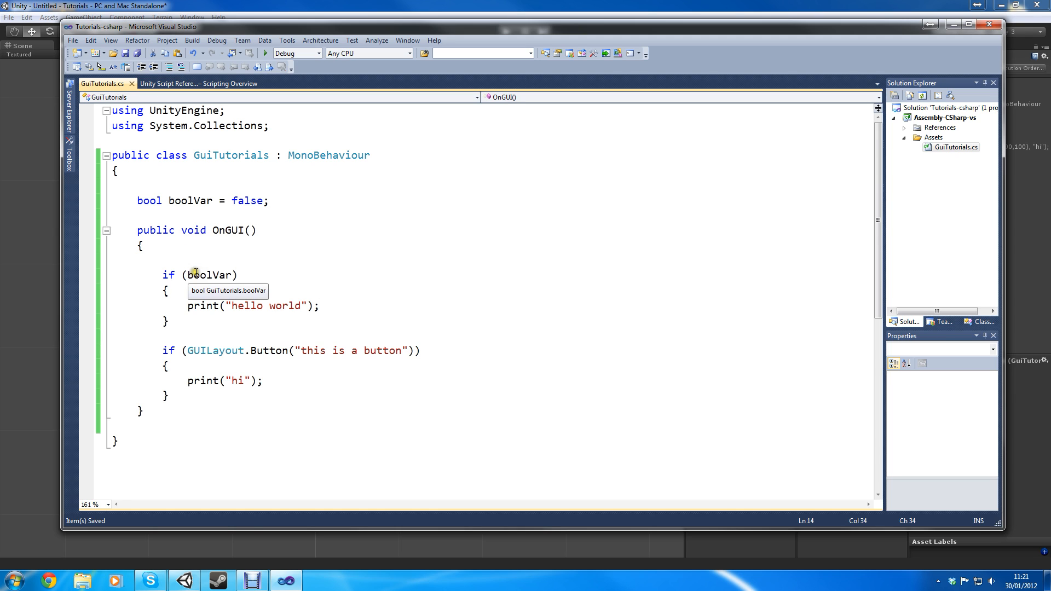
pyautogui.click(277, 322)
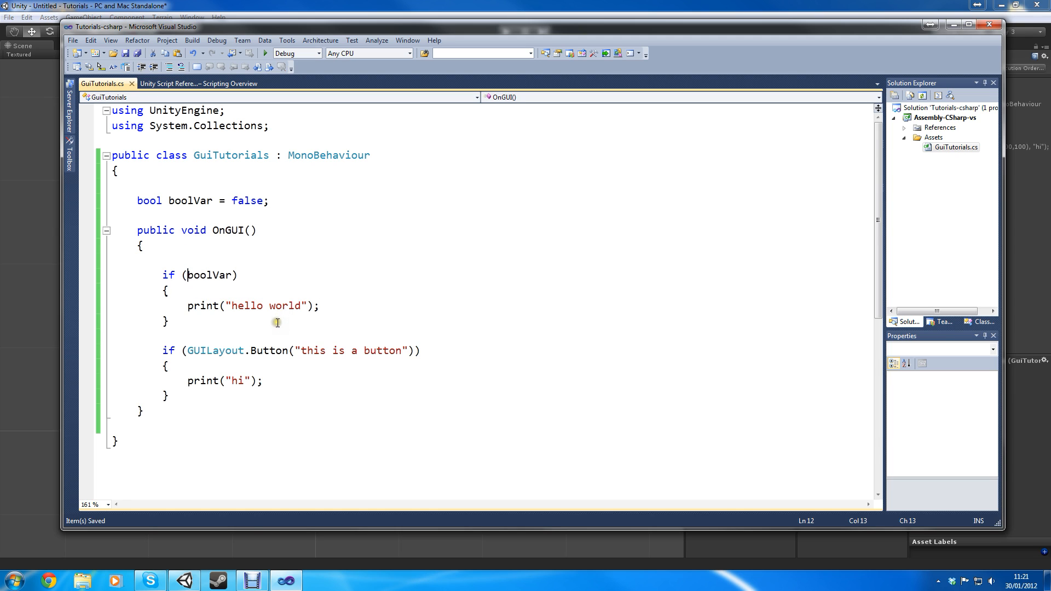
pyautogui.write('!')
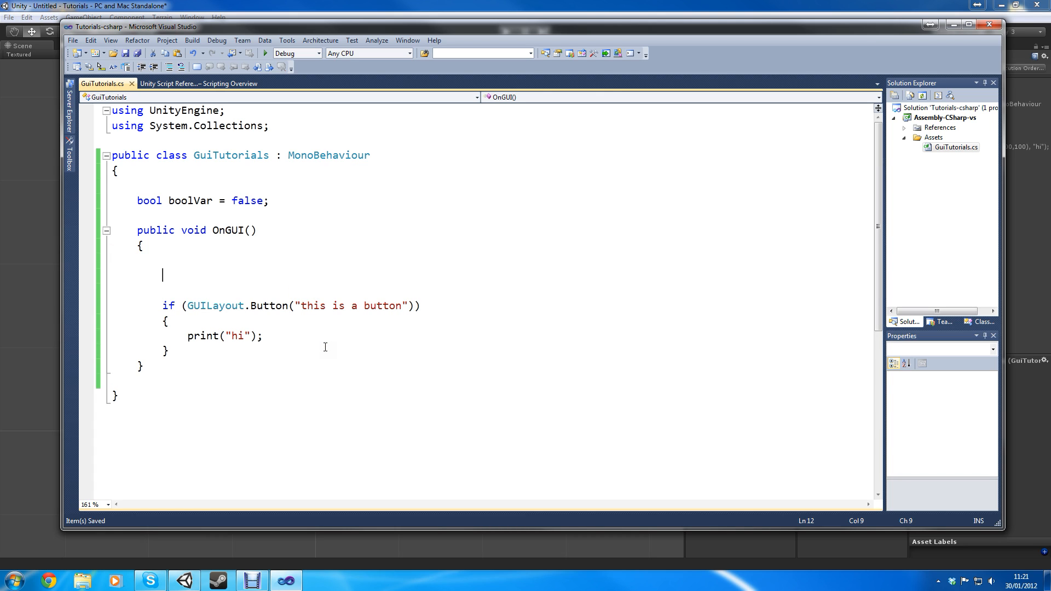
# Write boolVar = GUILayout.Toggle(boolVar, ""); above the button block in OnGUI.
pyautogui.write('GUILayout.')
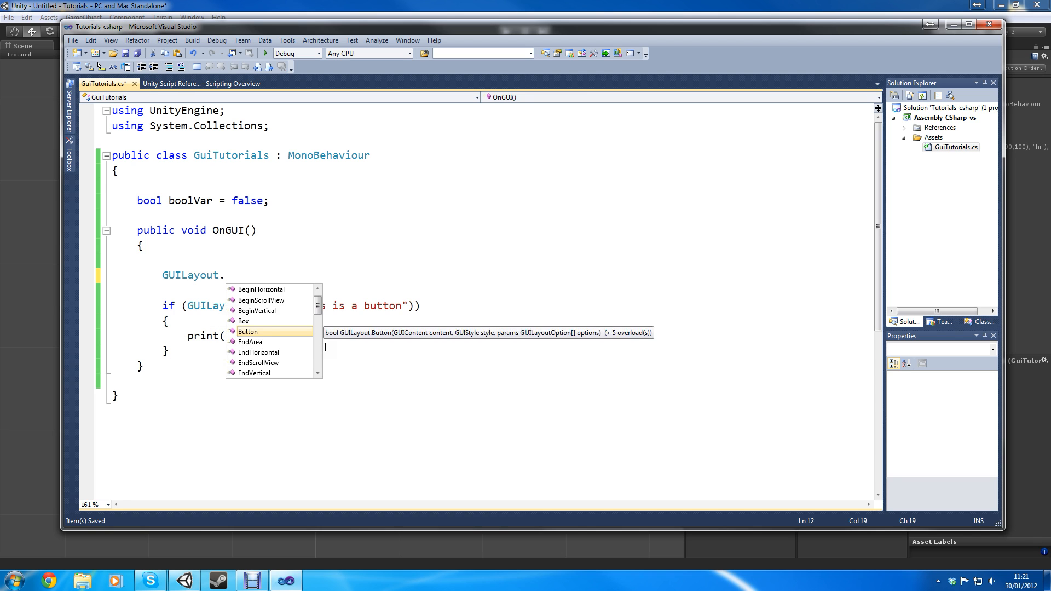
pyautogui.write('Toggle(')
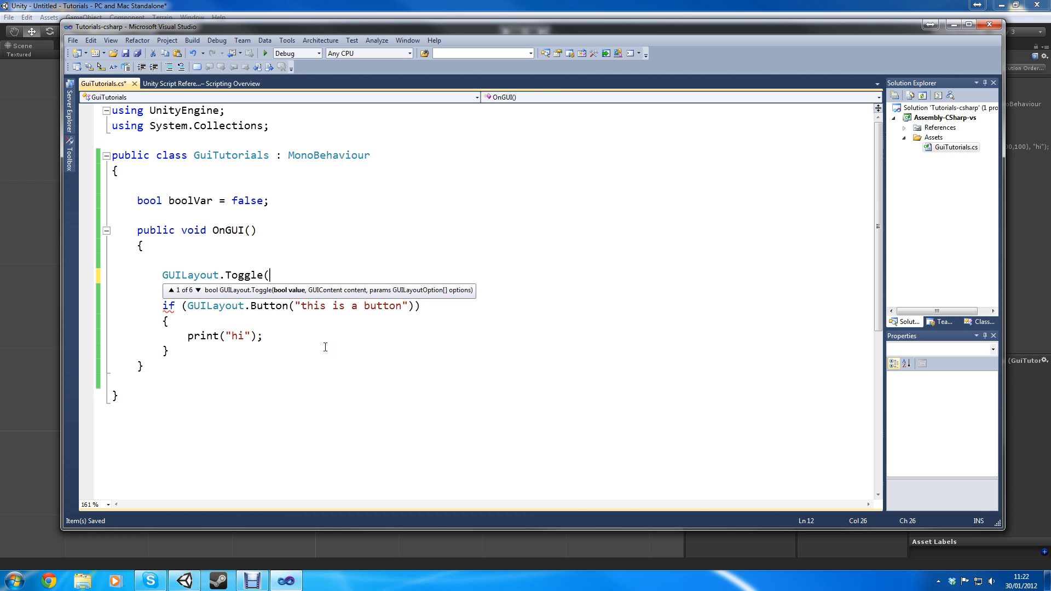
pyautogui.write('boolVar')
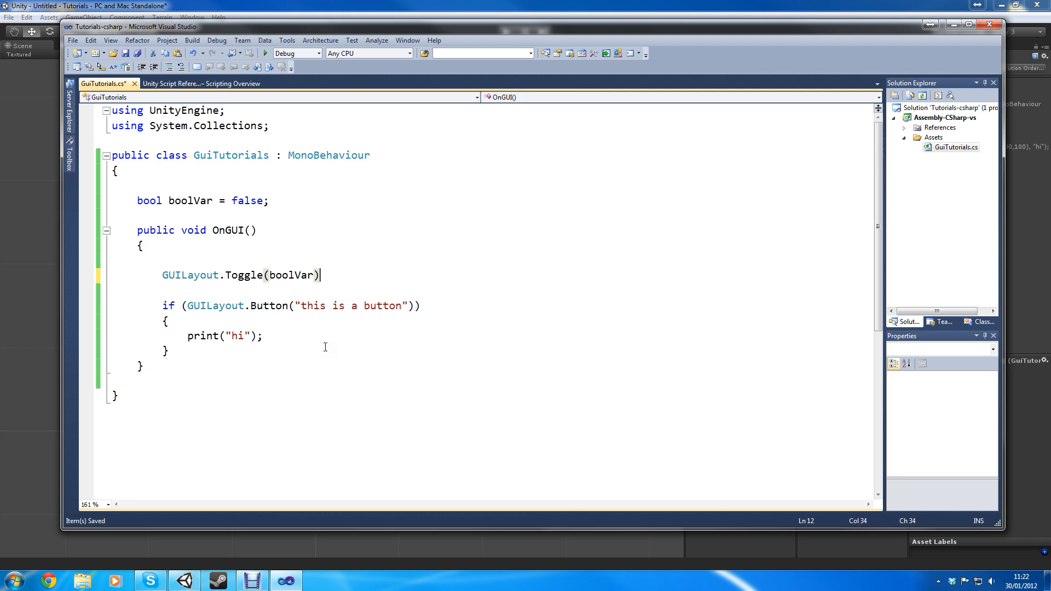
pyautogui.write(';')
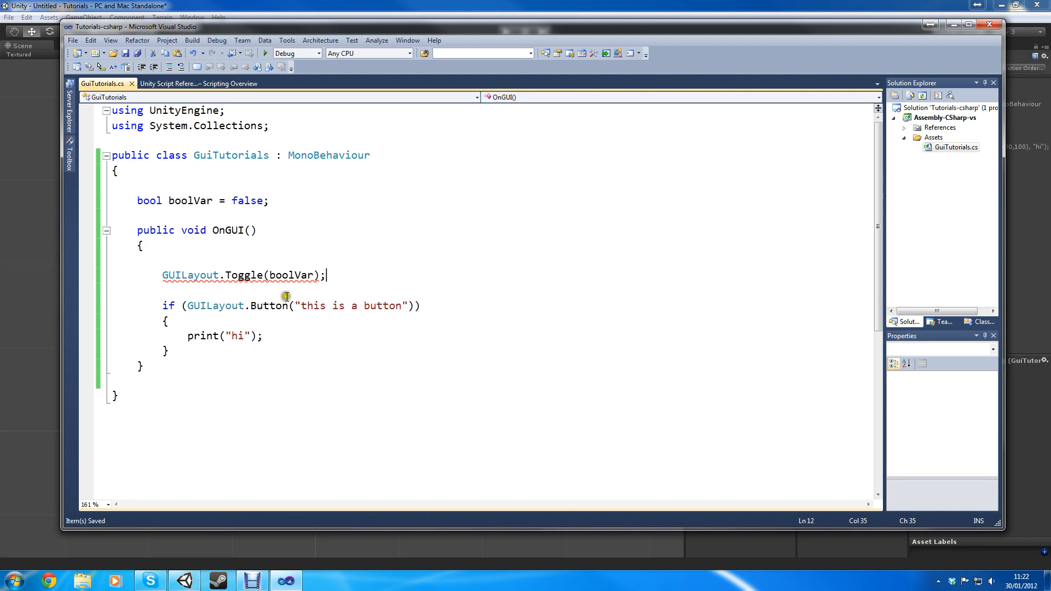
pyautogui.write(',')
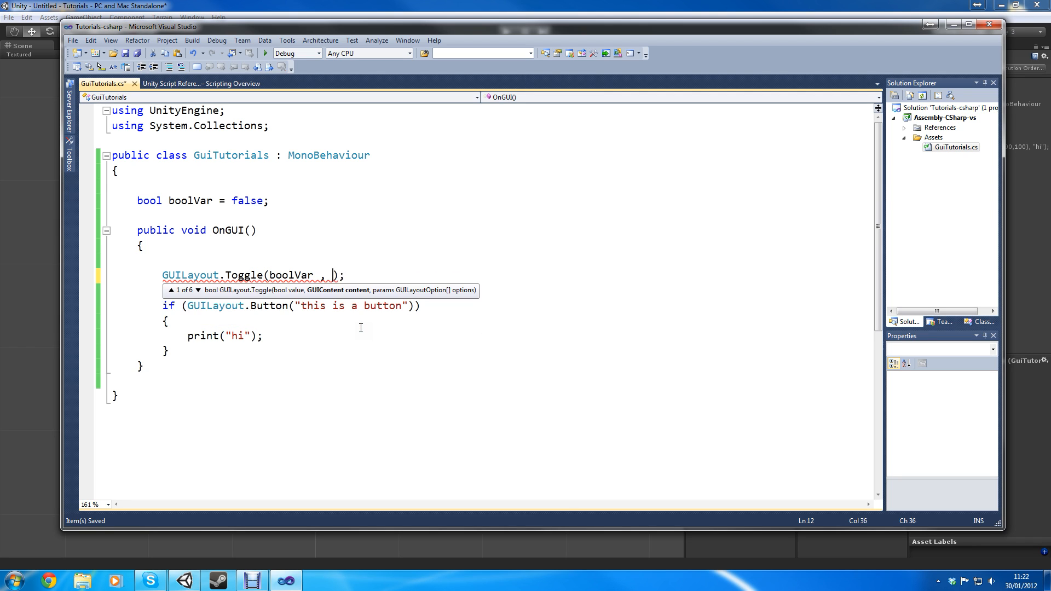
pyautogui.write('GU')
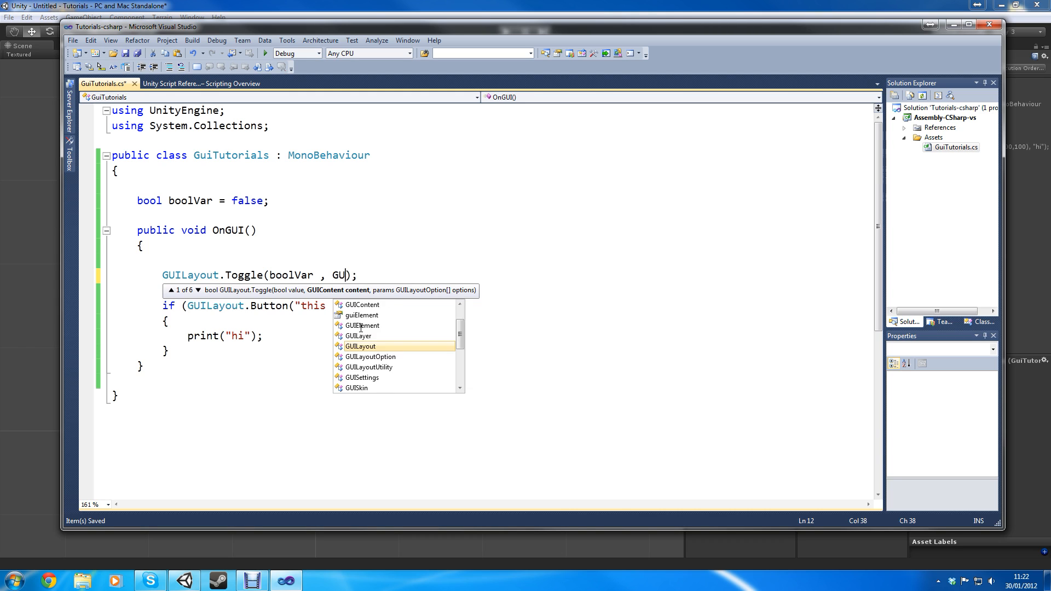
pyautogui.write('ILA')
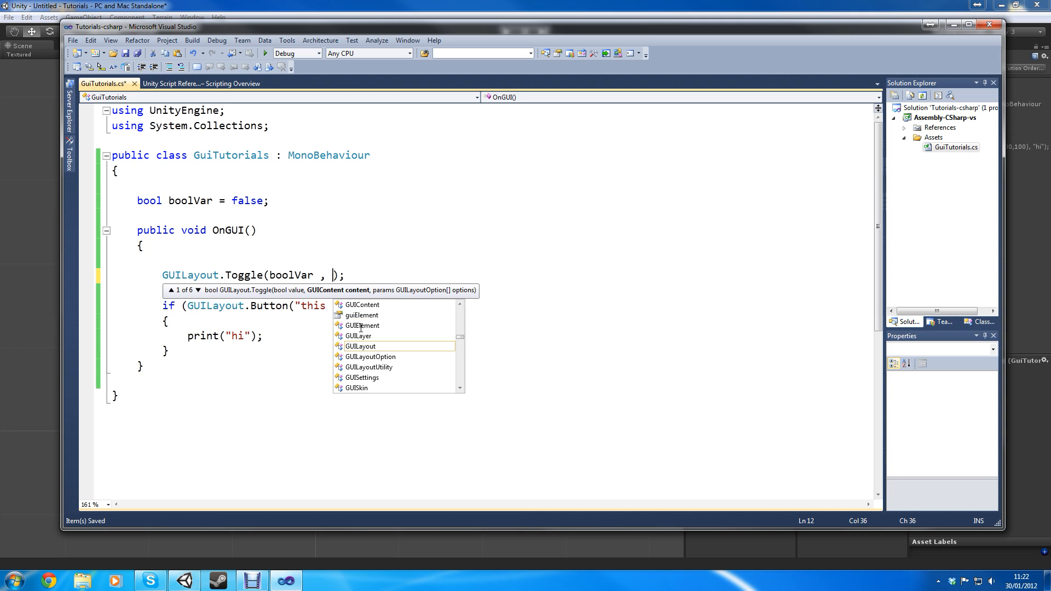
pyautogui.write('"')
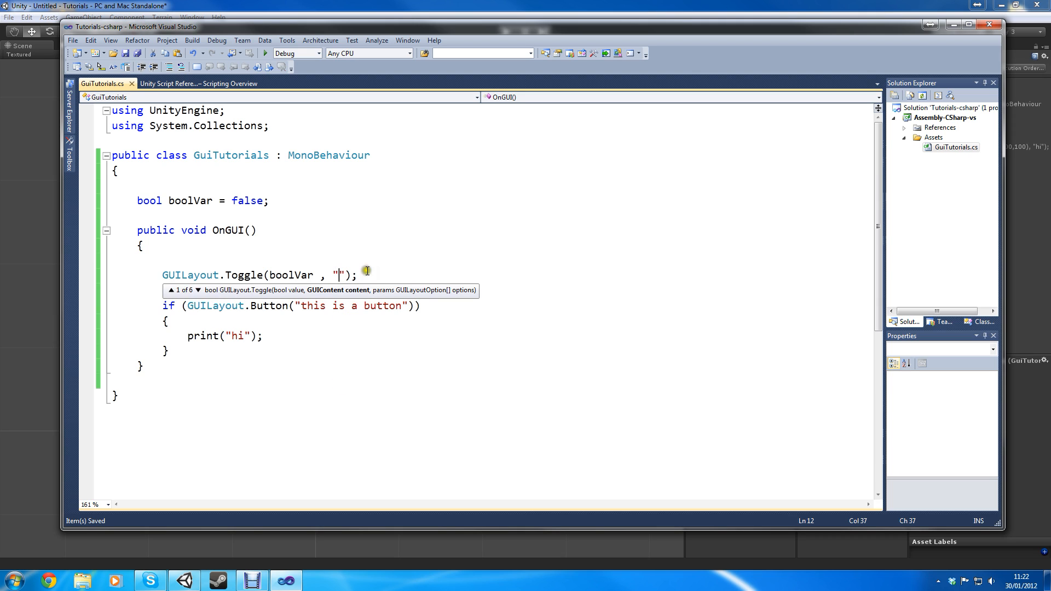
pyautogui.write('boolVar =')
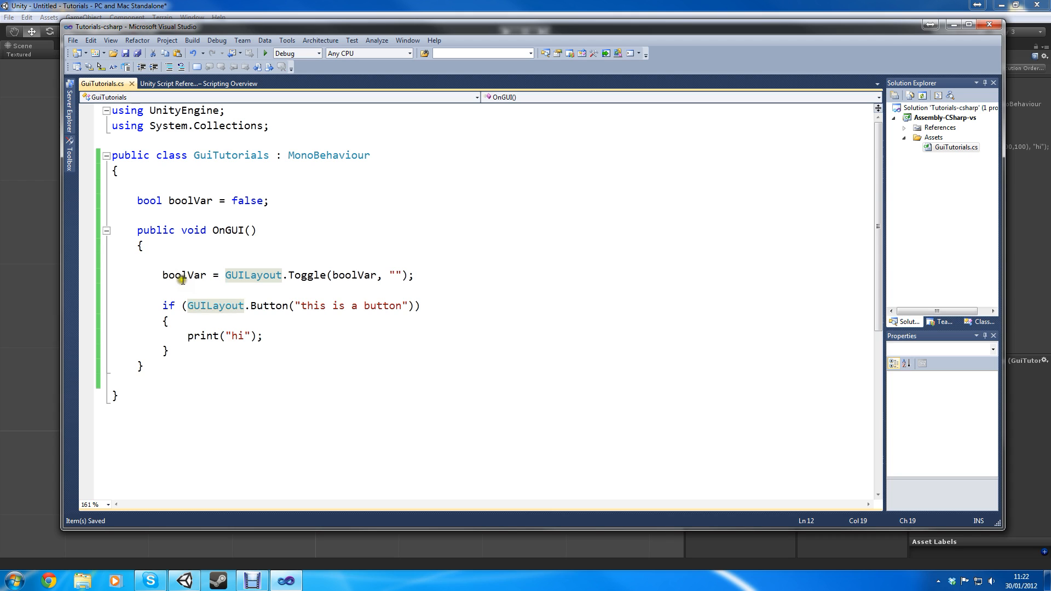
# Label the toggle 'this is a ticky box'.
pyautogui.click(396, 275)
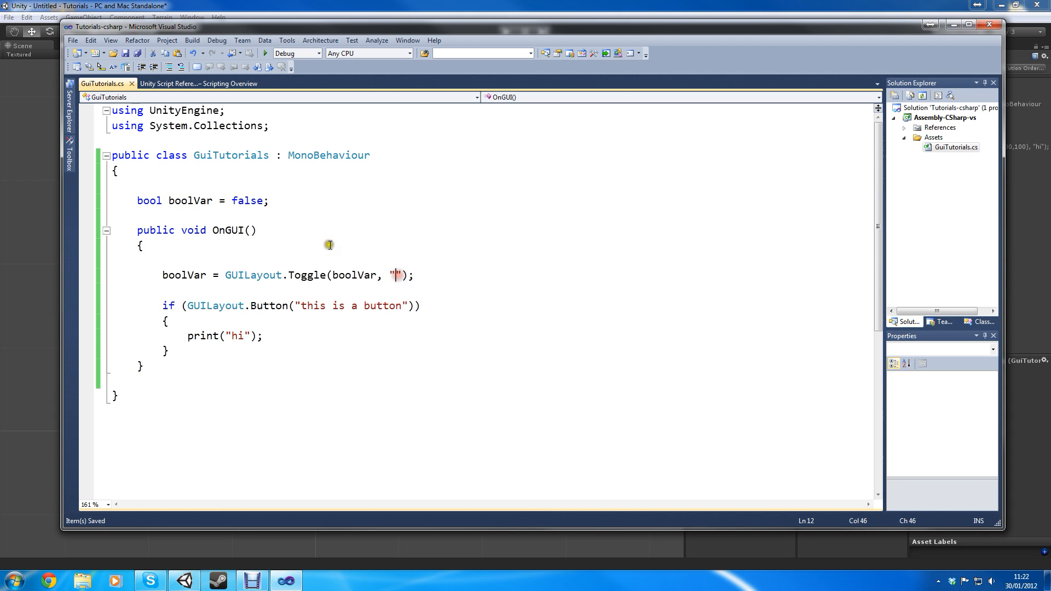
pyautogui.write('h')
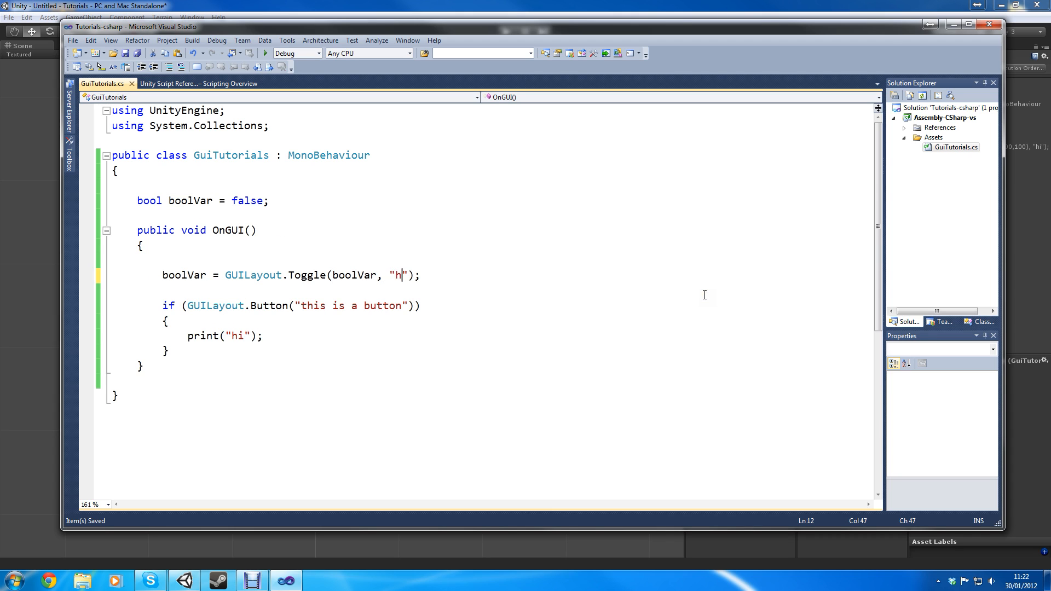
pyautogui.write('this is a ticky box')
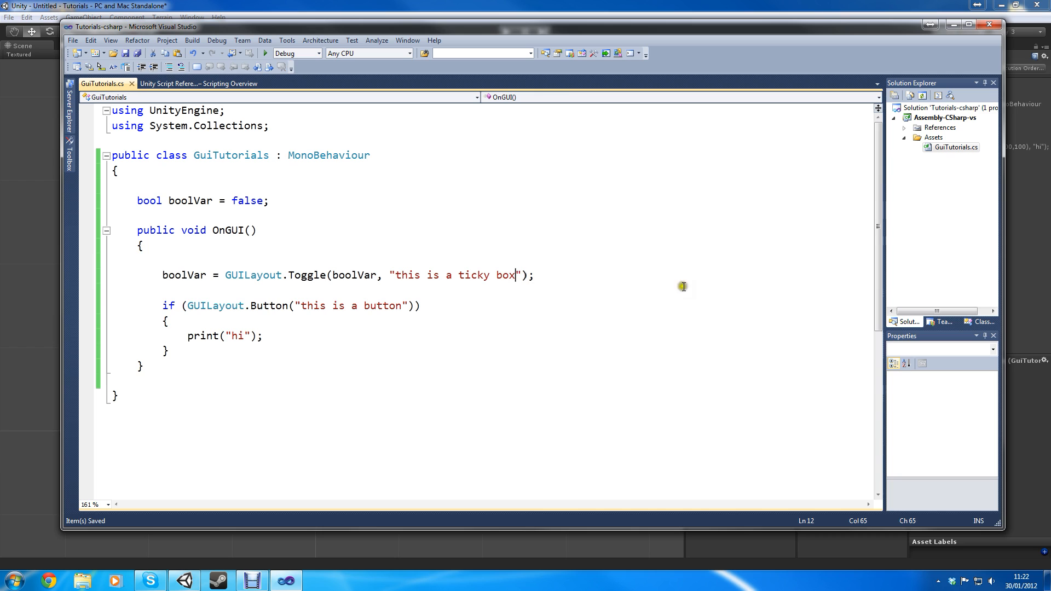
# Walk through the toggle line's boolVar, GUILayout and Toggle parts, then retouch the label.
pyautogui.doubleClick(184, 275)
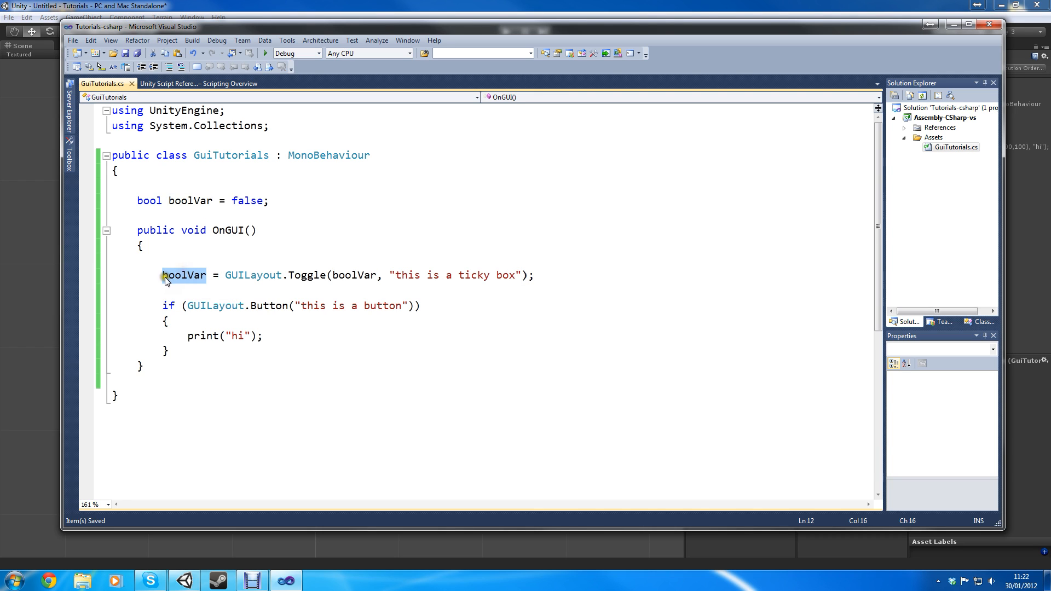
pyautogui.doubleClick(184, 274)
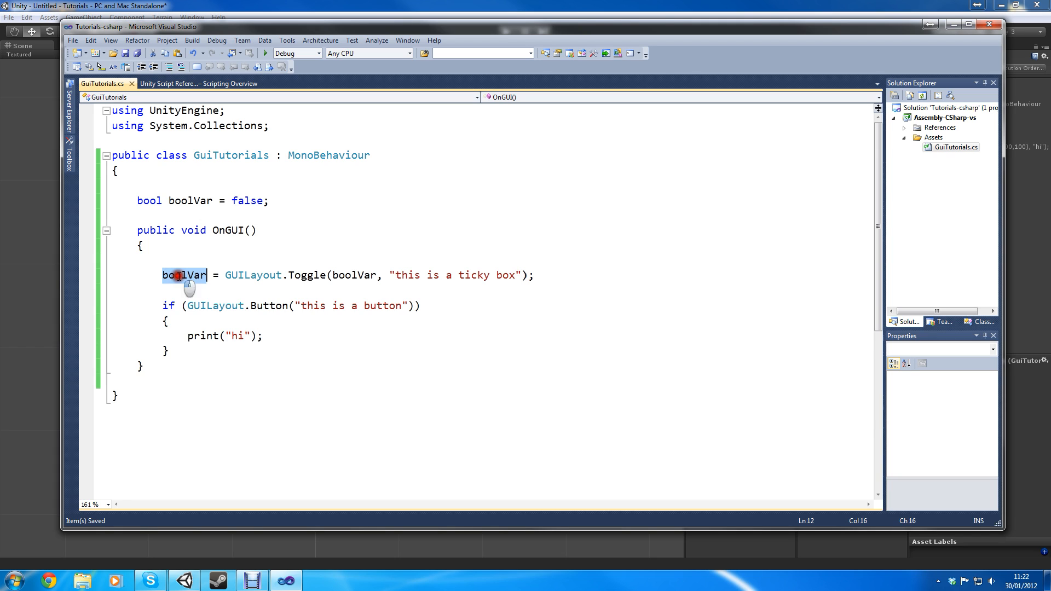
pyautogui.click(193, 274)
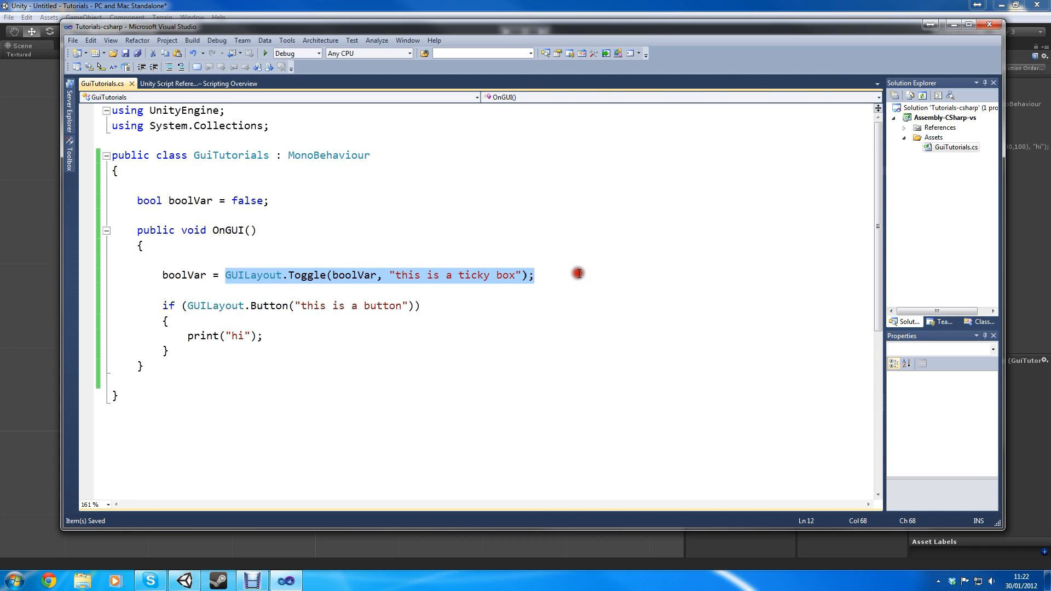
pyautogui.click(295, 290)
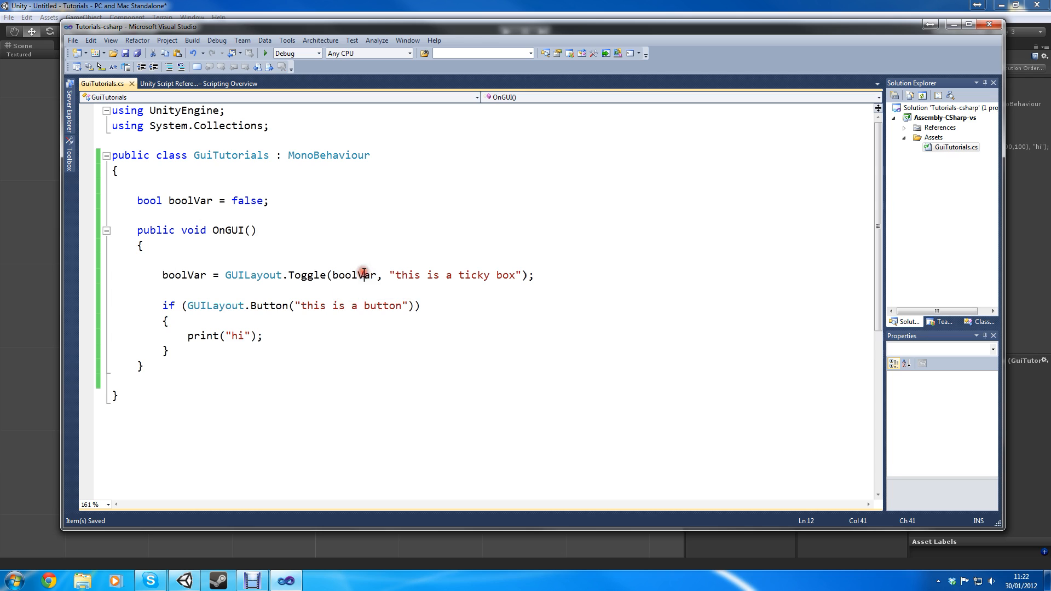
pyautogui.doubleClick(356, 274)
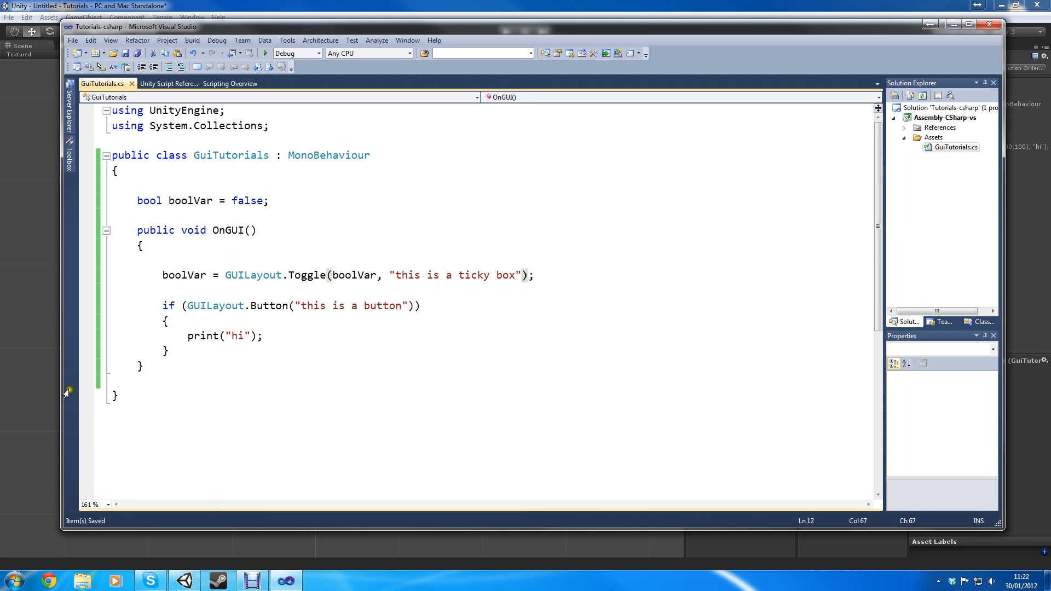
pyautogui.doubleClick(185, 276)
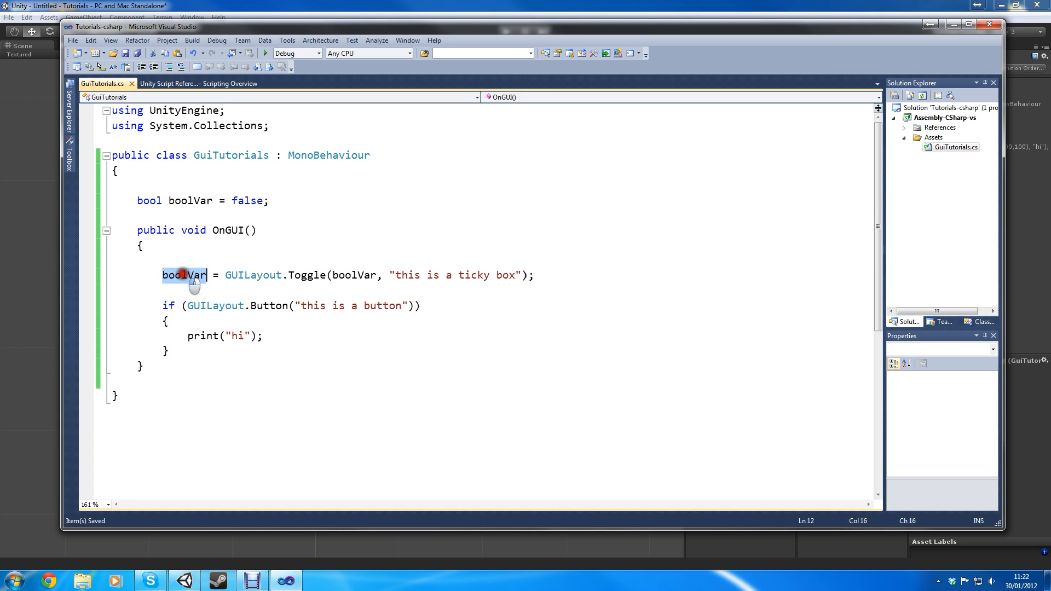
pyautogui.doubleClick(235, 275)
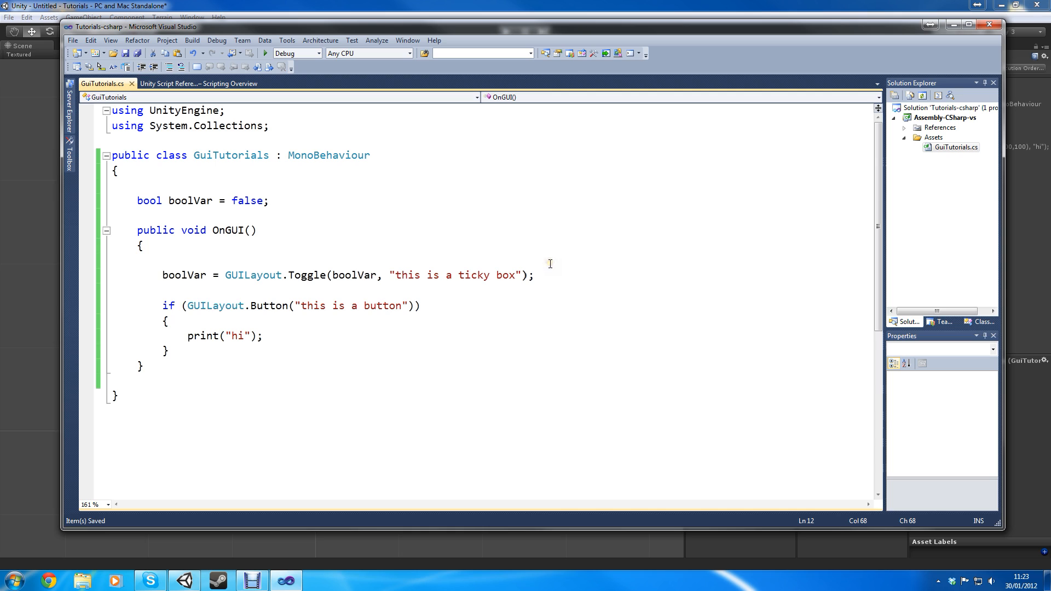
pyautogui.moveTo(291, 439)
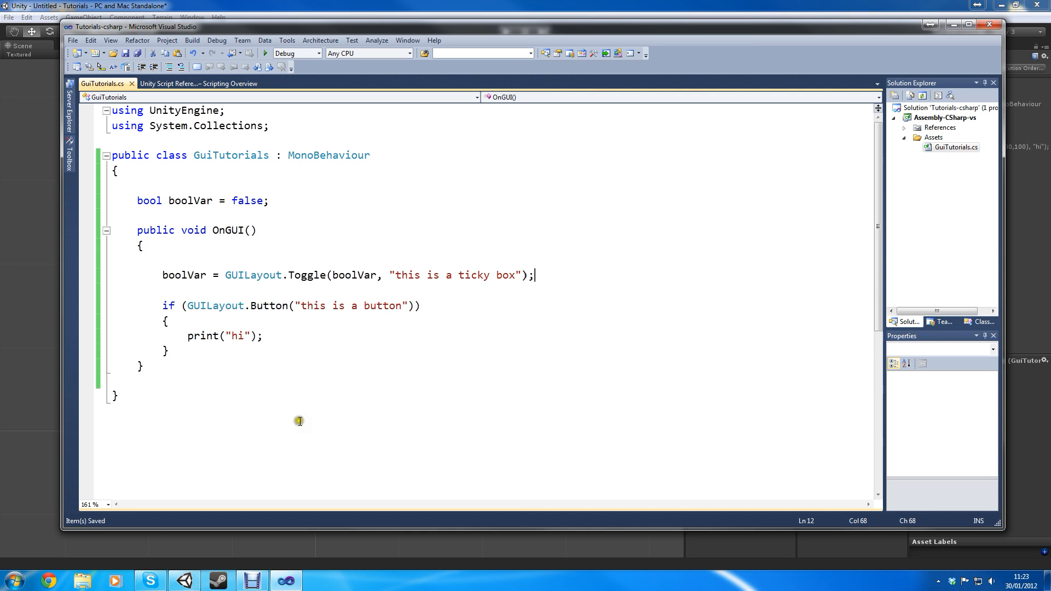
pyautogui.moveTo(229, 284)
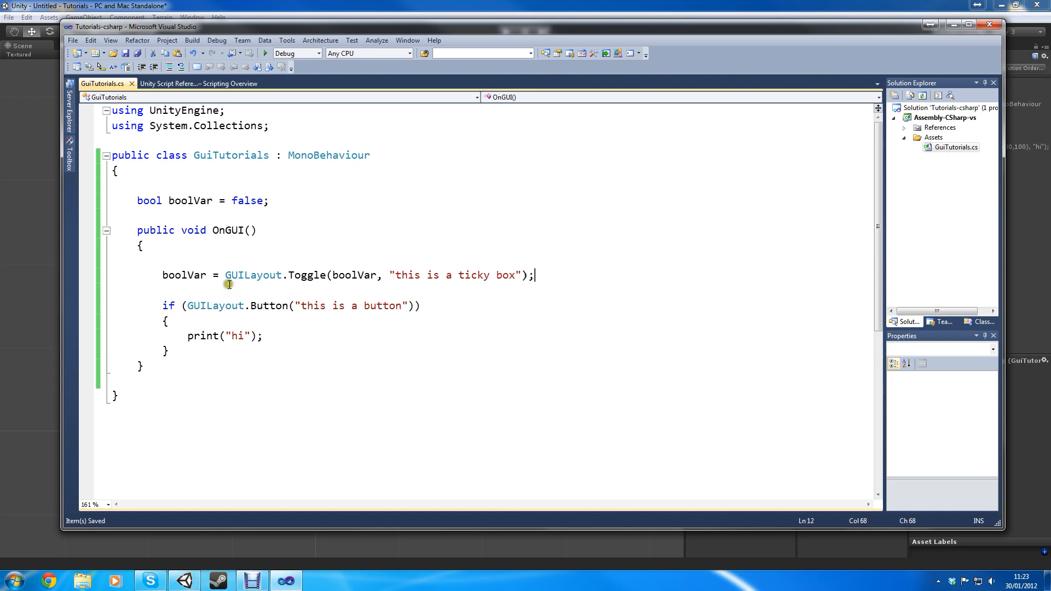
pyautogui.moveTo(303, 410)
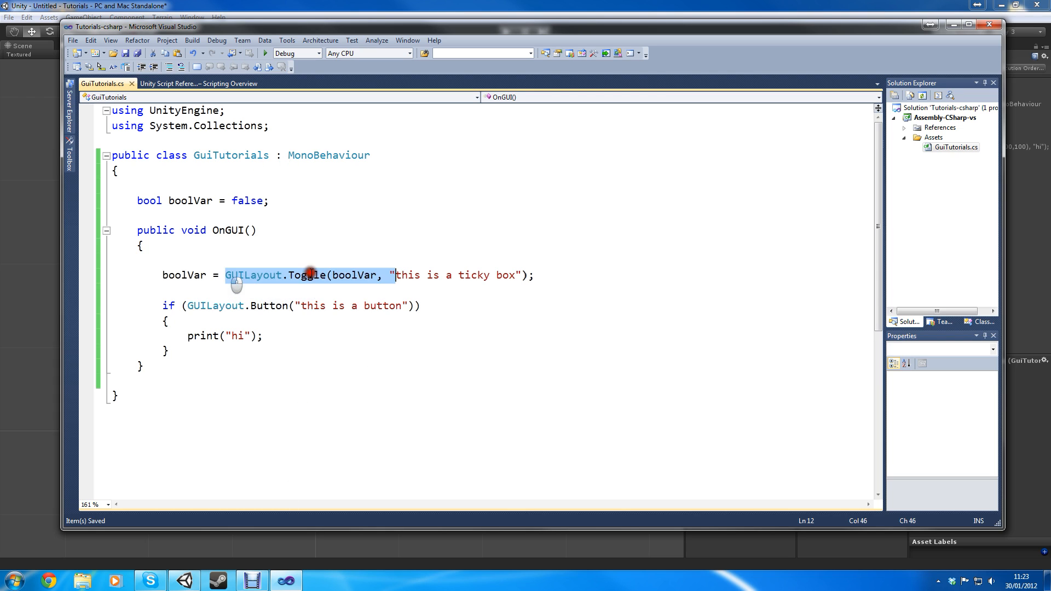
pyautogui.click(225, 274)
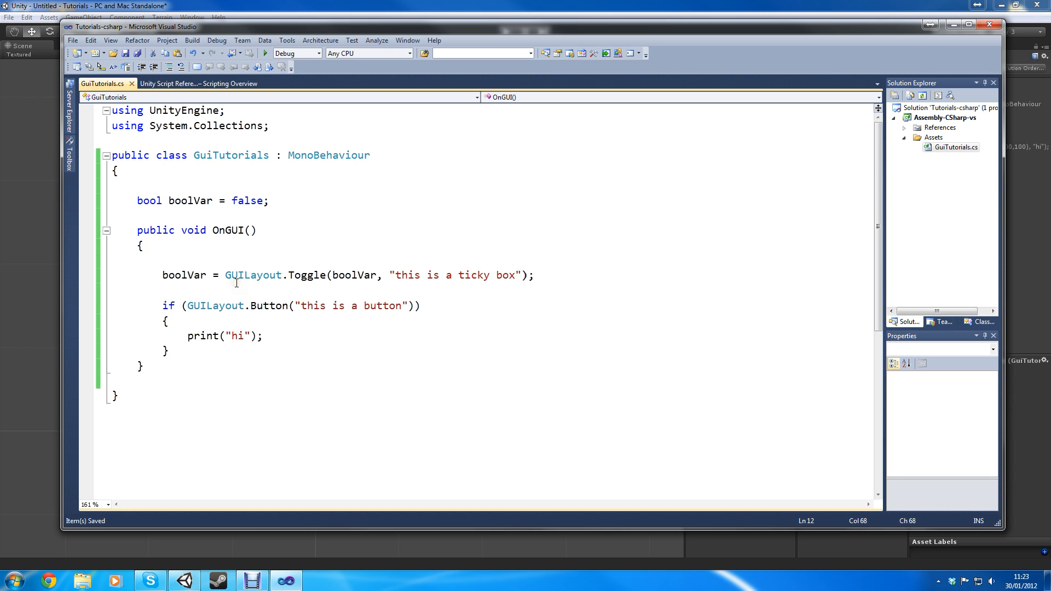
pyautogui.click(276, 275)
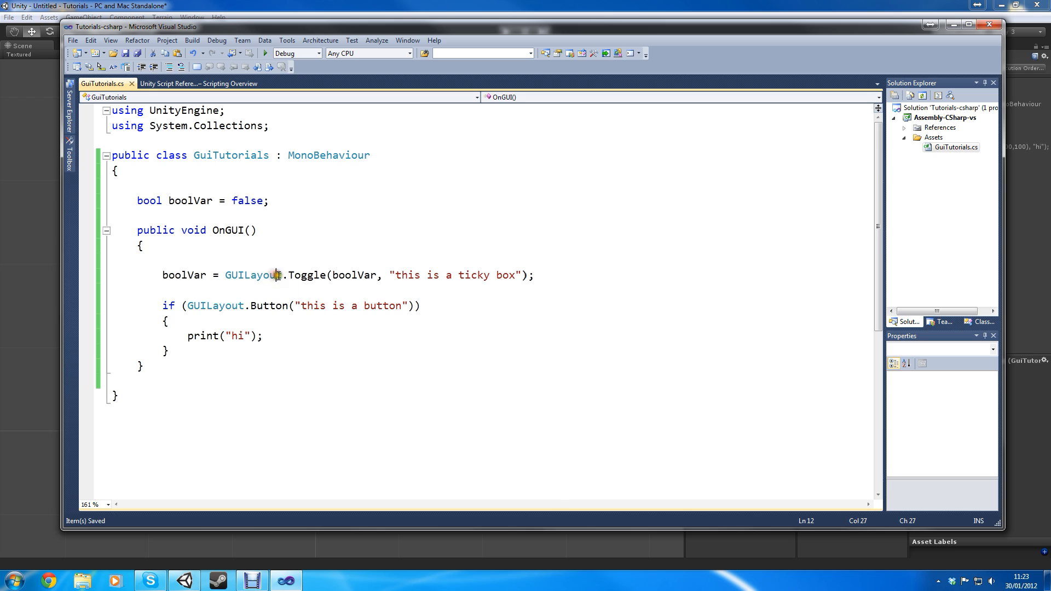
pyautogui.doubleClick(253, 275)
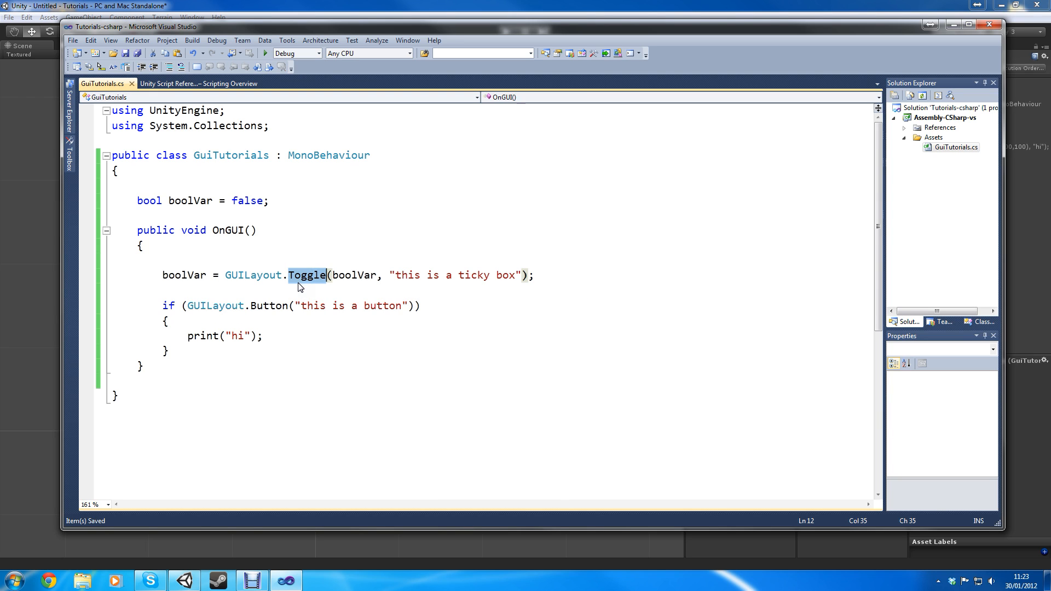
pyautogui.doubleClick(355, 275)
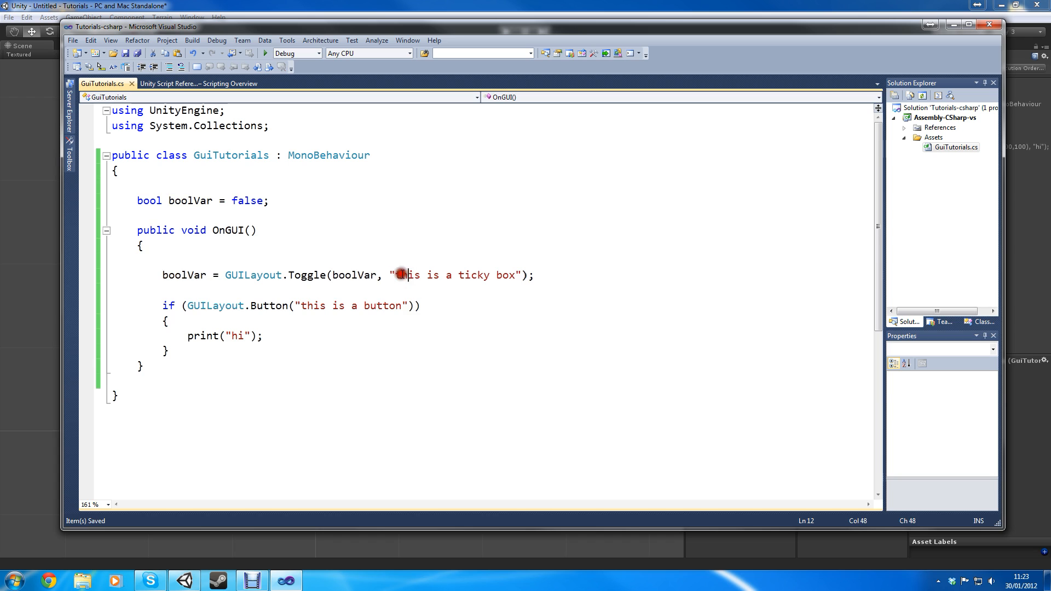
pyautogui.moveTo(400, 275); pyautogui.dragTo(487, 275)
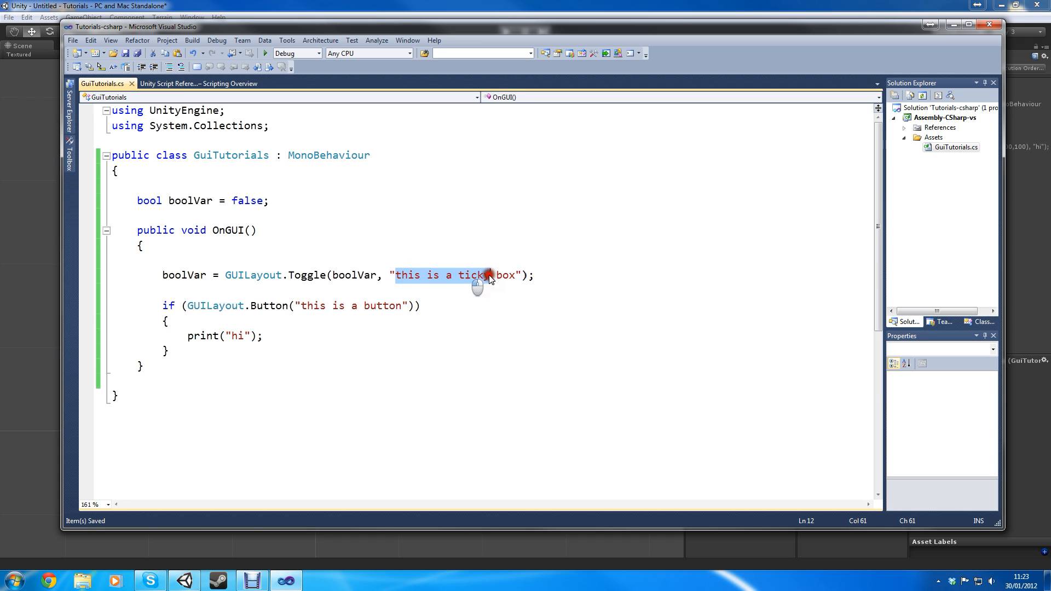
pyautogui.write('y')
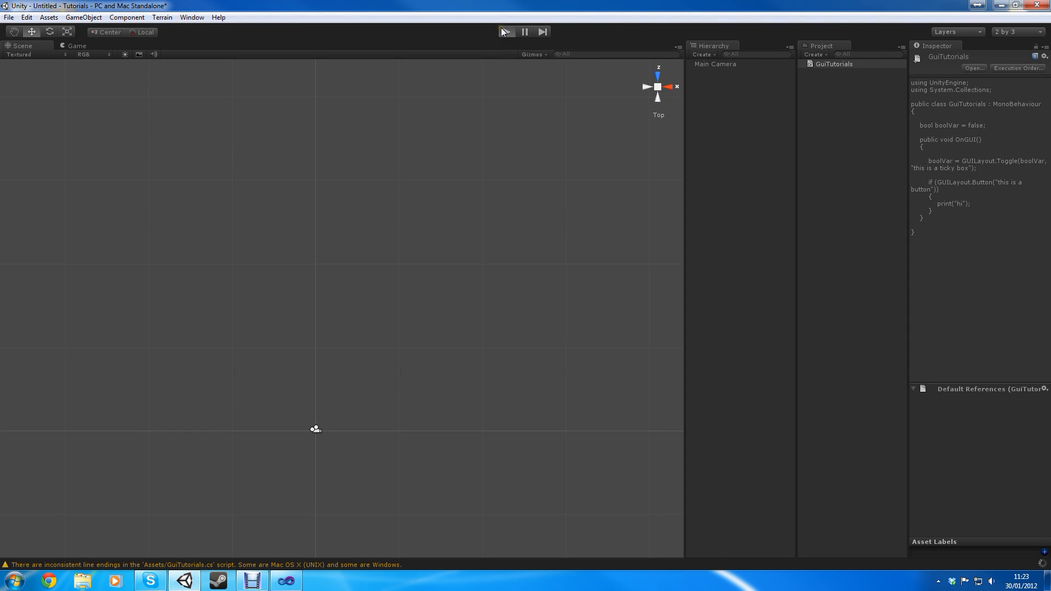
# Play the scene, toggle the ticky box, press the button and check 'hi' in the Console.
pyautogui.click(506, 32)
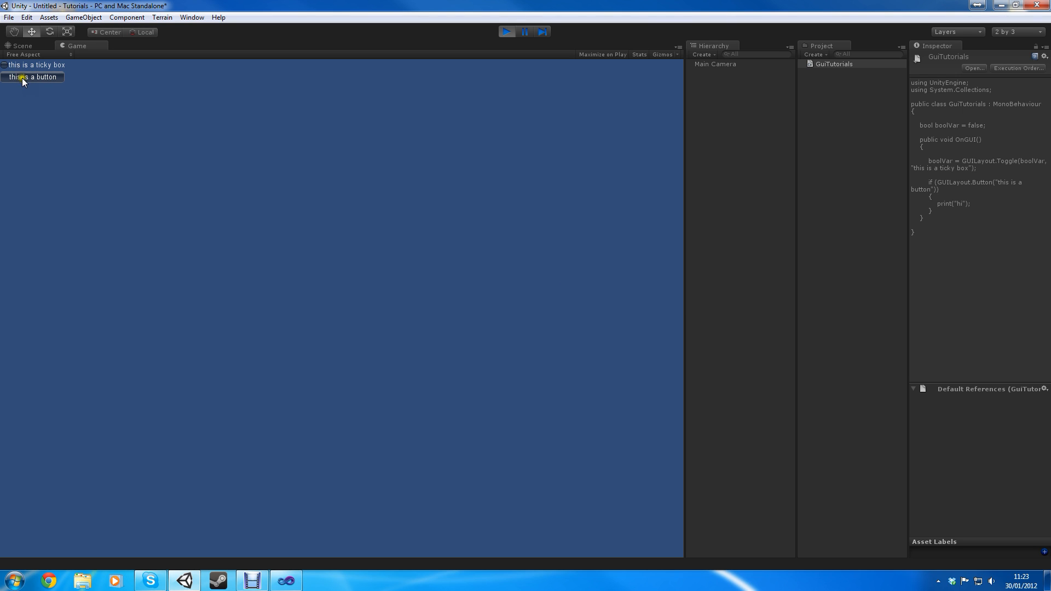
pyautogui.click(32, 77)
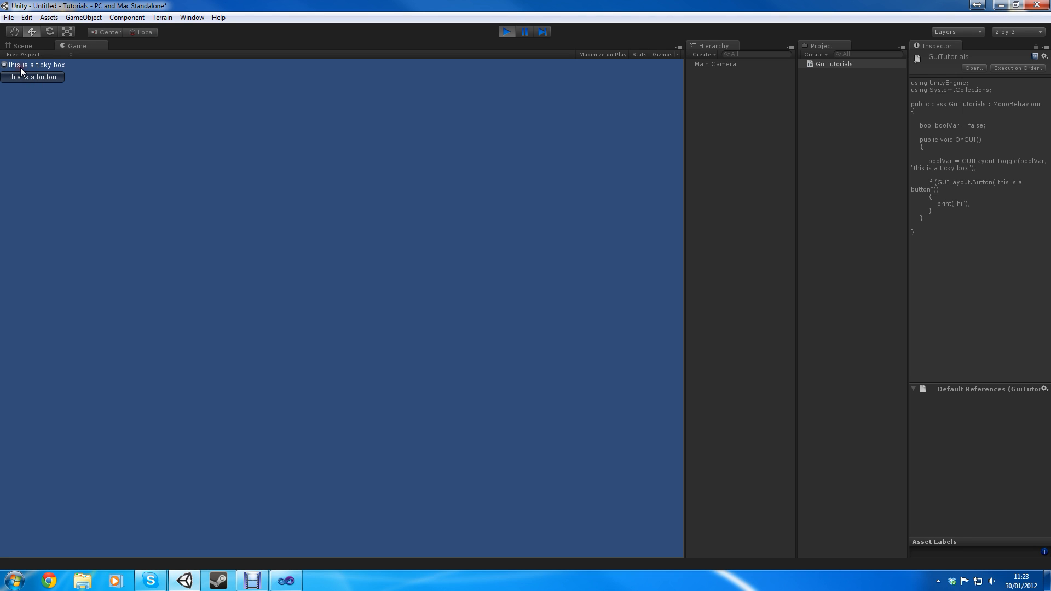
pyautogui.click(33, 77)
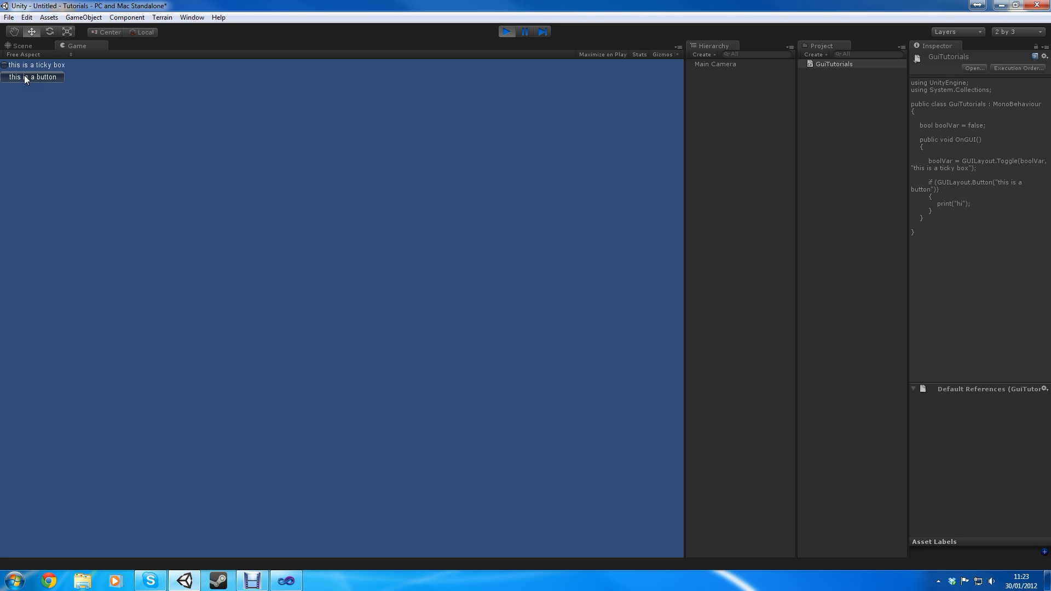
pyautogui.click(32, 77)
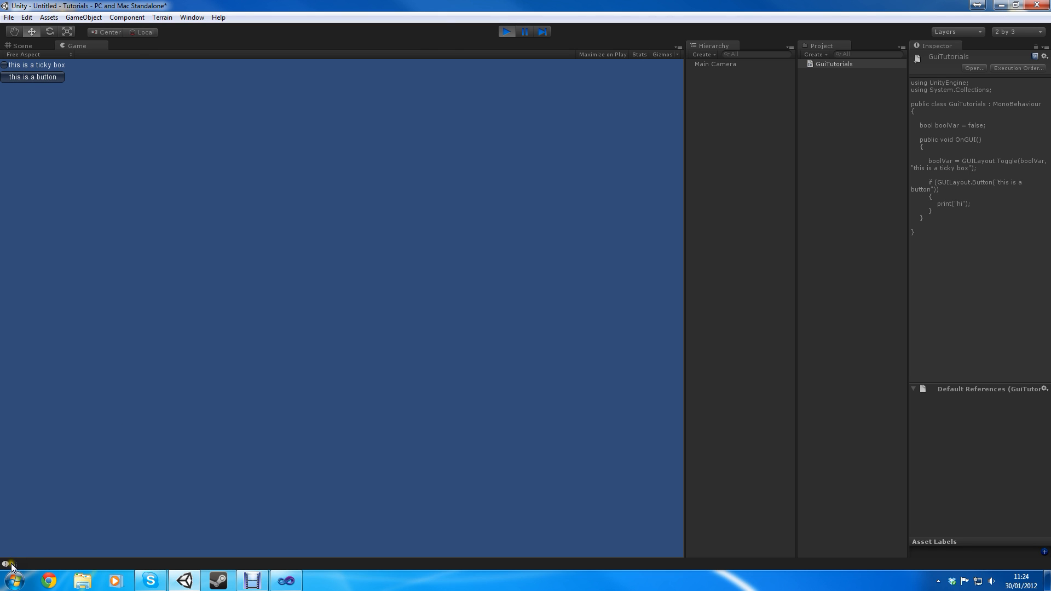
pyautogui.click(32, 76)
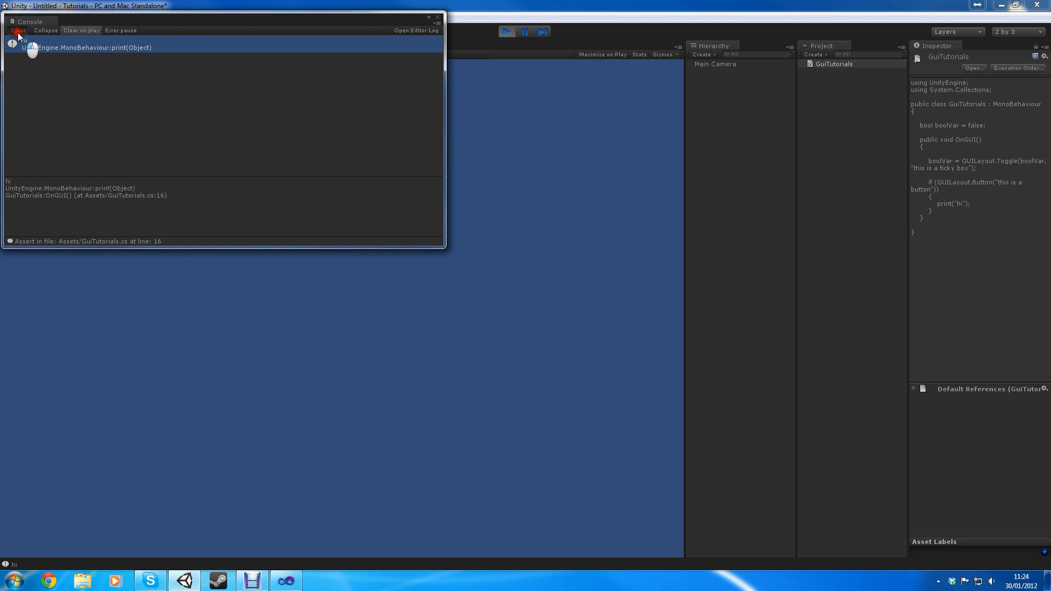
pyautogui.click(437, 17)
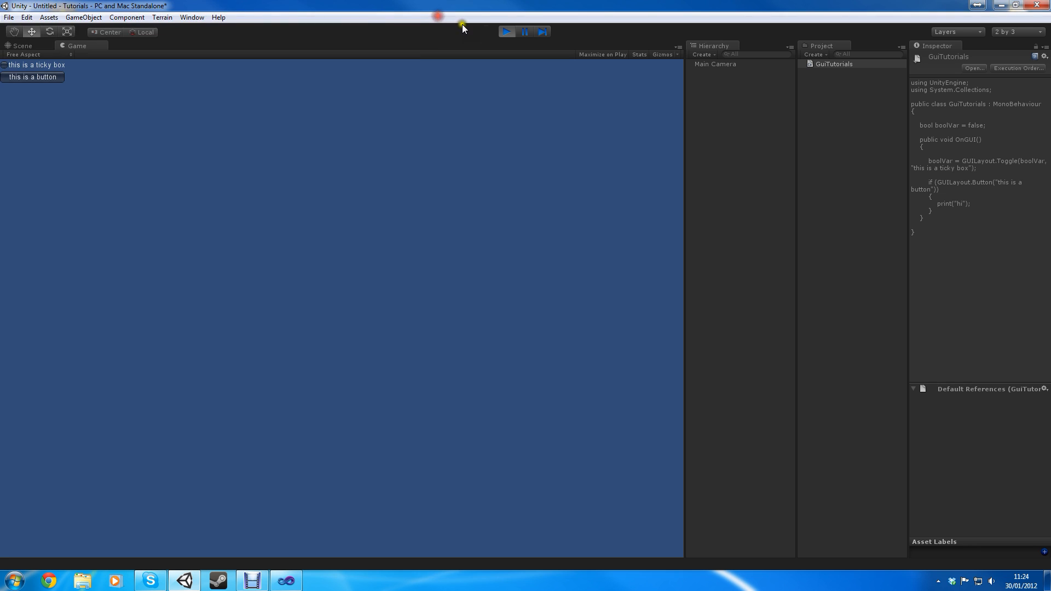
pyautogui.click(22, 46)
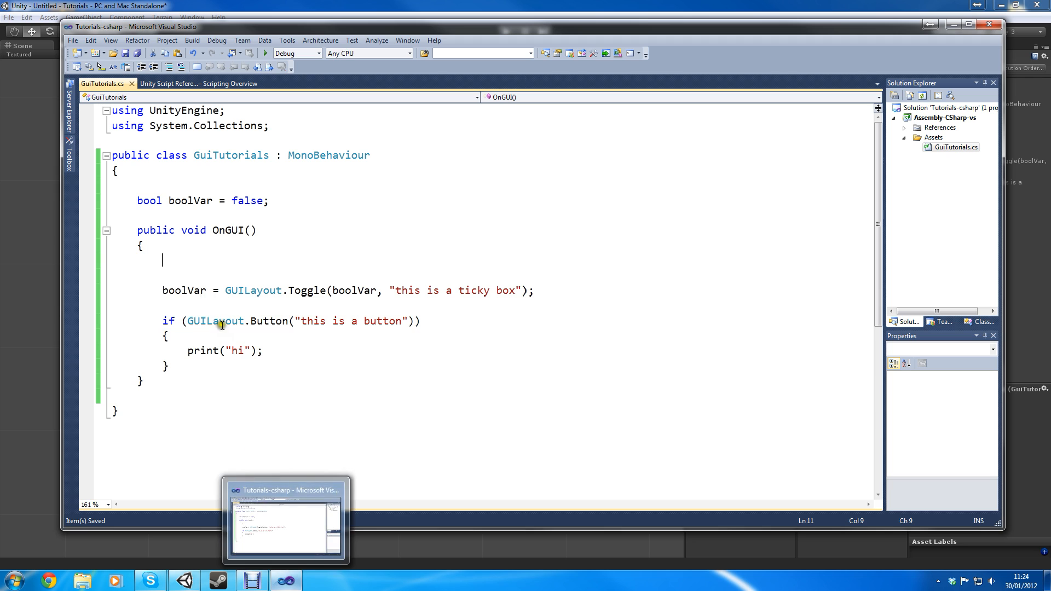
# Add the field public GUISkin myskin; at the top of the class above boolVar.
pyautogui.moveTo(164, 260); pyautogui.dragTo(262, 349)
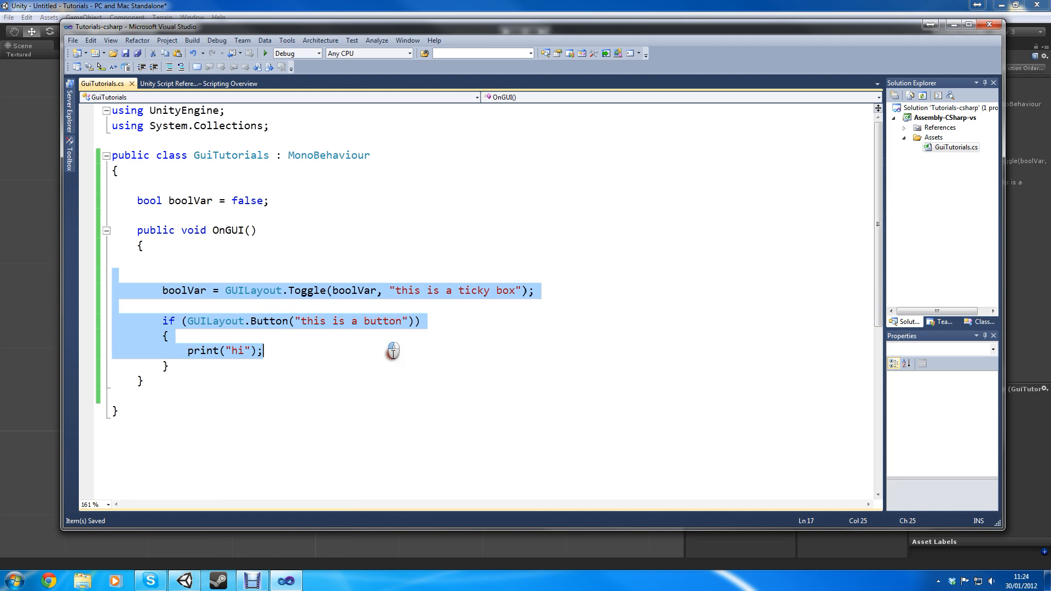
pyautogui.click(208, 260)
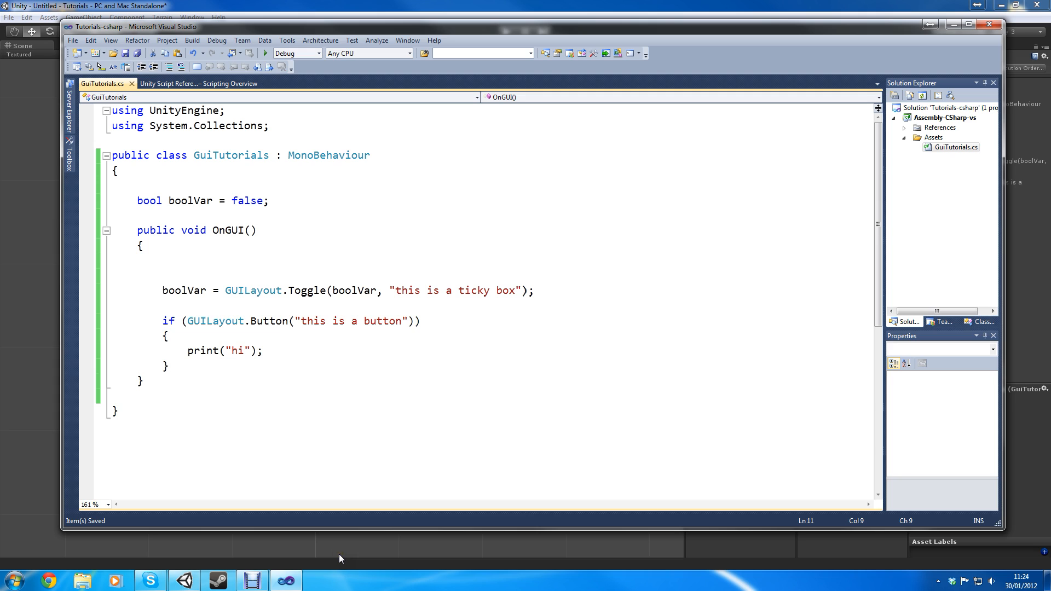
pyautogui.click(158, 185)
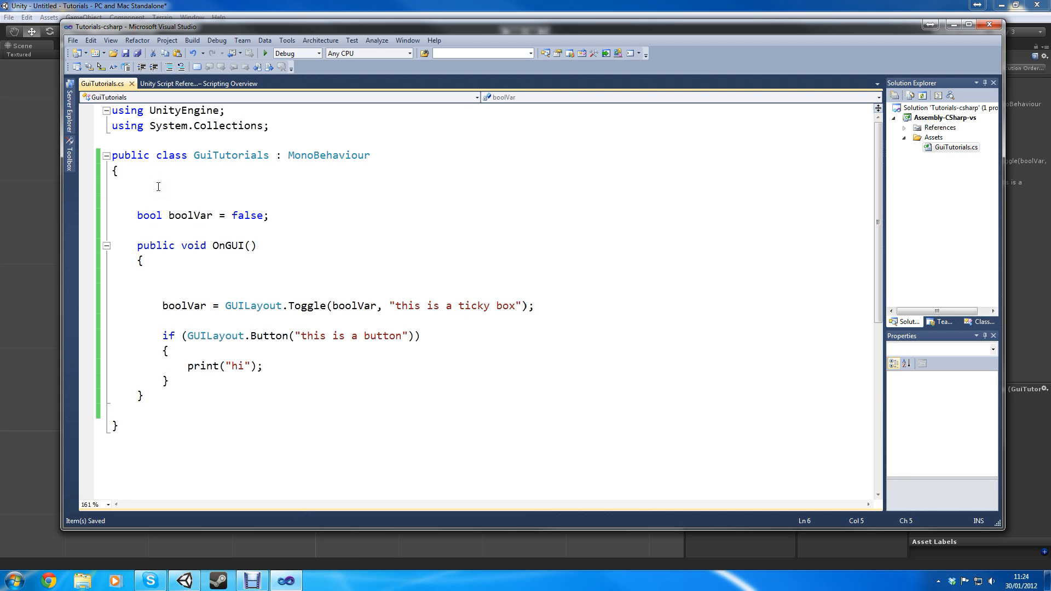
pyautogui.write('GUI')
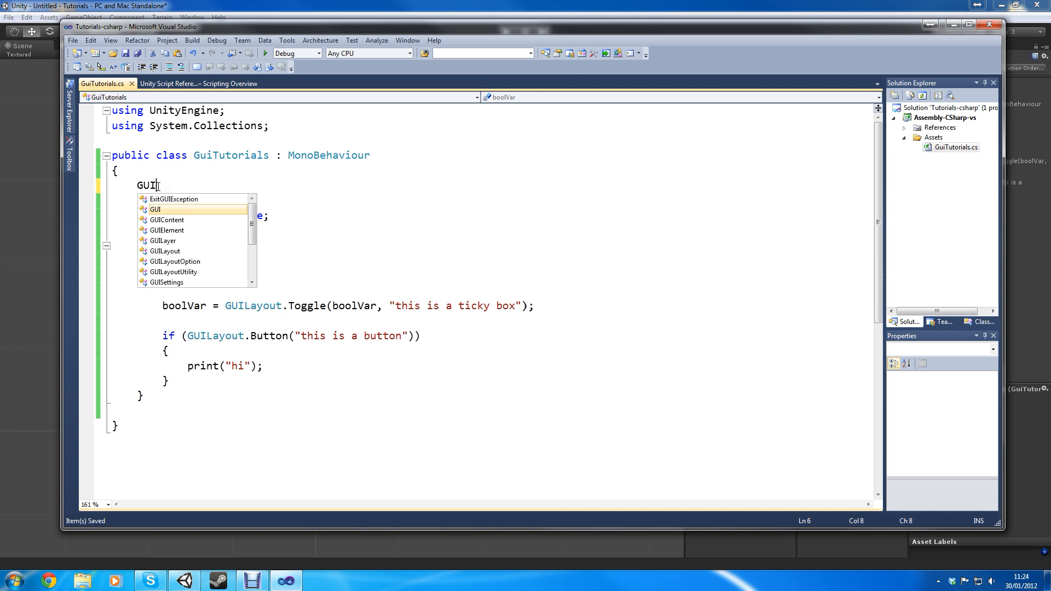
pyautogui.press('Backspace')
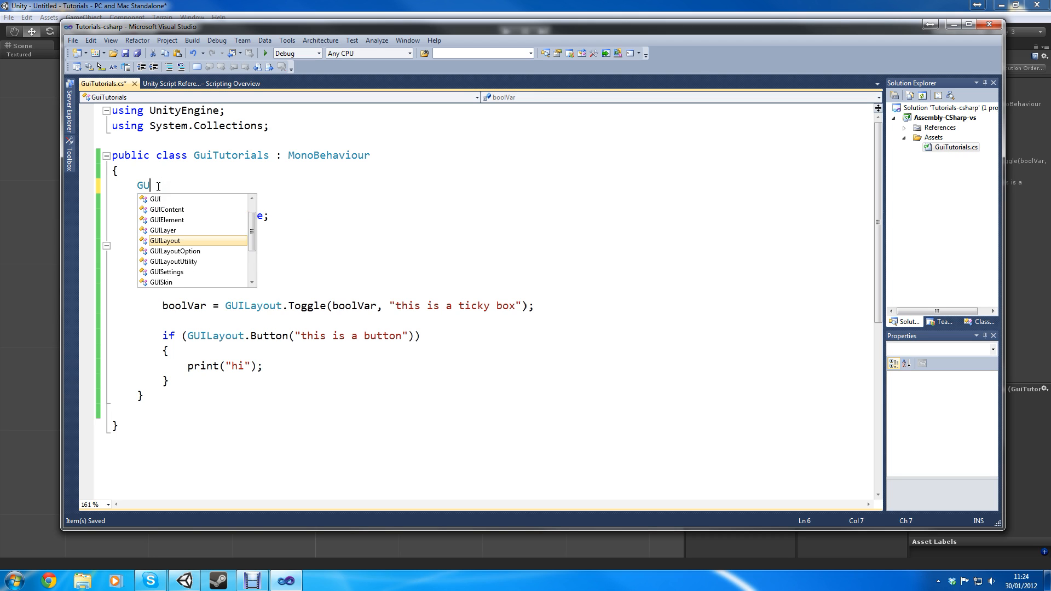
pyautogui.write('ISkin')
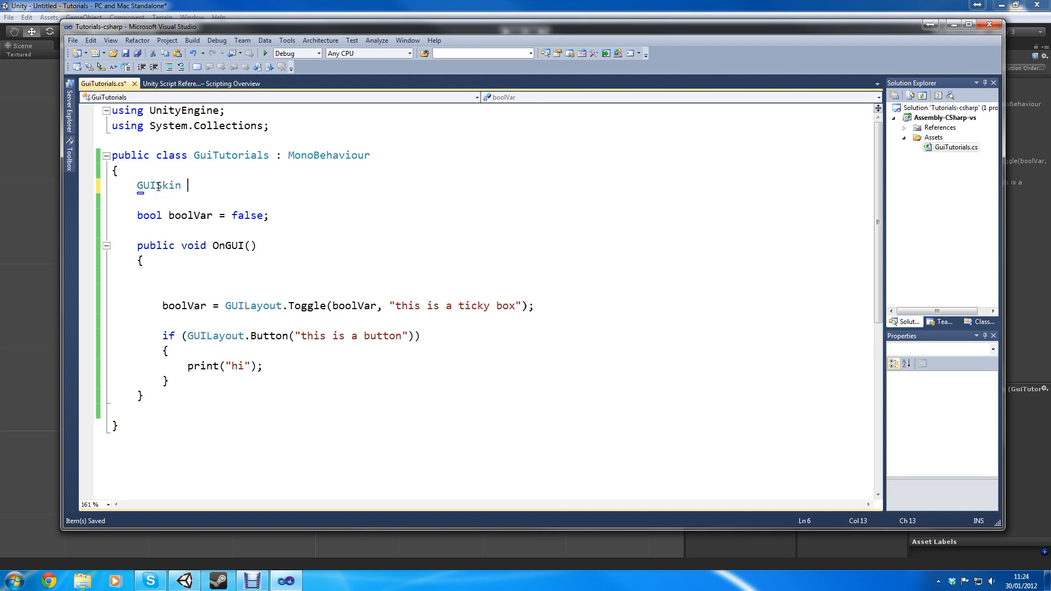
pyautogui.write('myskin;')
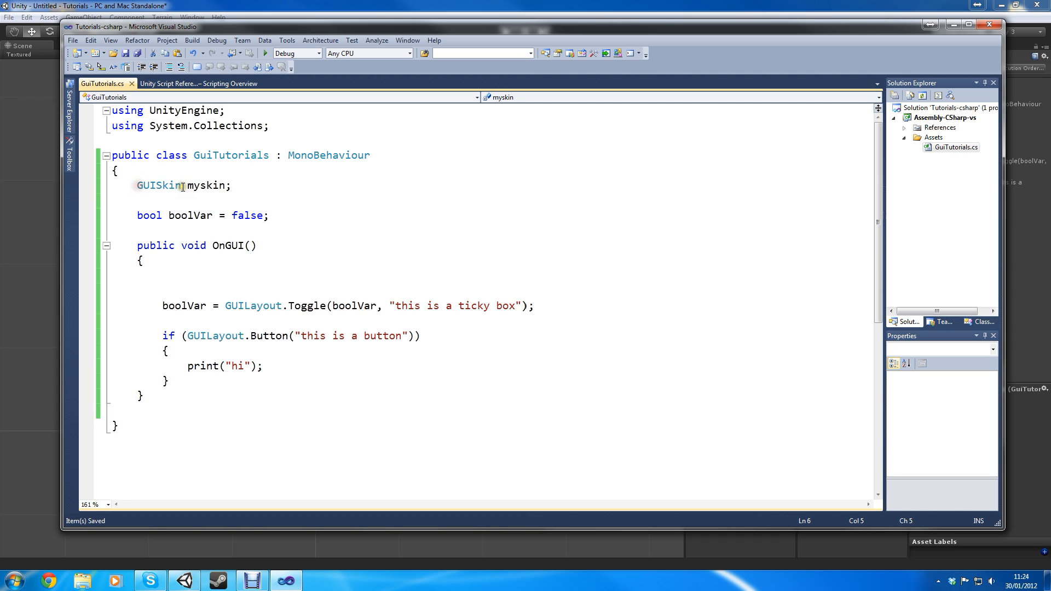
pyautogui.write('G')
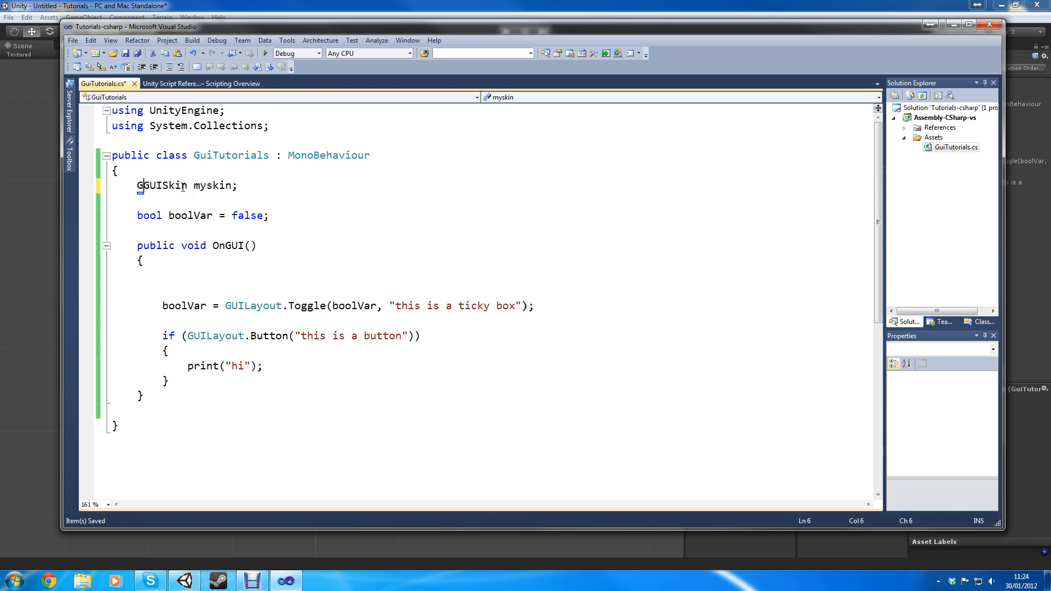
pyautogui.write('public')
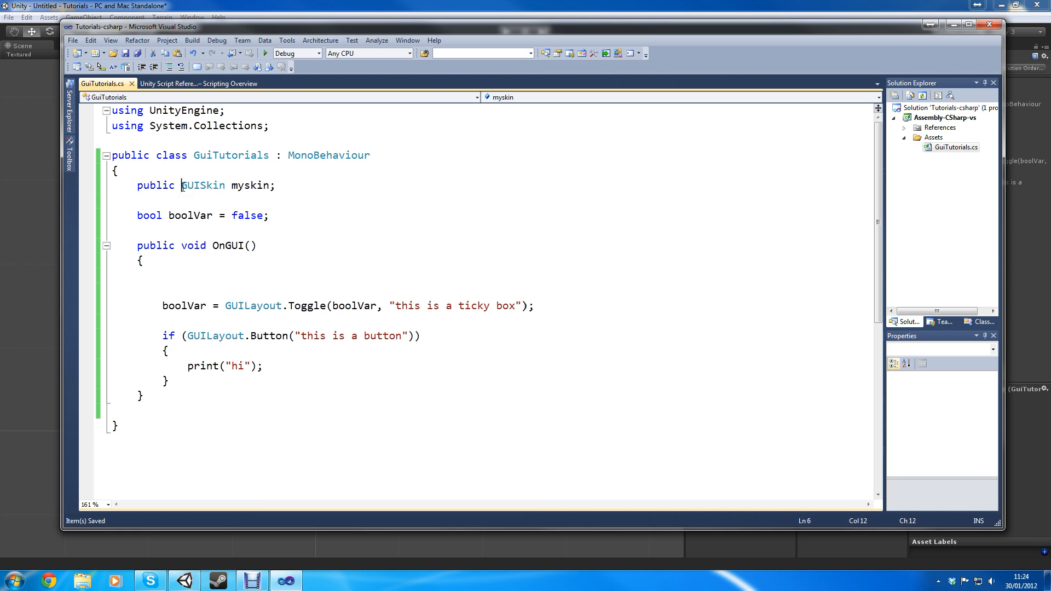
pyautogui.click(159, 186)
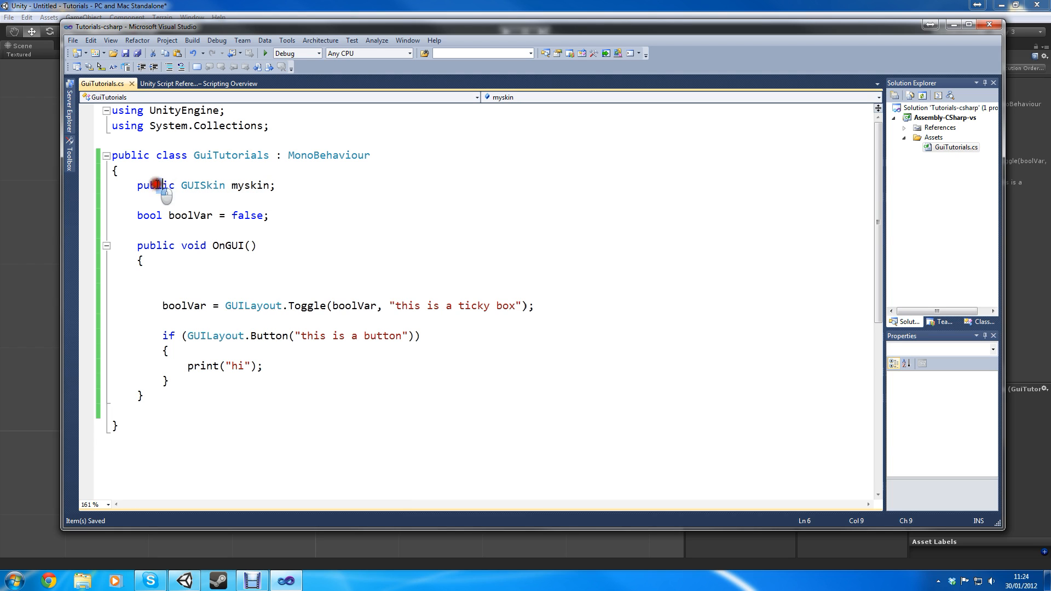
pyautogui.doubleClick(250, 186)
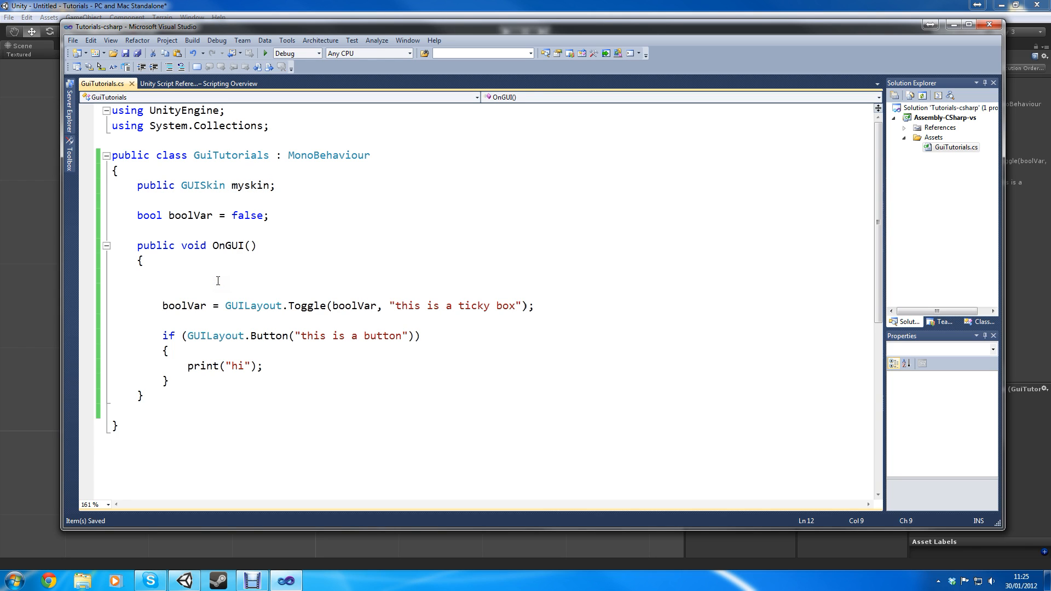
# Add GUI.skin = myskin; as the first line of OnGUI.
pyautogui.write('GUILa')
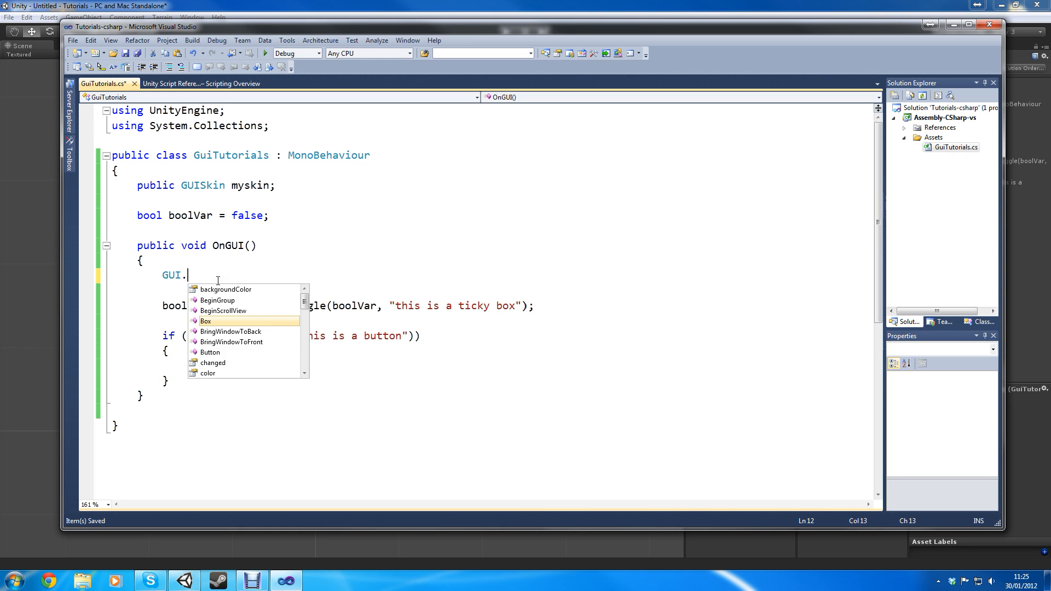
pyautogui.write('skin =')
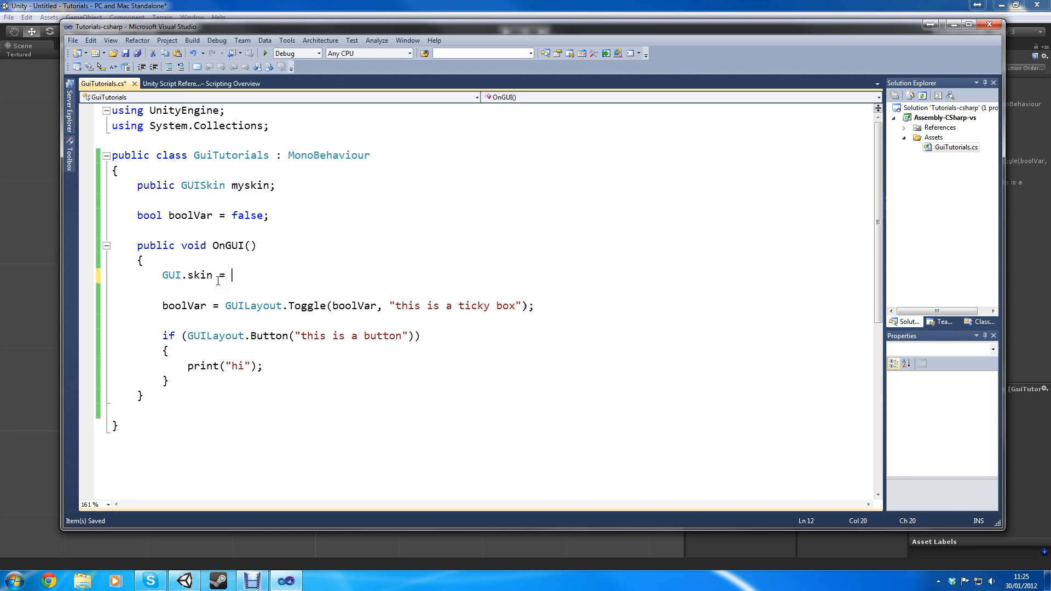
pyautogui.write('myskin;')
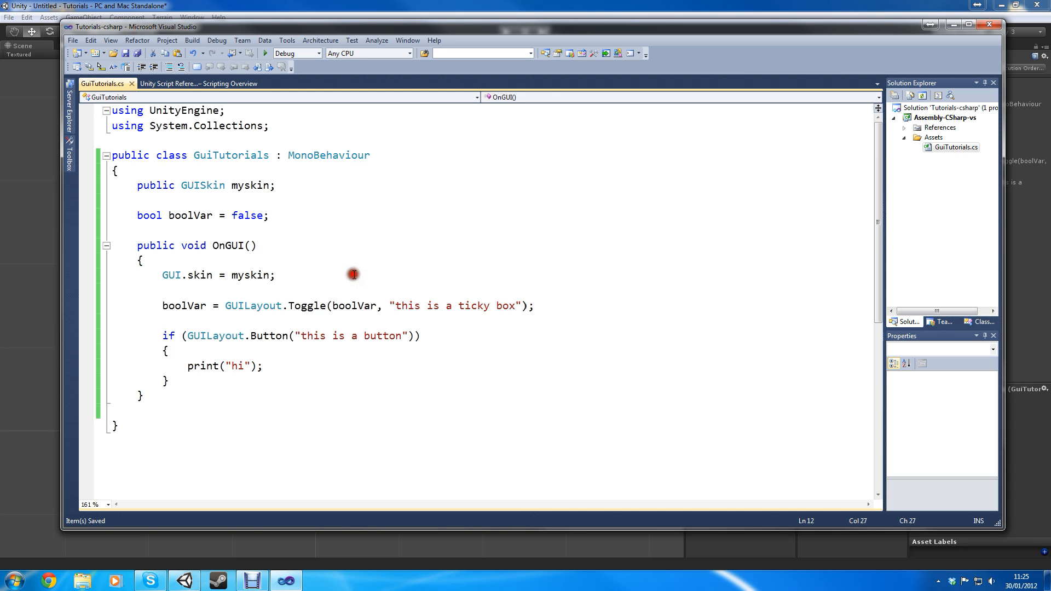
# Maximize the code editor window, then switch back to Unity.
pyautogui.moveTo(353, 274); pyautogui.dragTo(263, 367)
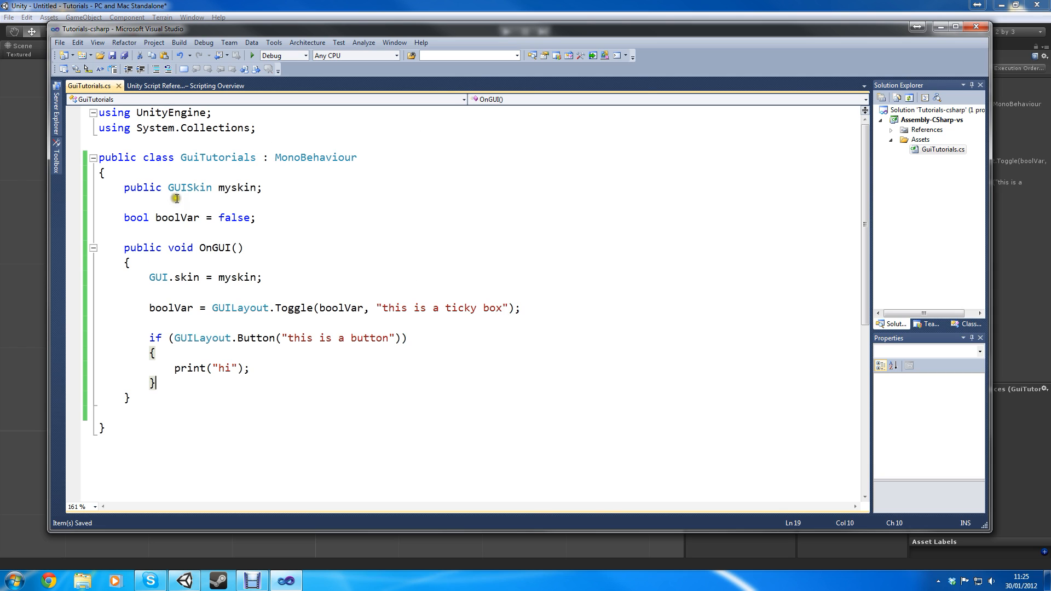
pyautogui.moveTo(149, 277); pyautogui.dragTo(248, 368)
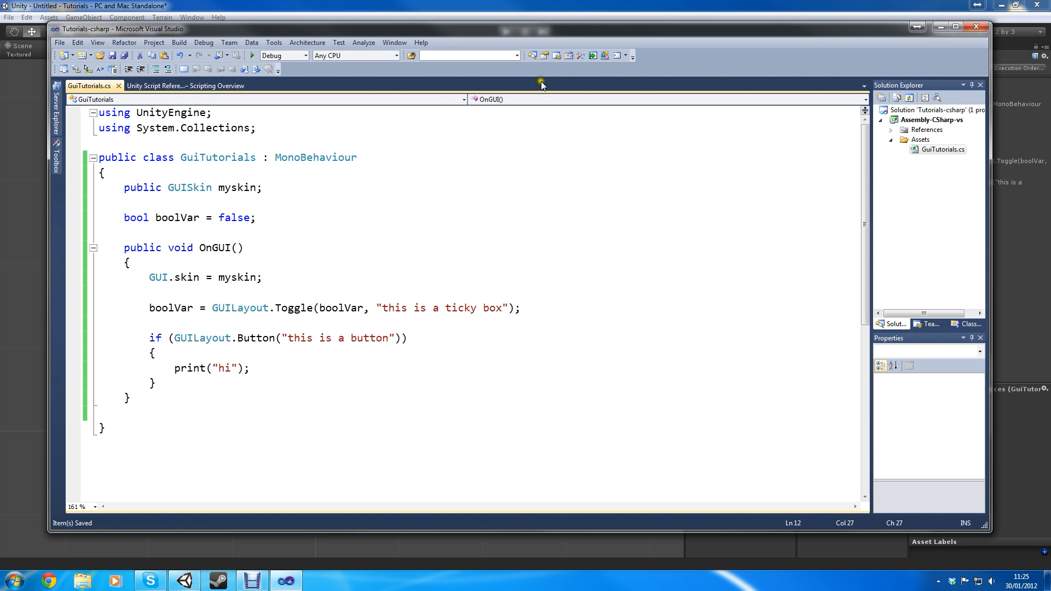
pyautogui.click(1021, 580)
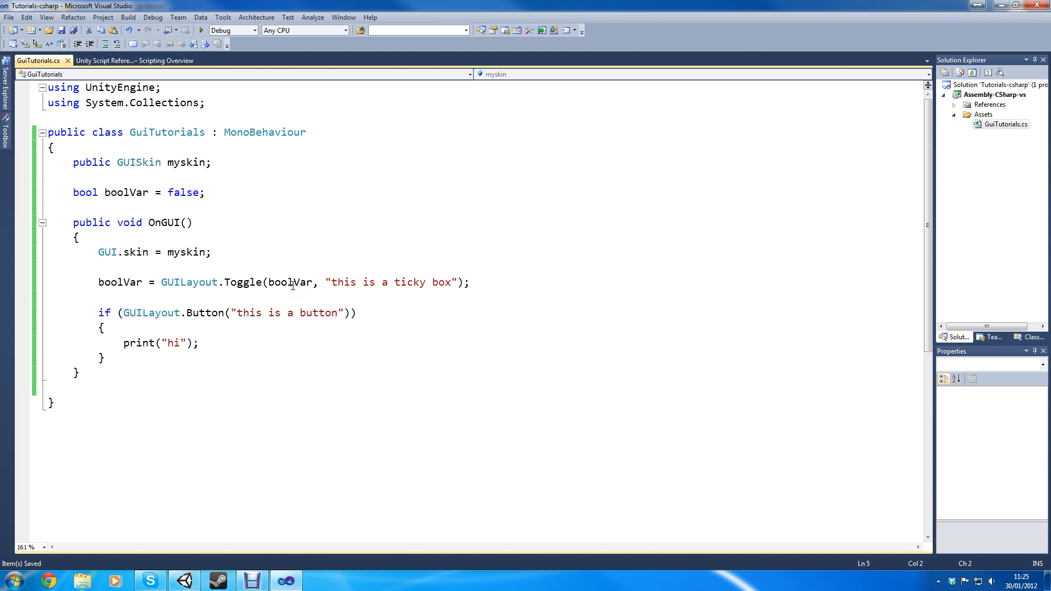
pyautogui.click(54, 146)
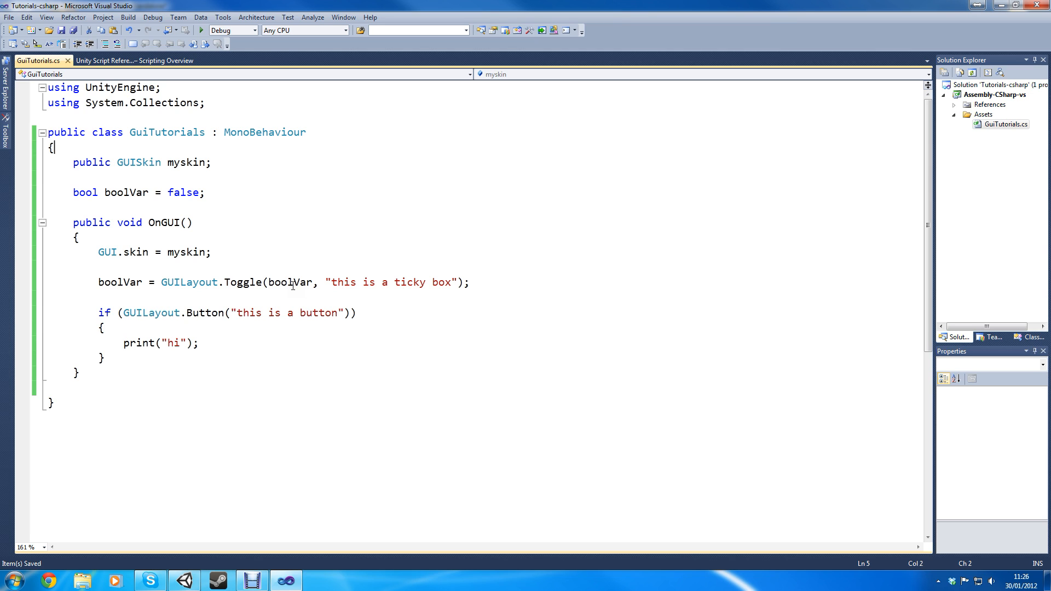
pyautogui.click(161, 282)
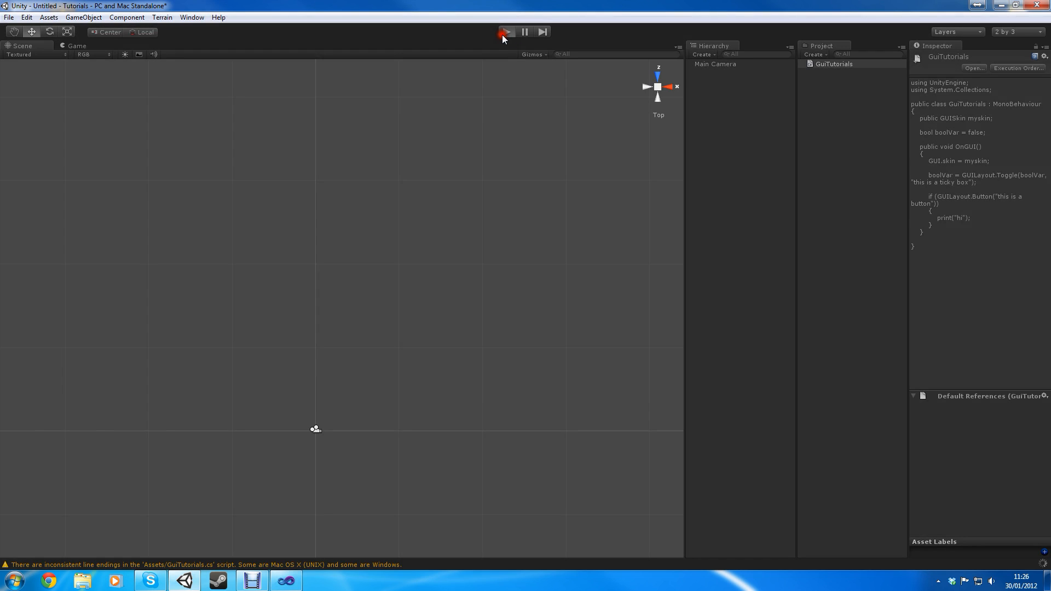
pyautogui.click(503, 31)
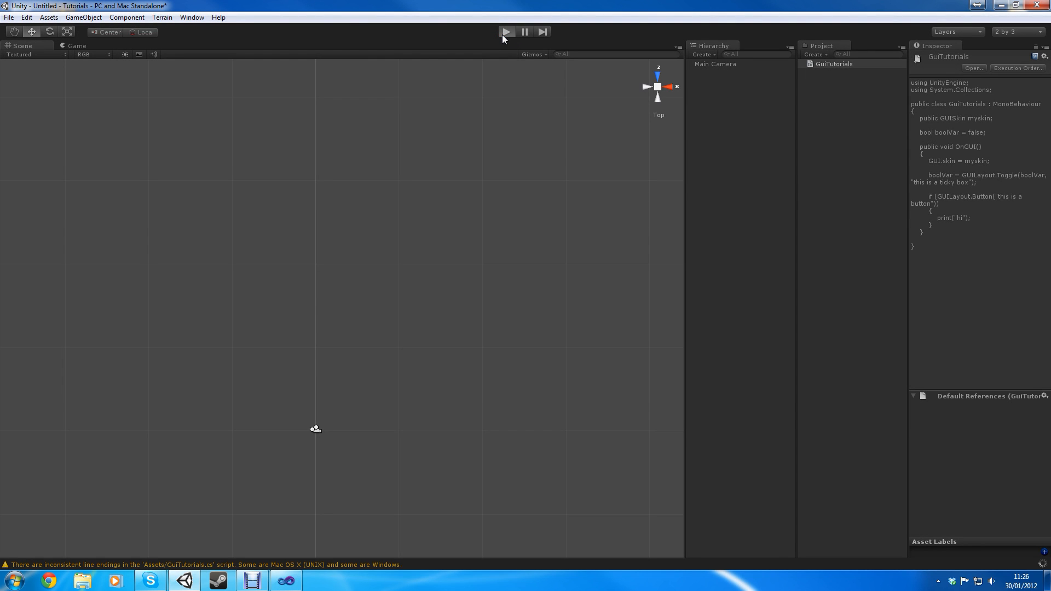
pyautogui.click(506, 31)
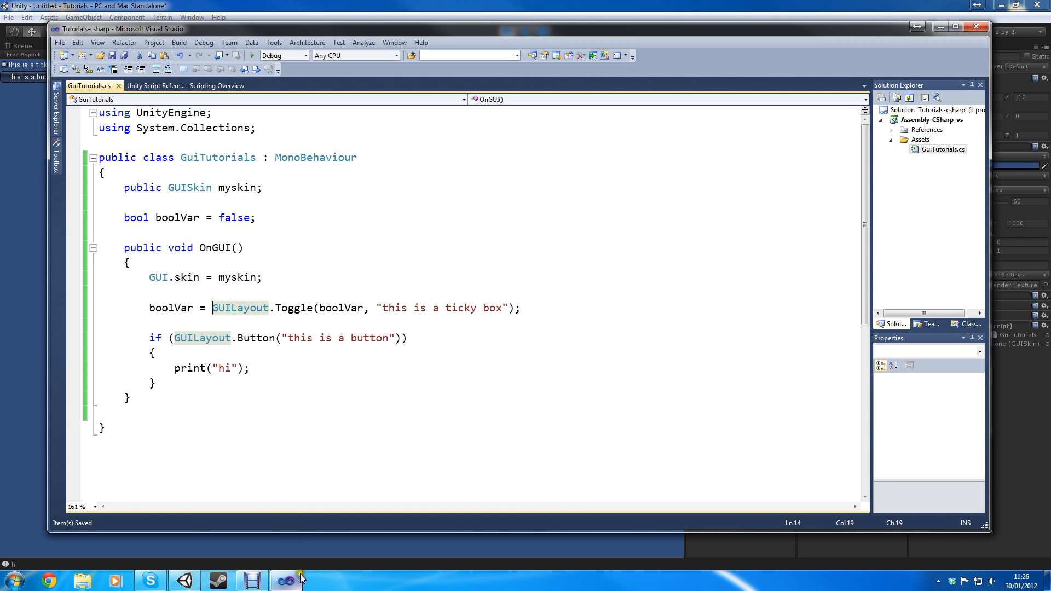
pyautogui.click(287, 580)
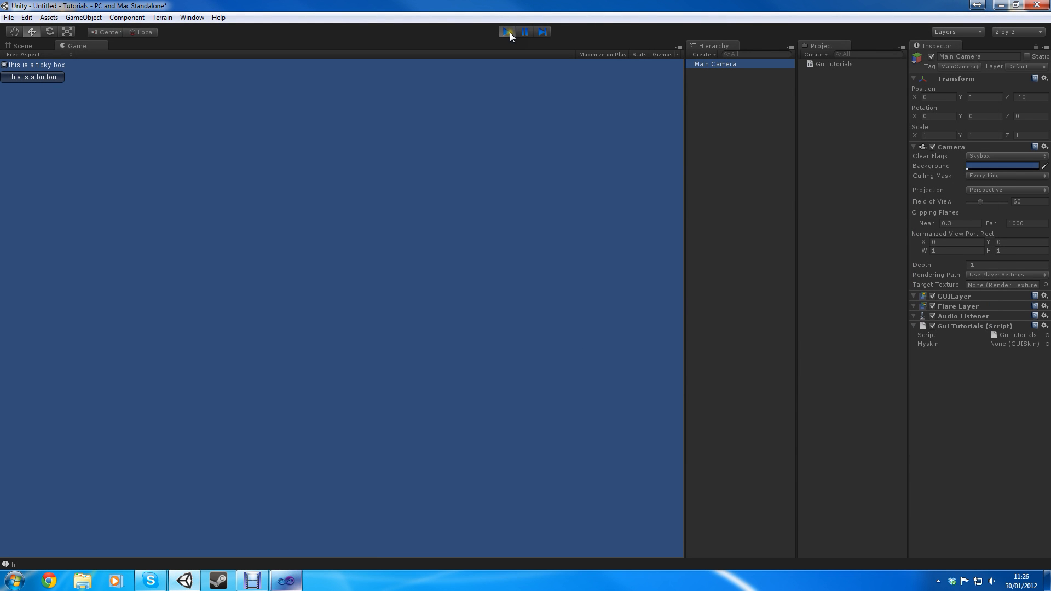
pyautogui.click(507, 32)
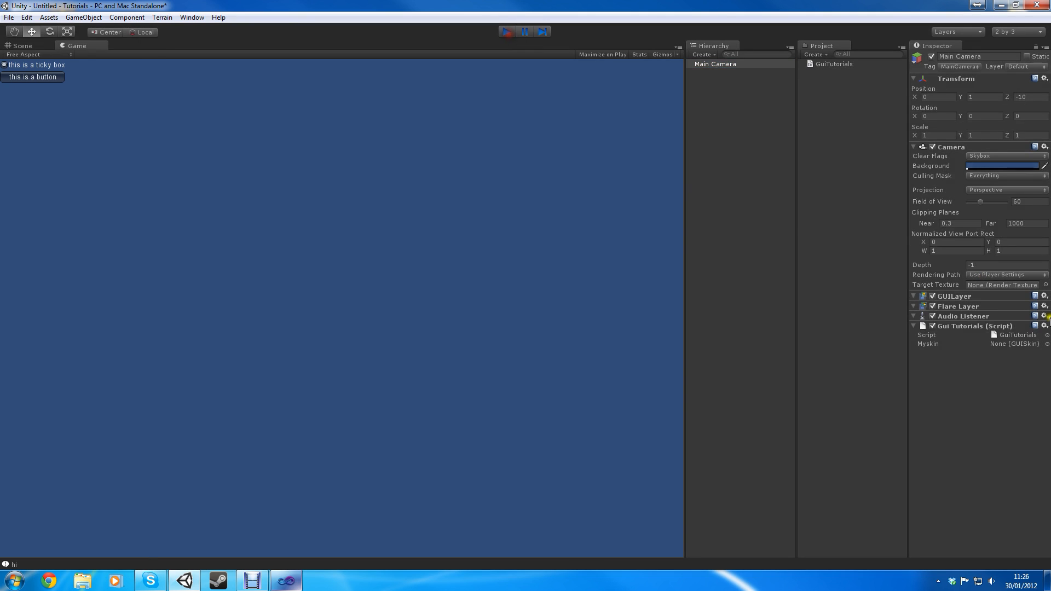
pyautogui.click(22, 45)
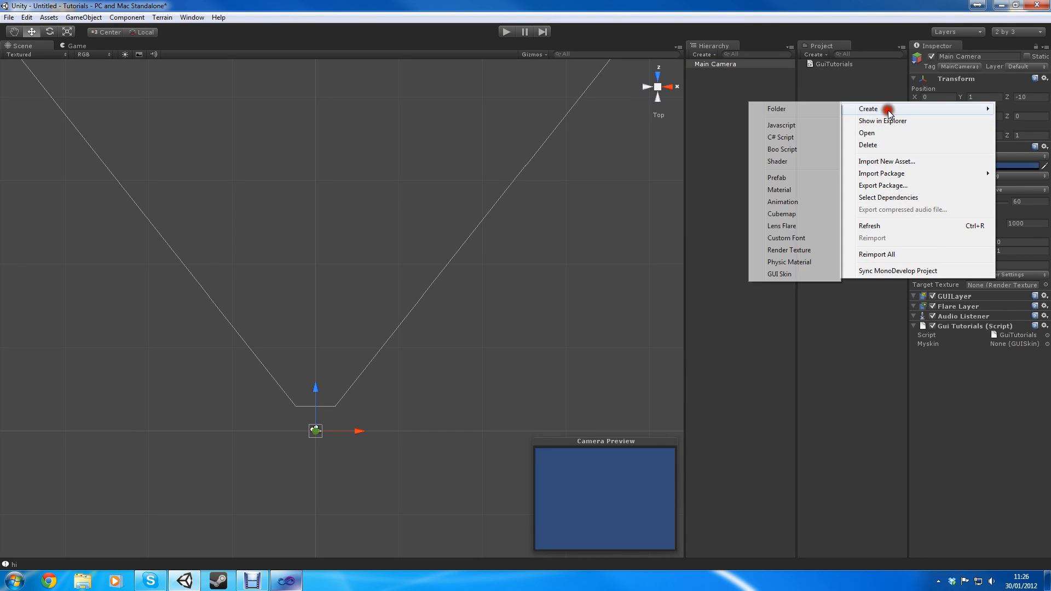
pyautogui.moveTo(781, 138)
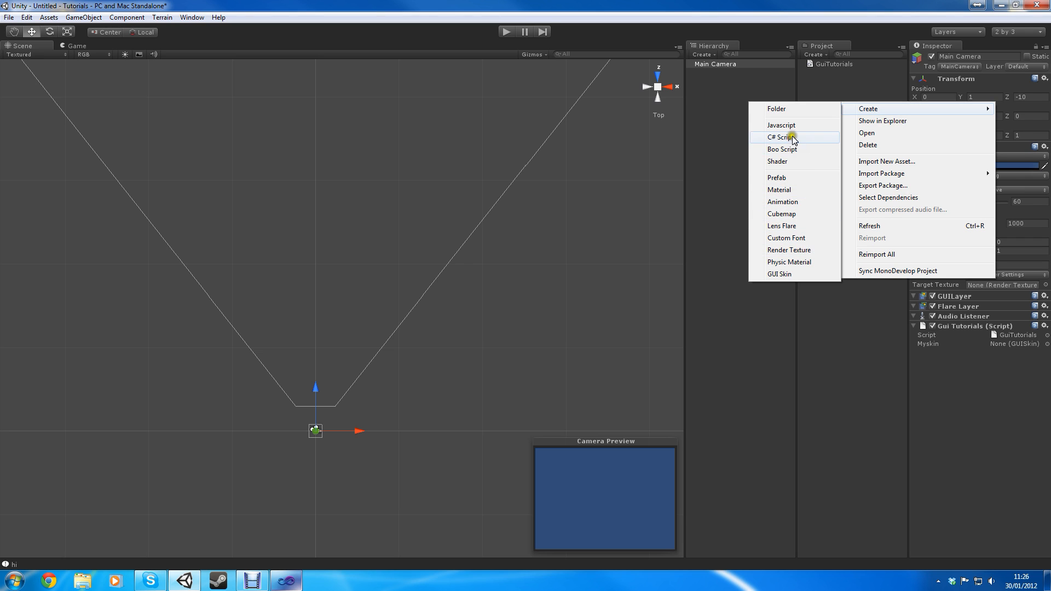
# Create a New GUISkin asset, view its style settings, then select the Main Camera.
pyautogui.click(779, 274)
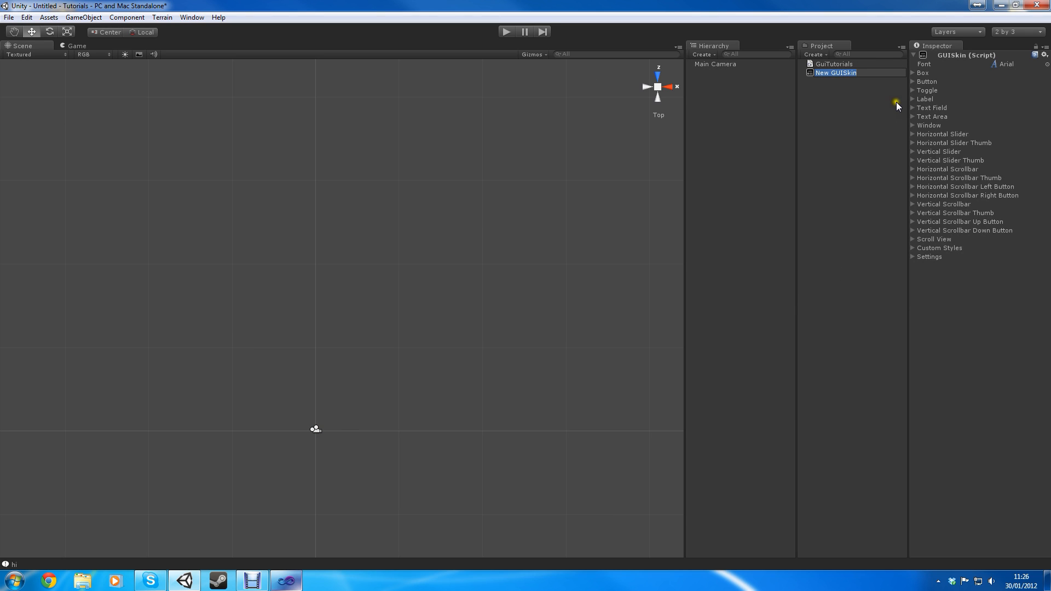
pyautogui.click(834, 73)
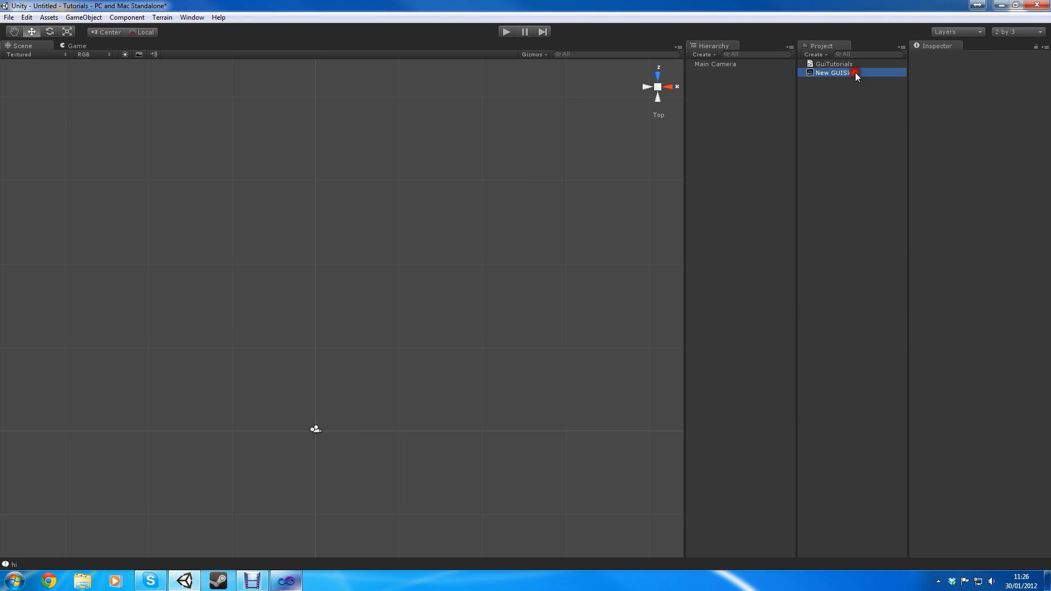
pyautogui.click(833, 73)
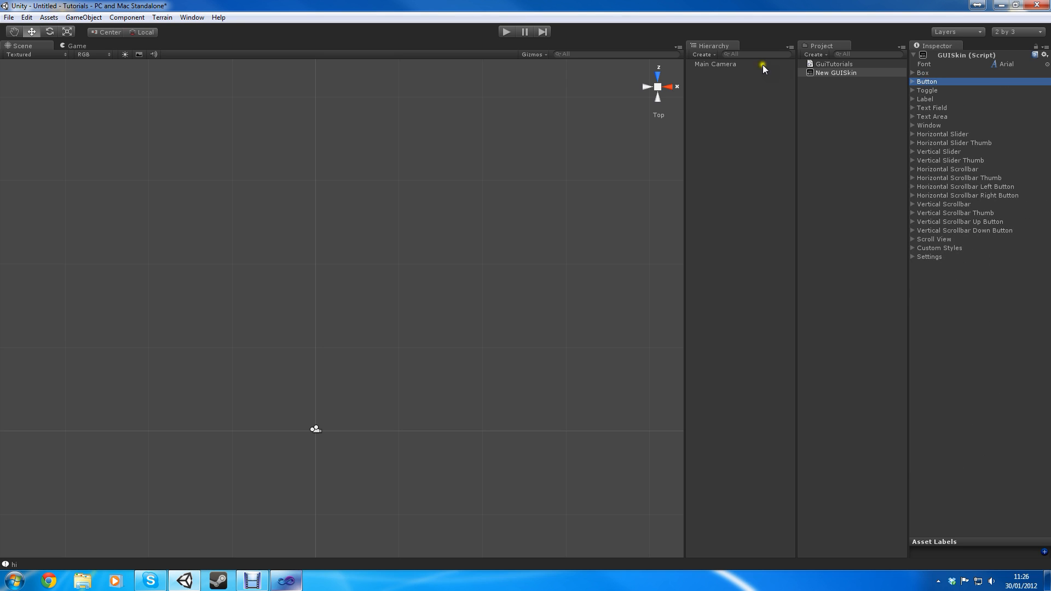
pyautogui.click(715, 63)
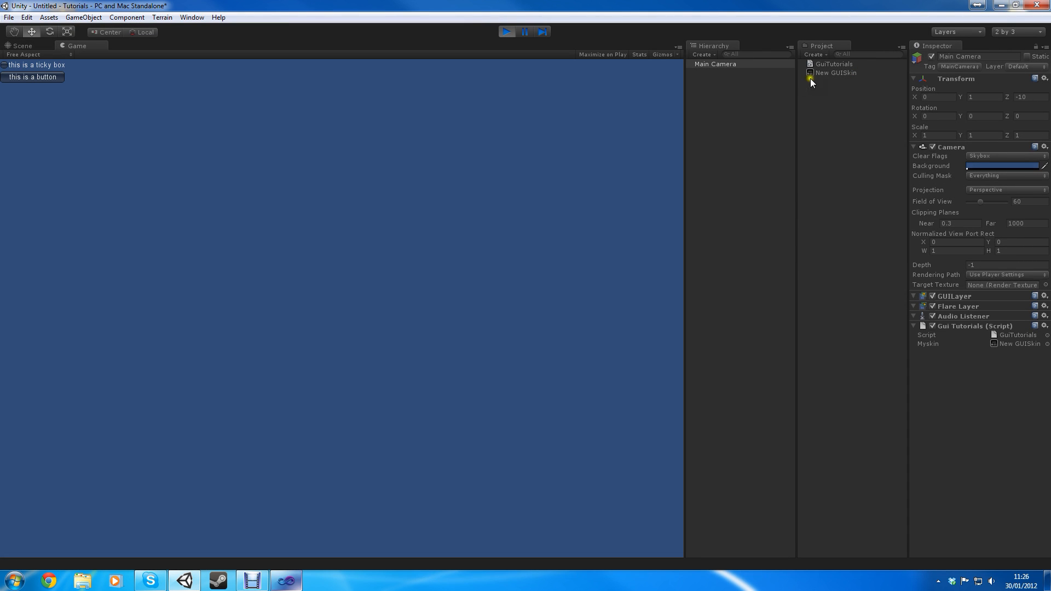
# In New GUISkin, set the Toggle style's Normal and Hover backgrounds to None.
pyautogui.click(836, 72)
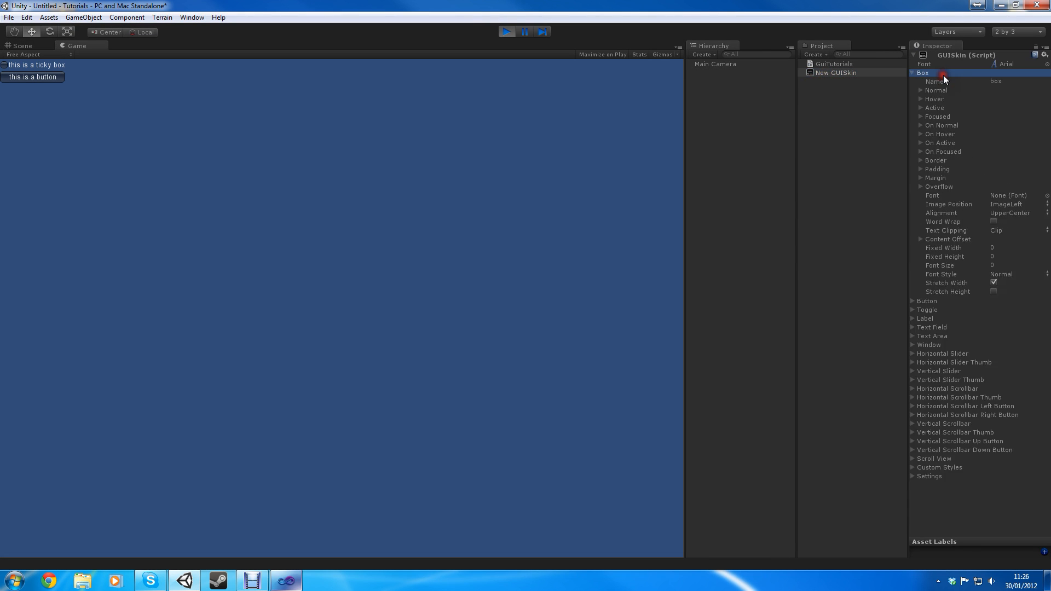
pyautogui.click(913, 72)
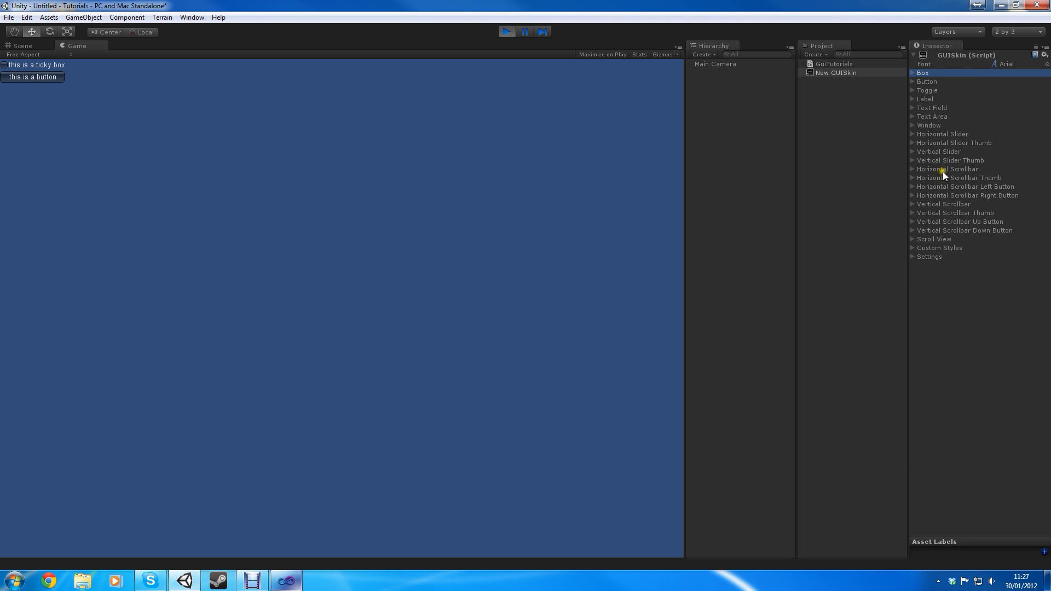
pyautogui.moveTo(949, 107)
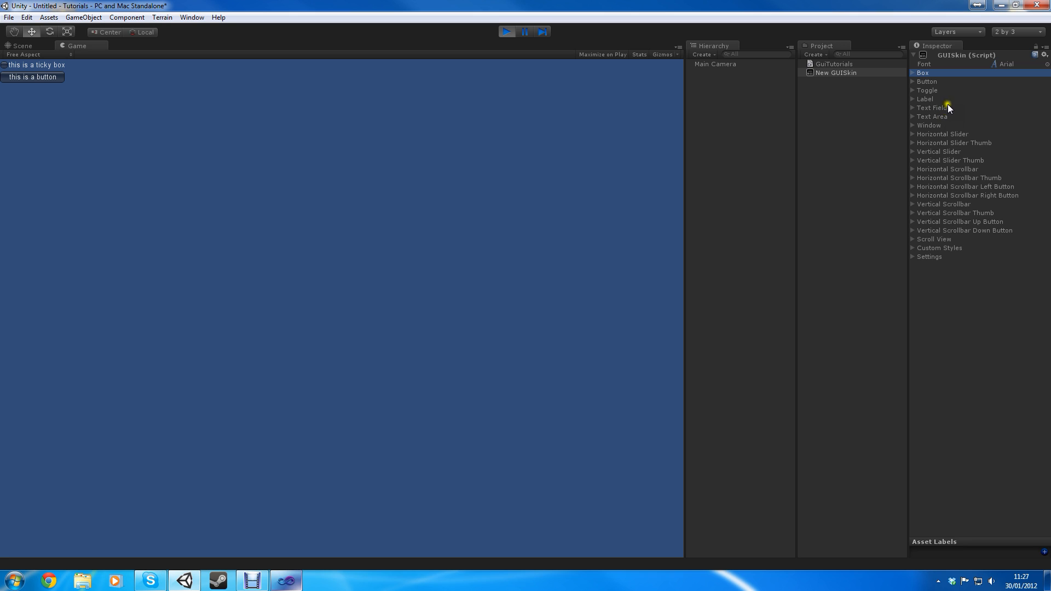
pyautogui.click(913, 91)
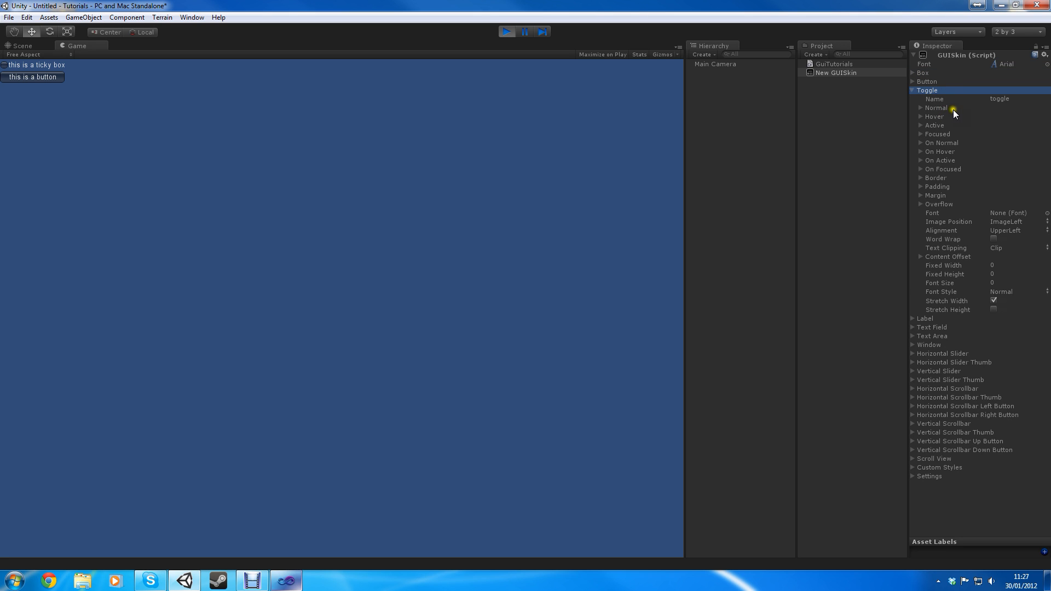
pyautogui.click(921, 108)
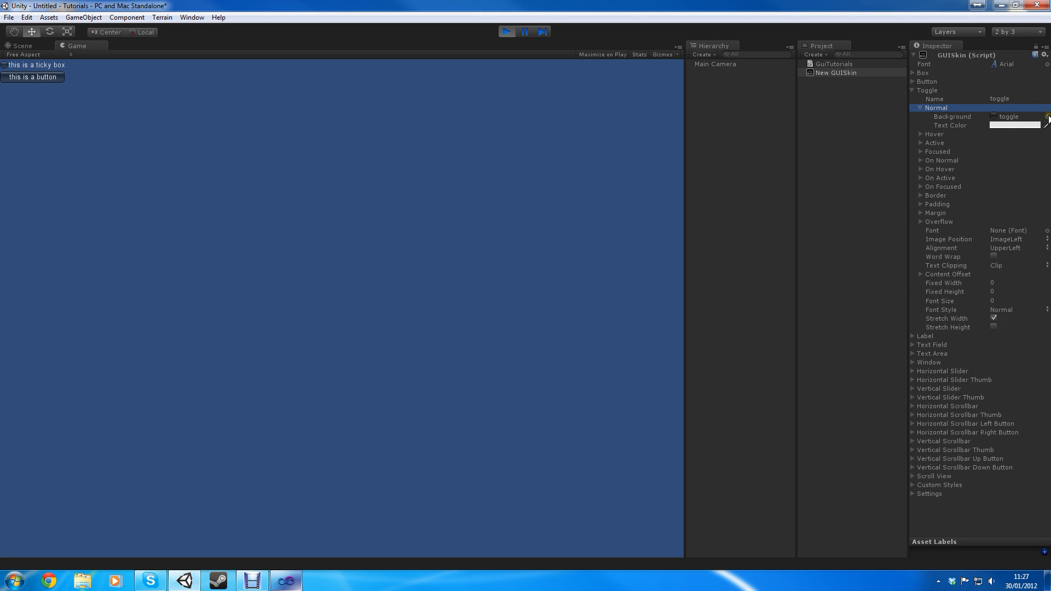
pyautogui.click(1043, 116)
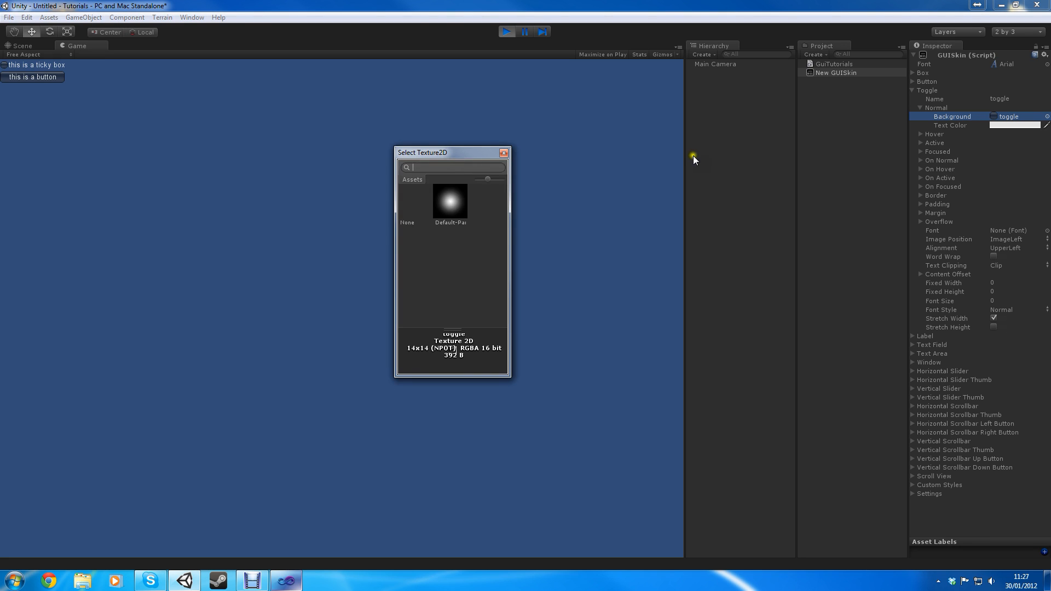
pyautogui.moveTo(436, 186)
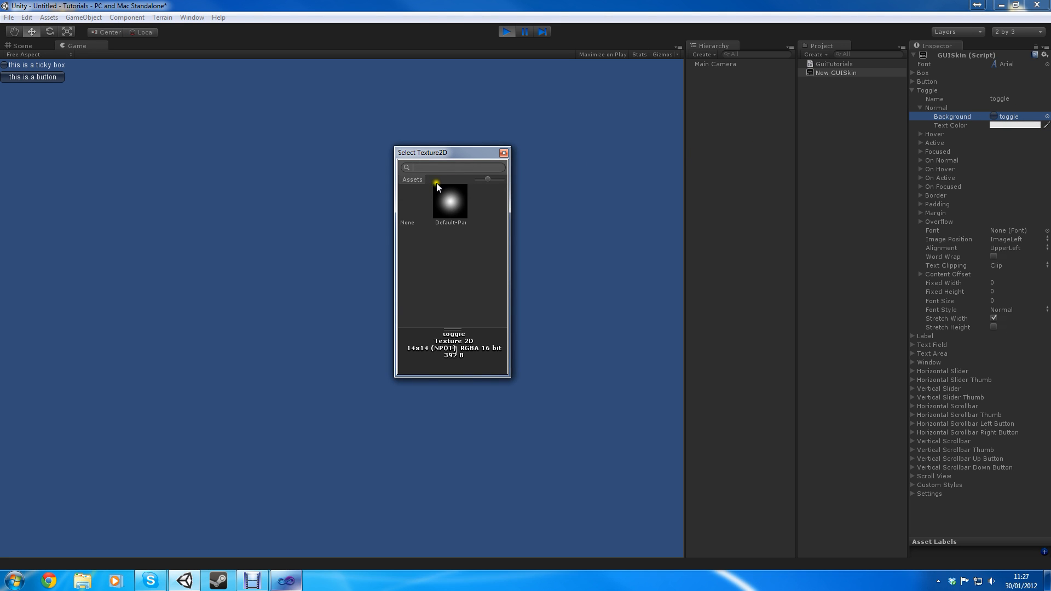
pyautogui.click(407, 221)
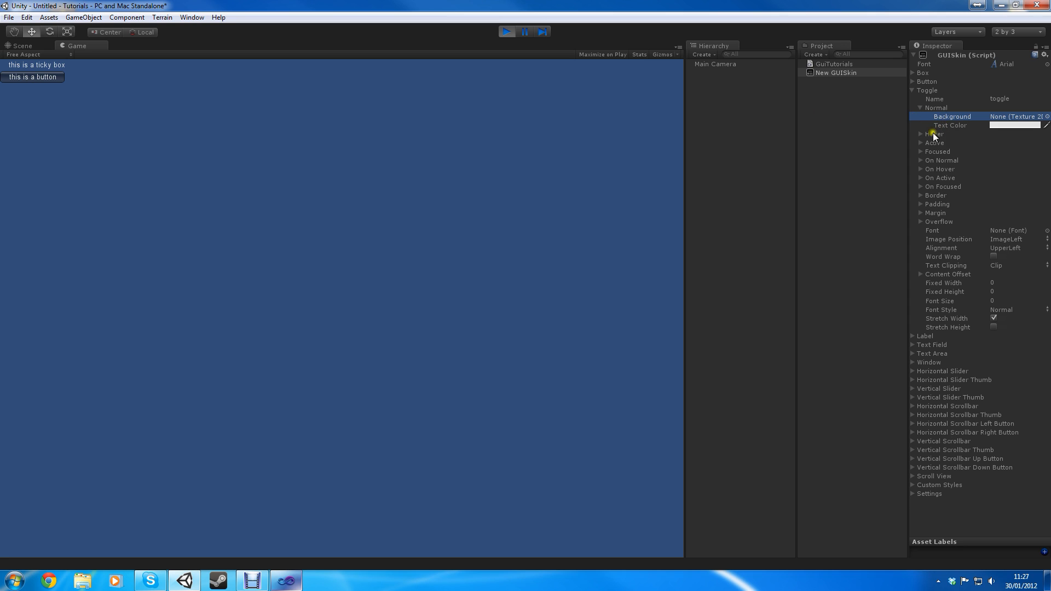
pyautogui.click(1045, 142)
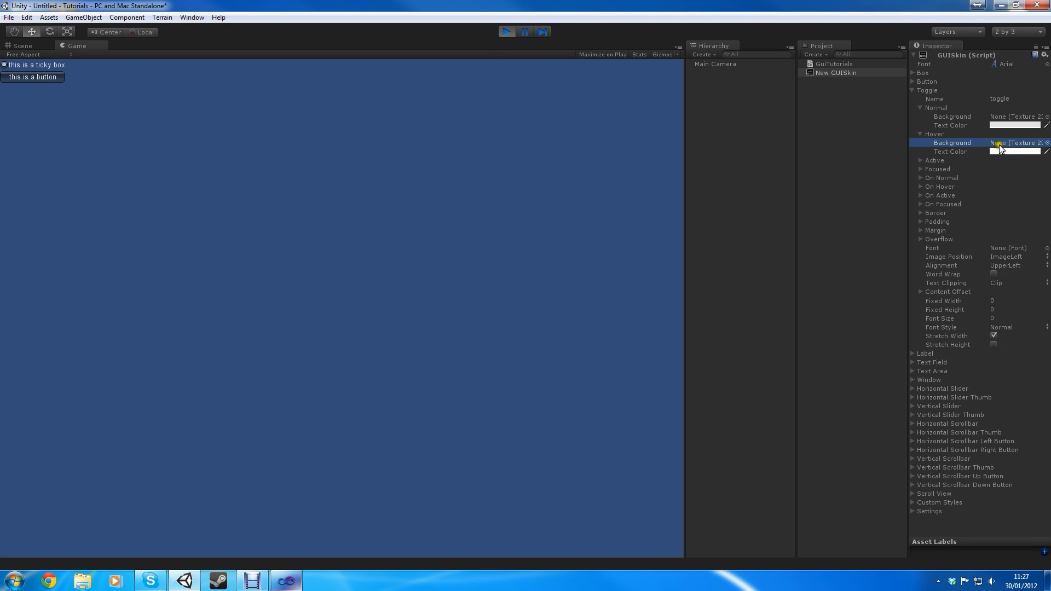
pyautogui.click(921, 108)
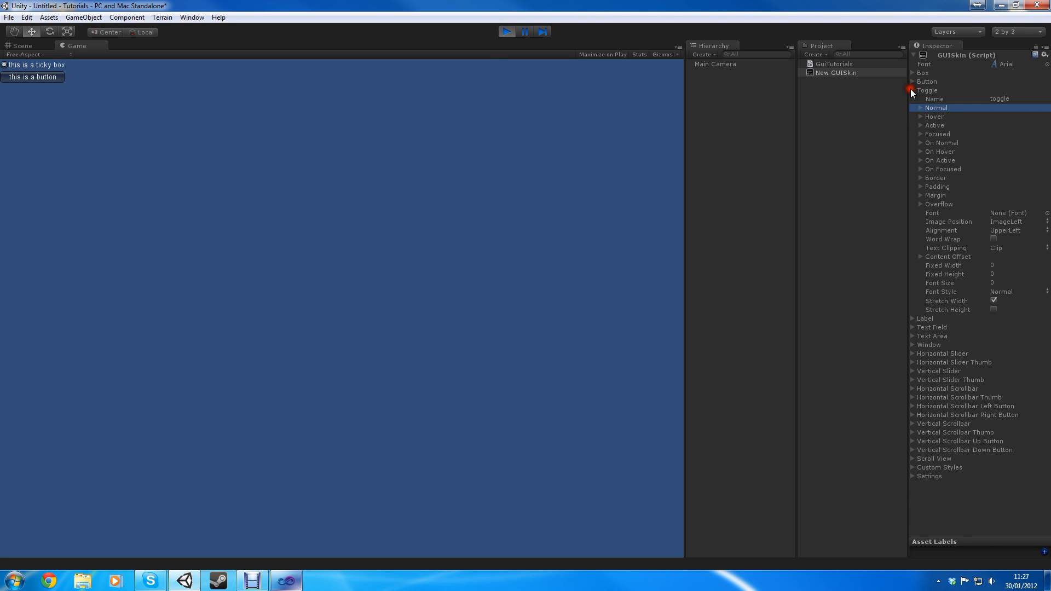
# Declare 'public GUIStyle mystyle;' and delete the GUI.skin assignment line.
pyautogui.click(286, 579)
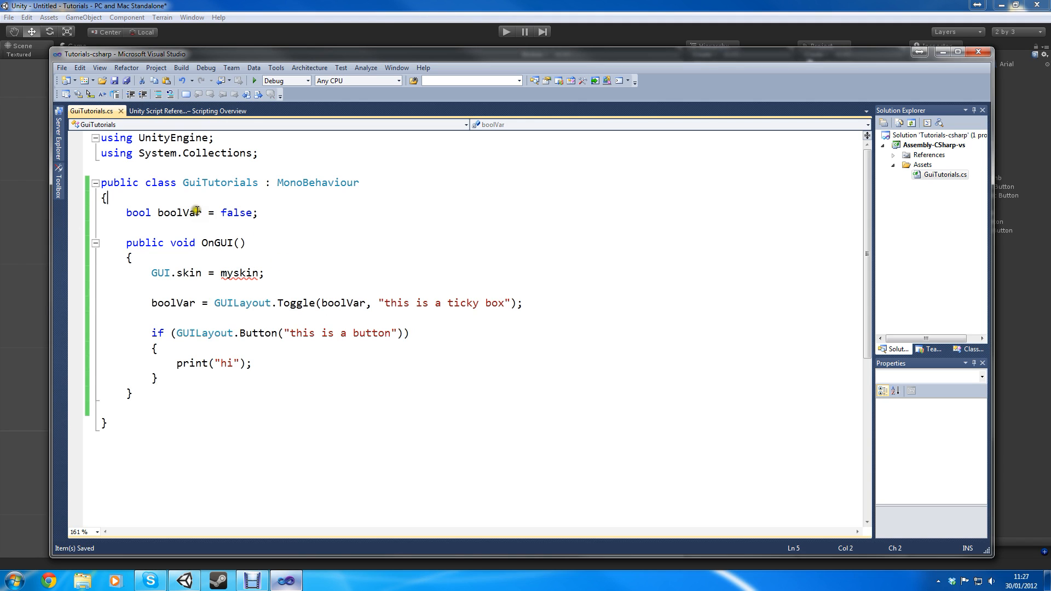
pyautogui.write('publ')
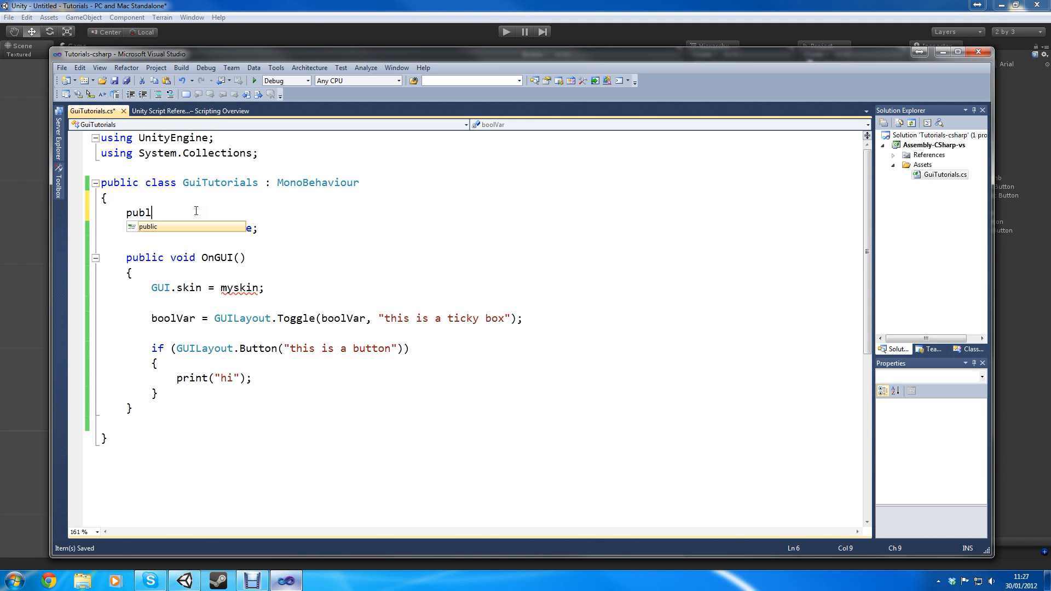
pyautogui.write('ic GUISk')
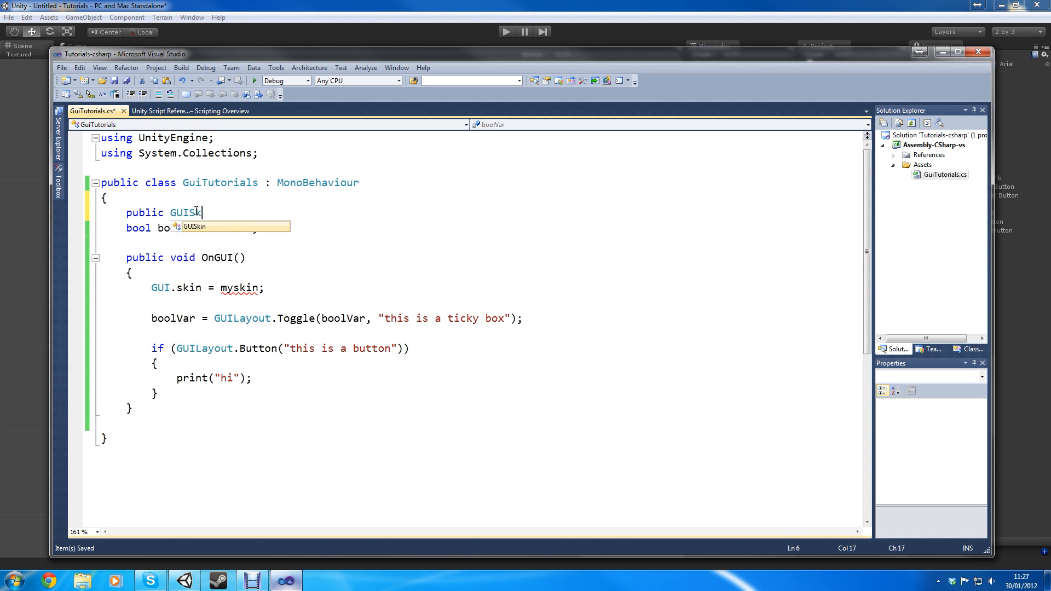
pyautogui.write('y')
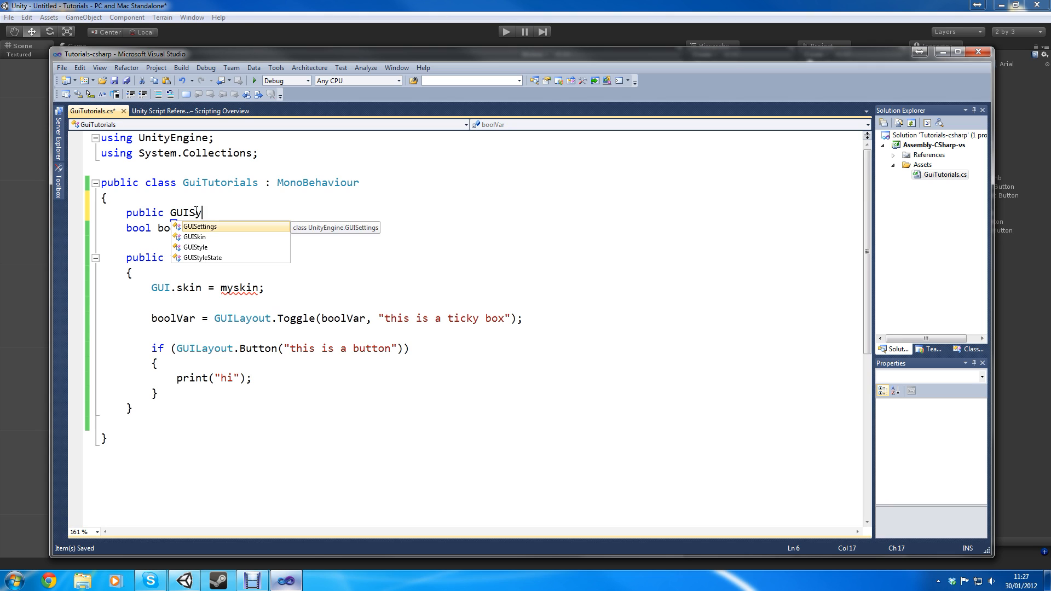
pyautogui.write('tyle my')
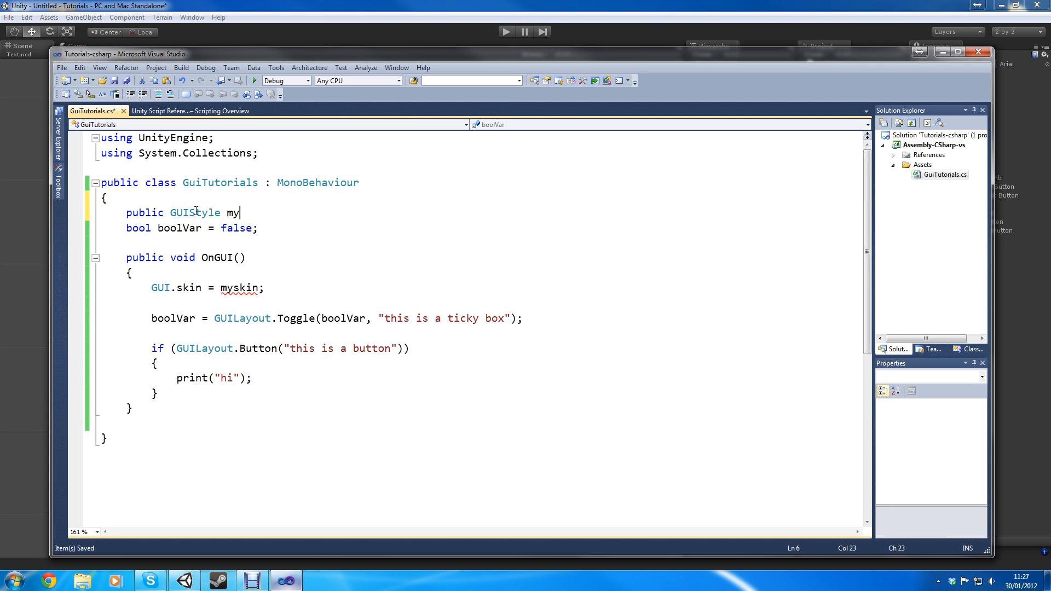
pyautogui.write('style;')
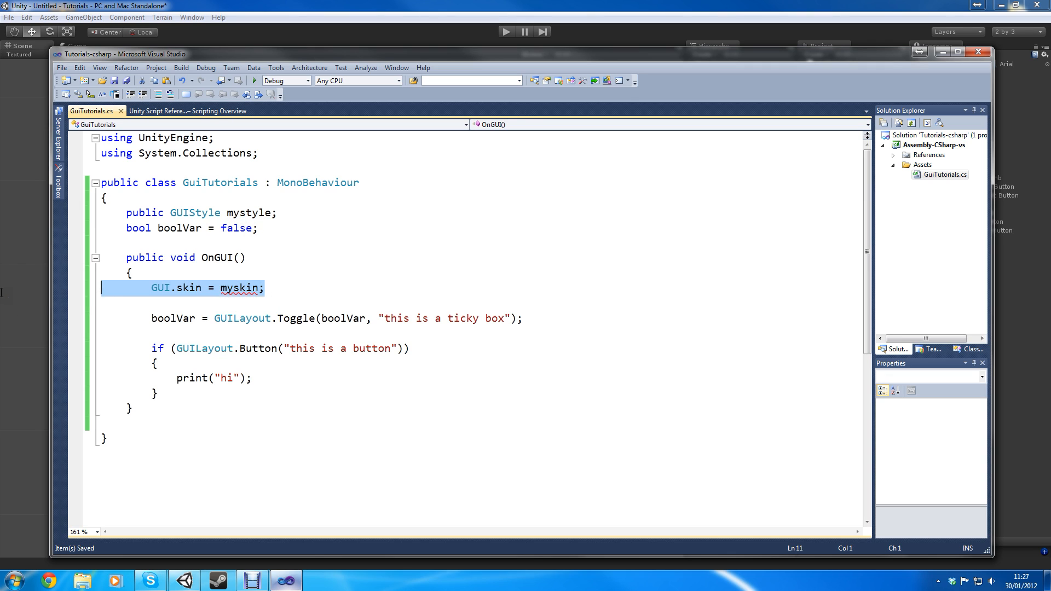
pyautogui.press('Delete')
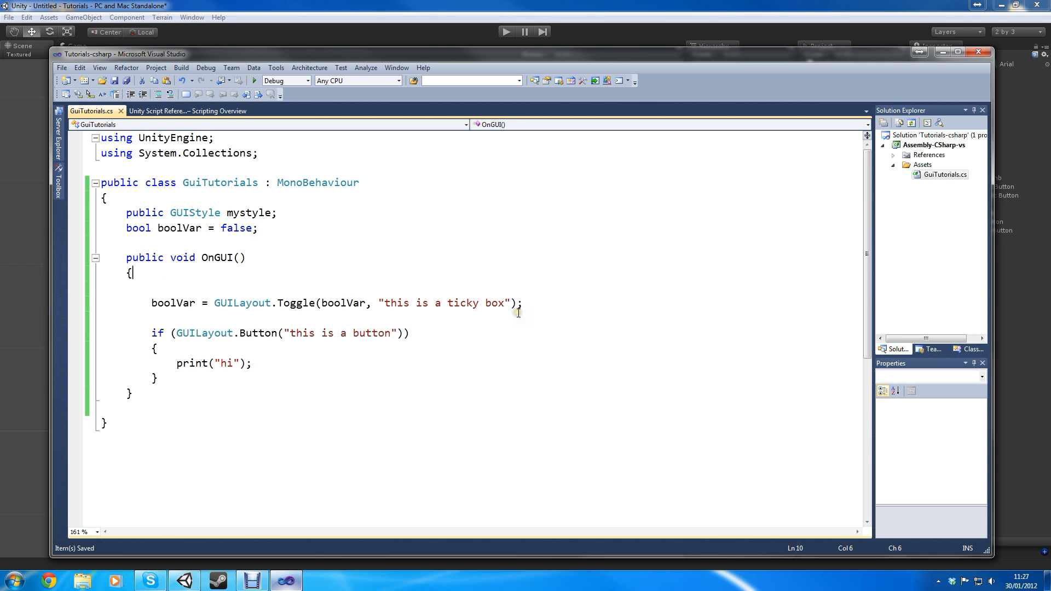
pyautogui.moveTo(260, 213)
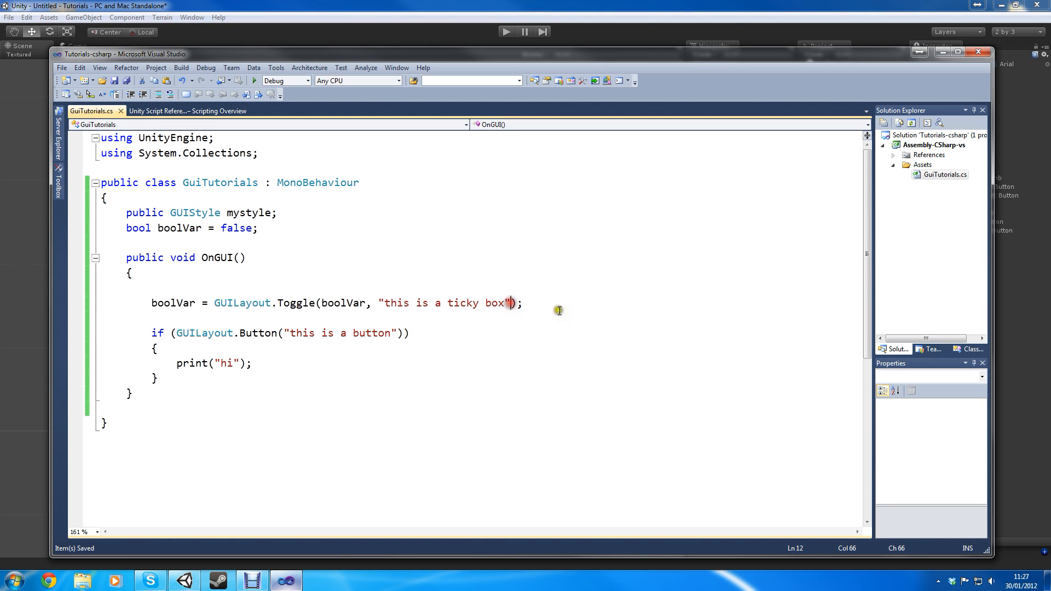
# Add mystyle as the last argument to GUILayout.Toggle and GUILayout.Button.
pyautogui.write(', mystyle')
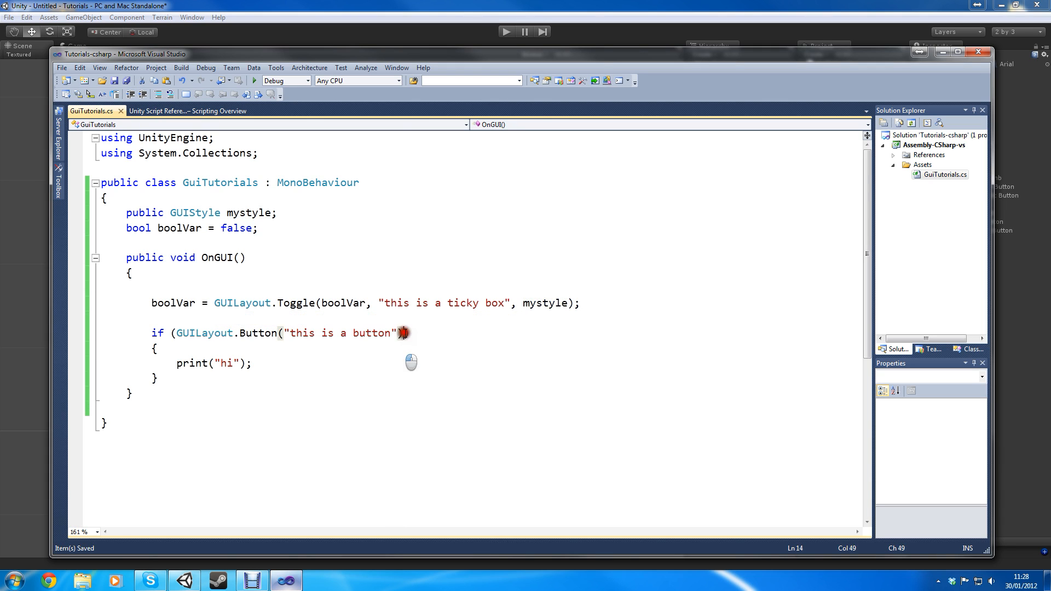
pyautogui.write(', mystyle')
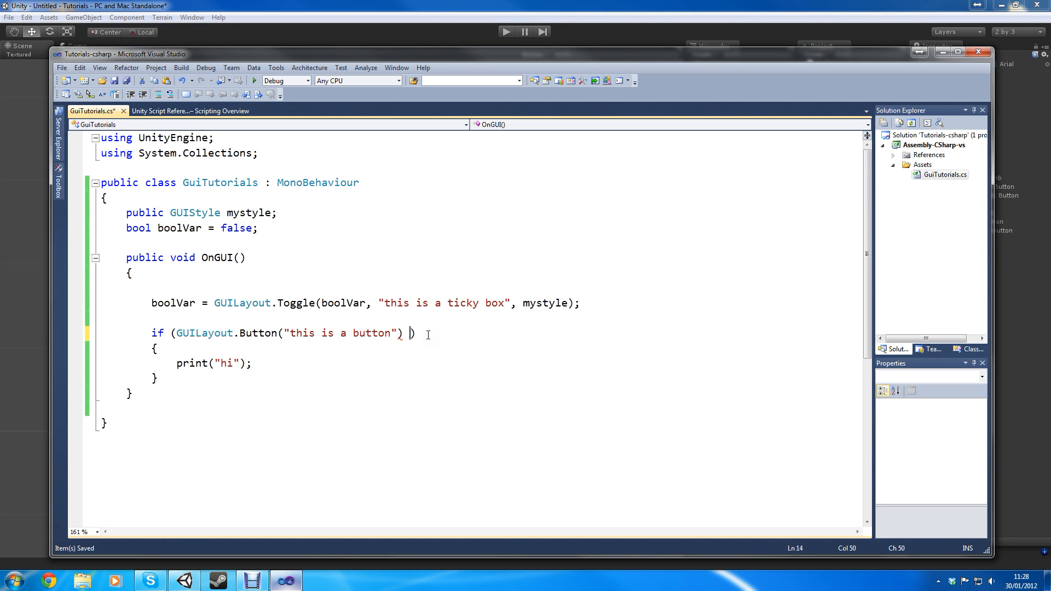
pyautogui.write(', mystyle')
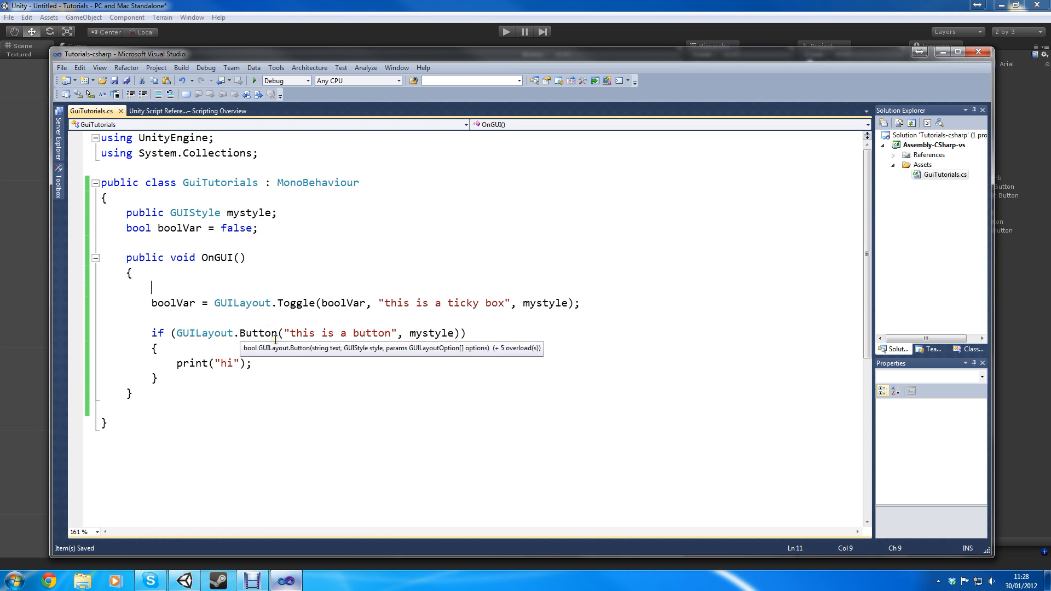
# Type a 'GUI.skin = my' statement and 'GUI.skin' into the script.
pyautogui.write('GUI')
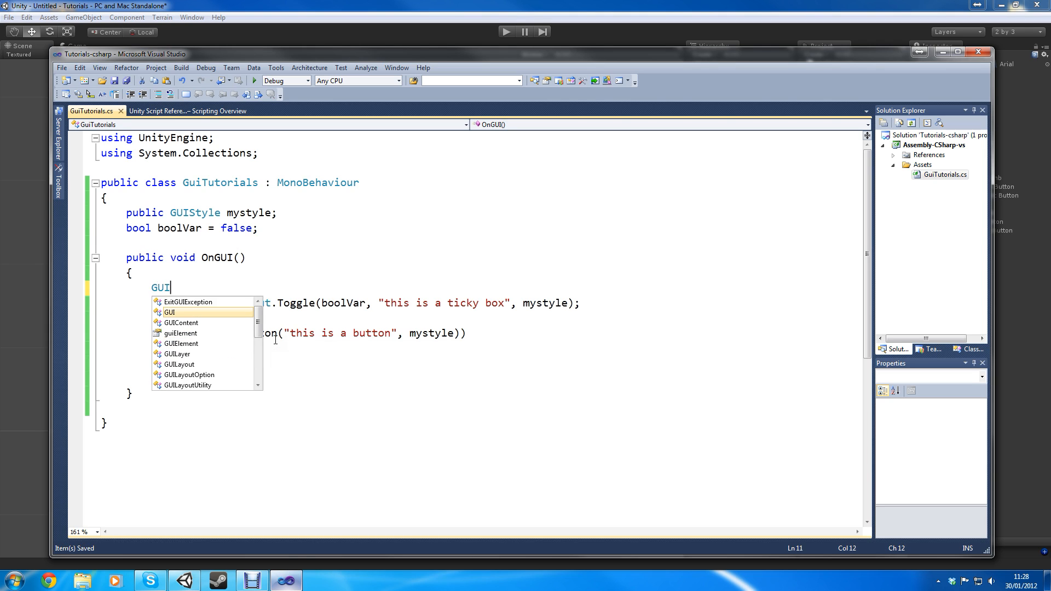
pyautogui.write('.skin =')
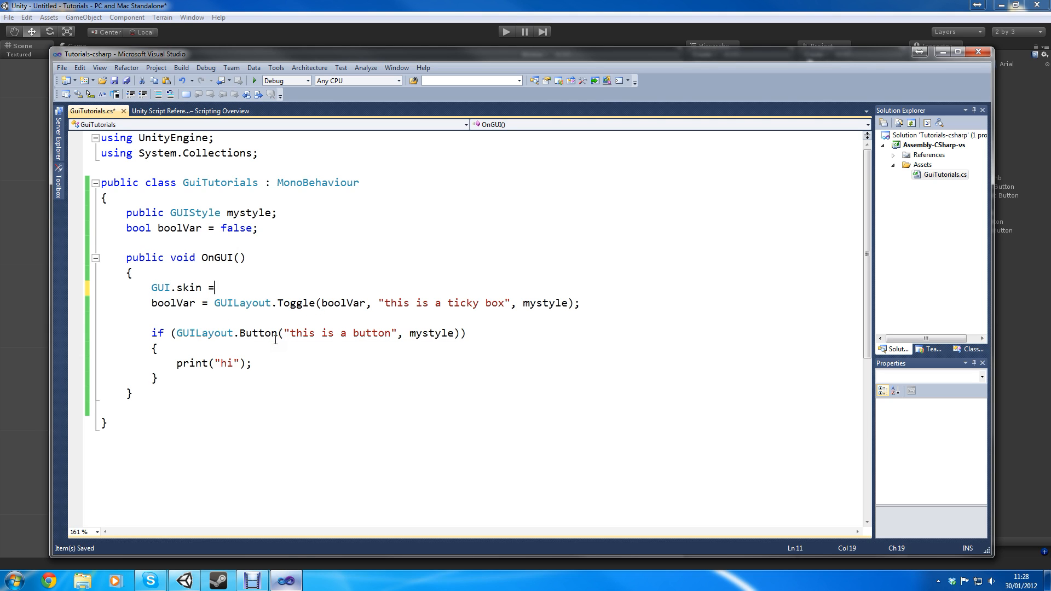
pyautogui.write('myskin;')
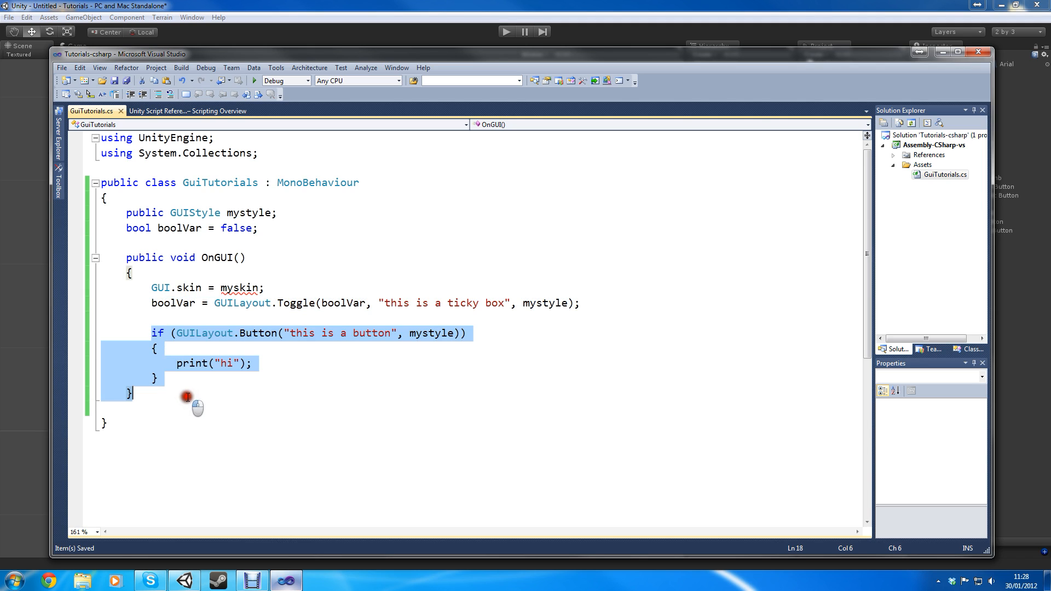
pyautogui.write('GUI')
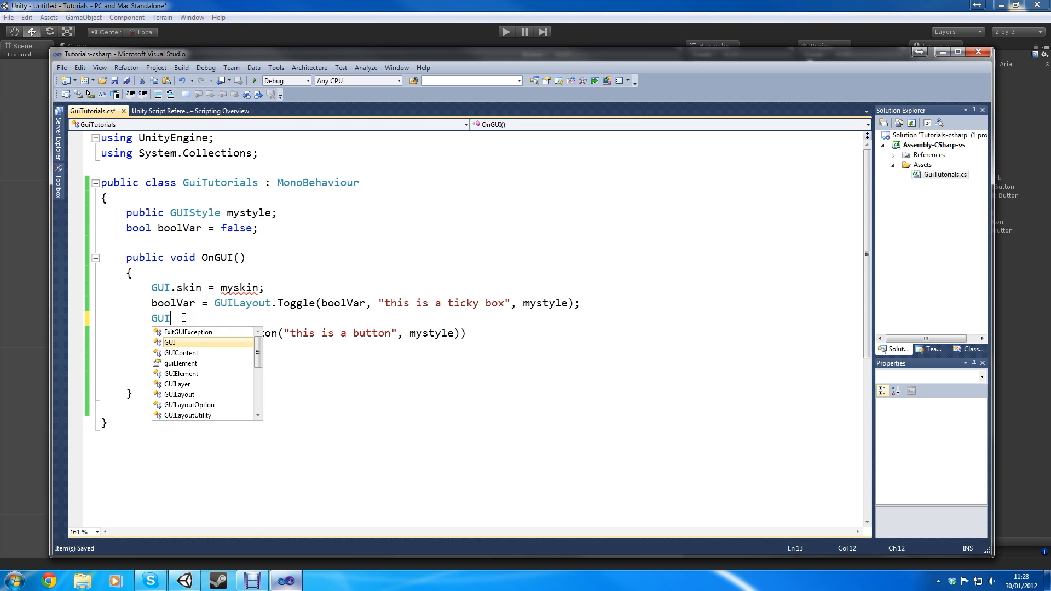
pyautogui.write('.skin')
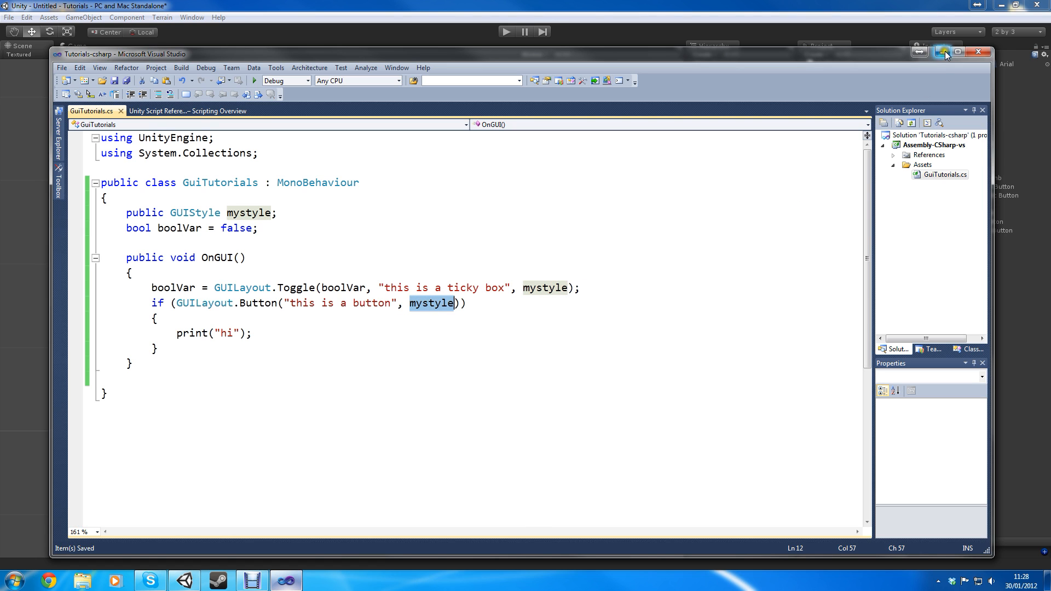
# Return to Unity, start Play mode, and select Main Camera.
pyautogui.click(941, 53)
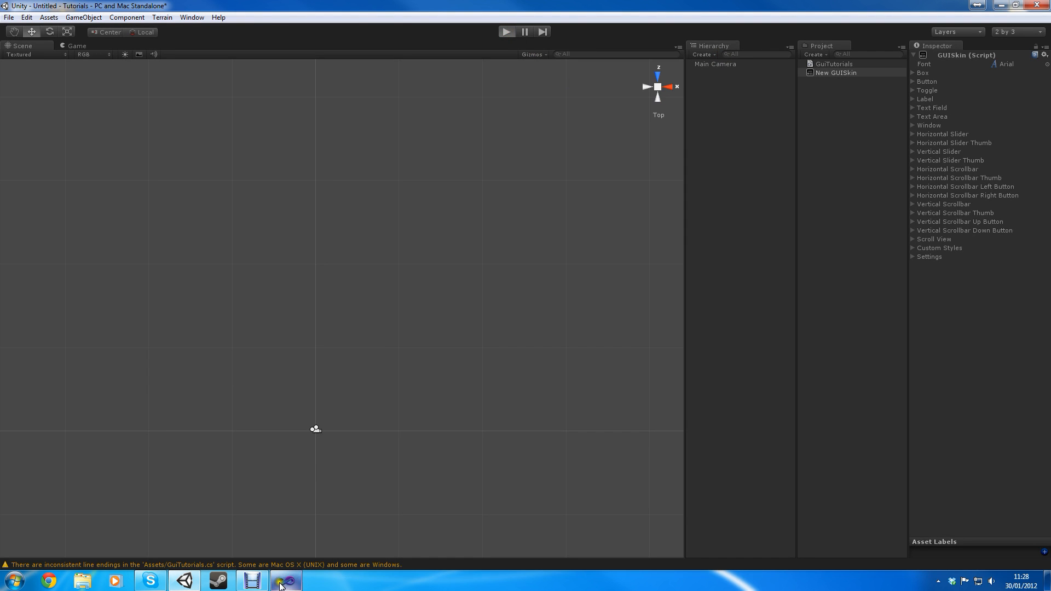
pyautogui.click(505, 31)
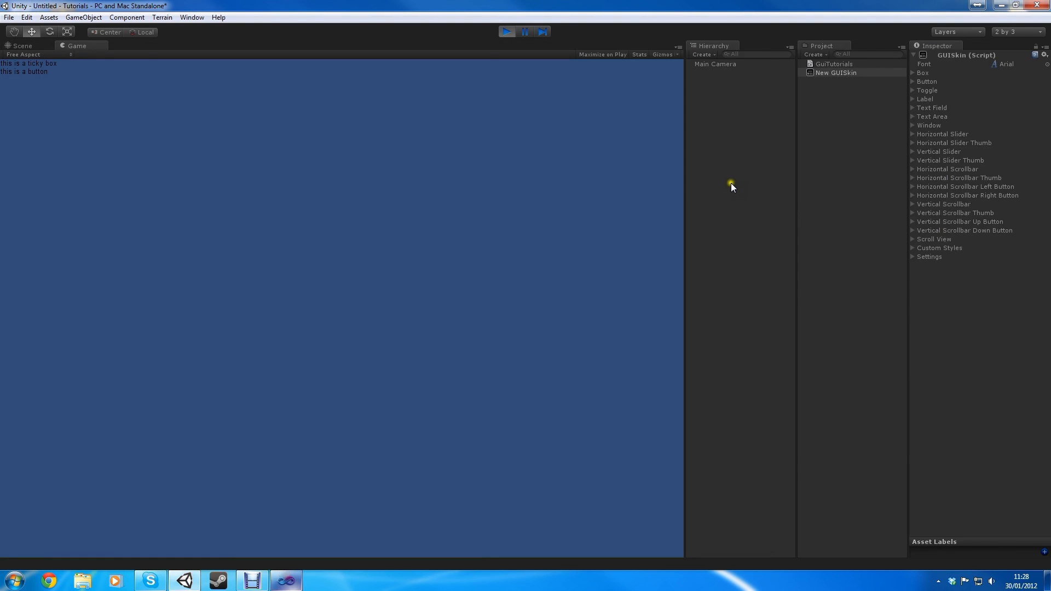
pyautogui.click(714, 64)
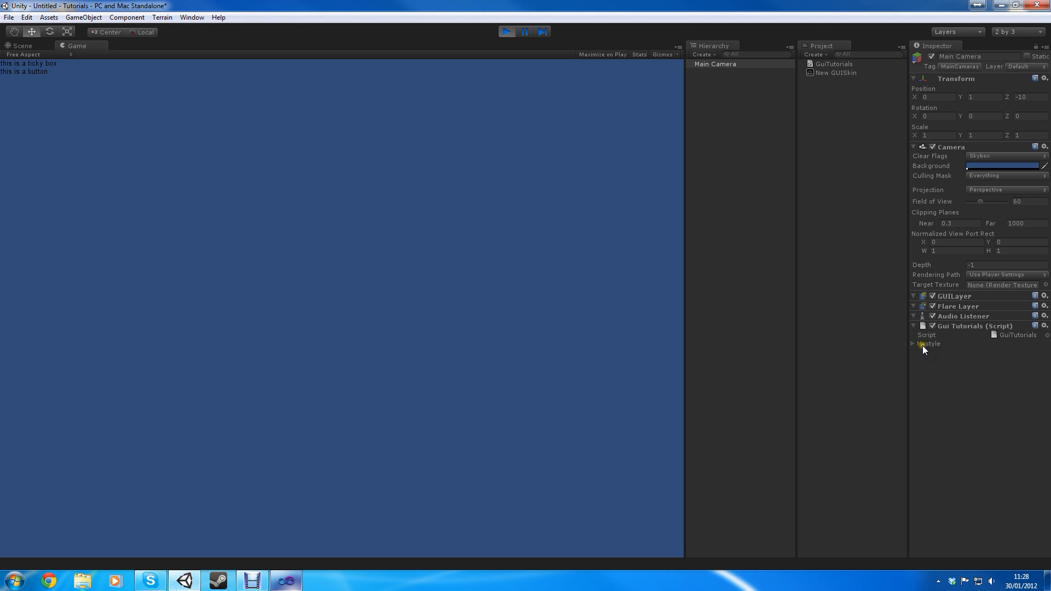
# Expand Mystyle on Gui Tutorials, inspect Padding, On Hover and Focused, then collapse it.
pyautogui.click(920, 344)
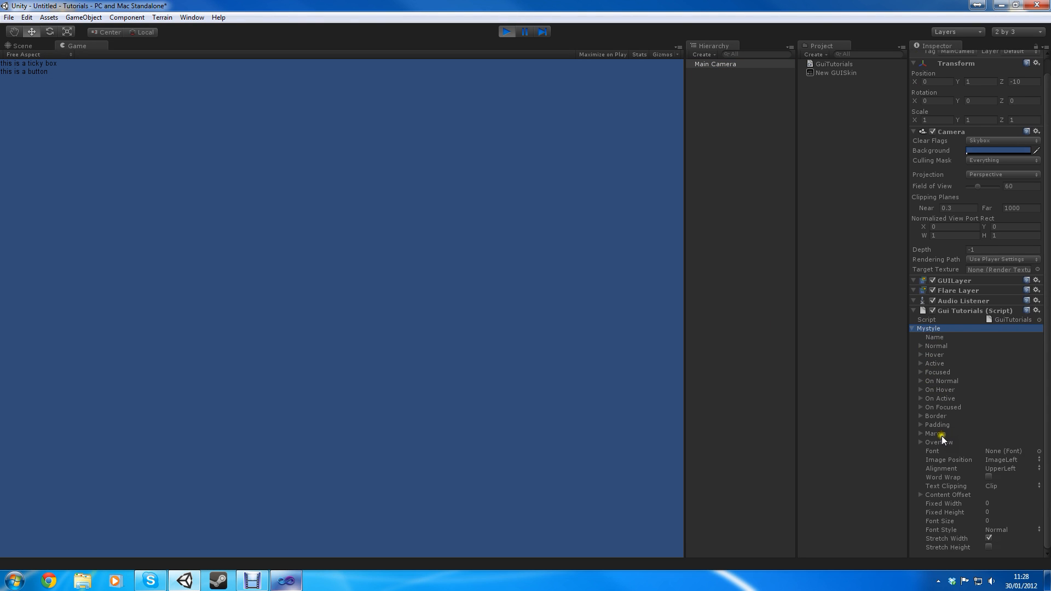
pyautogui.click(937, 424)
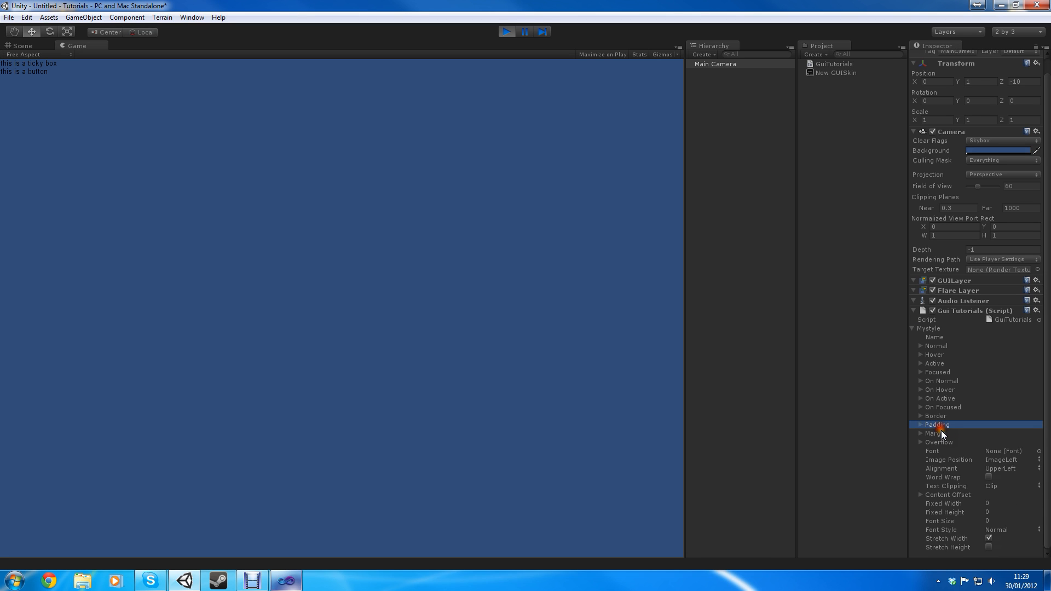
pyautogui.click(920, 416)
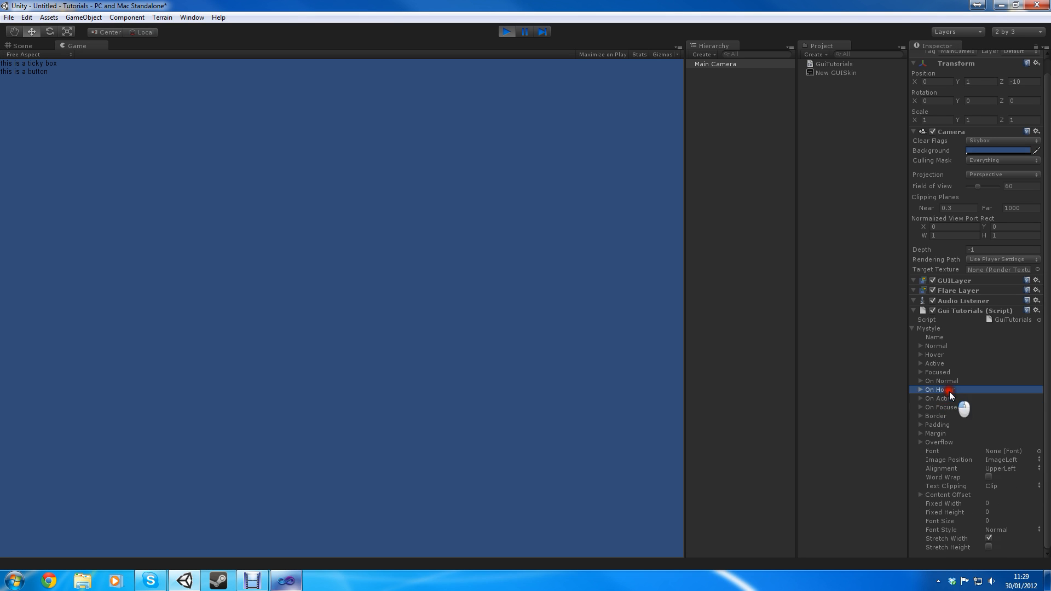
pyautogui.click(920, 381)
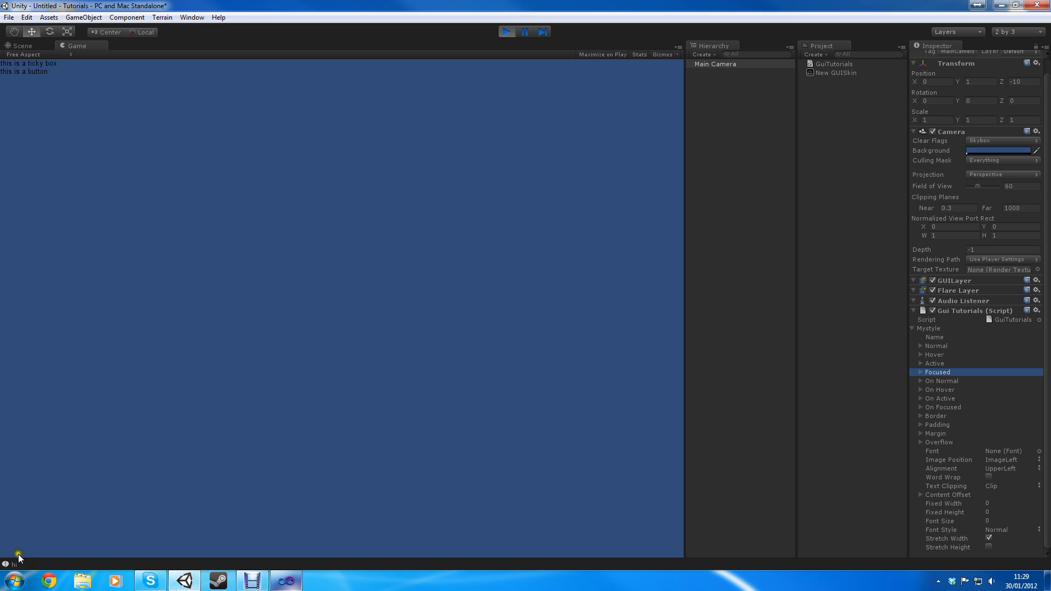
pyautogui.moveTo(954, 359)
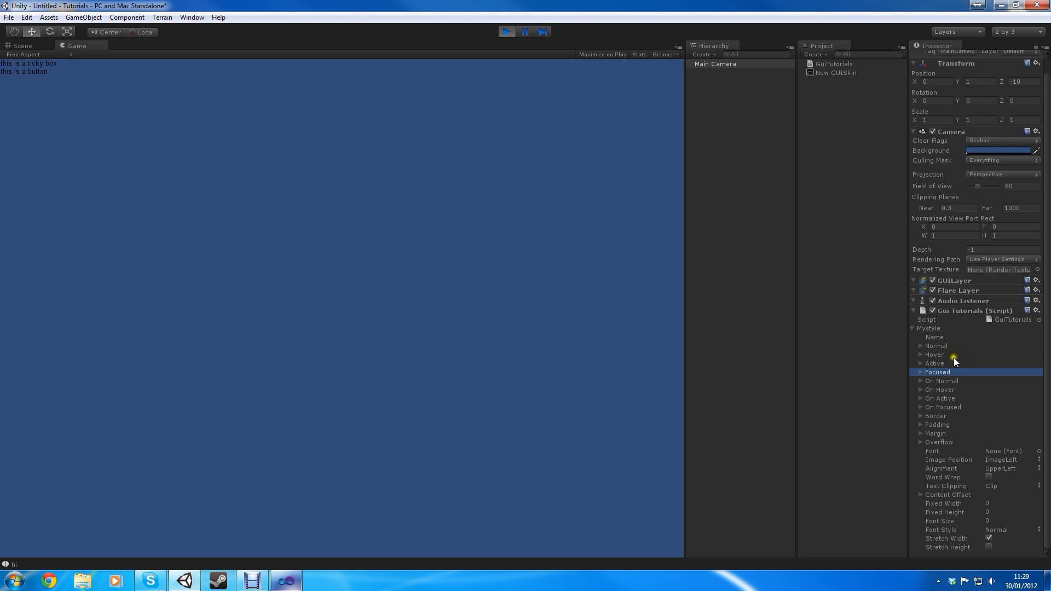
pyautogui.click(935, 345)
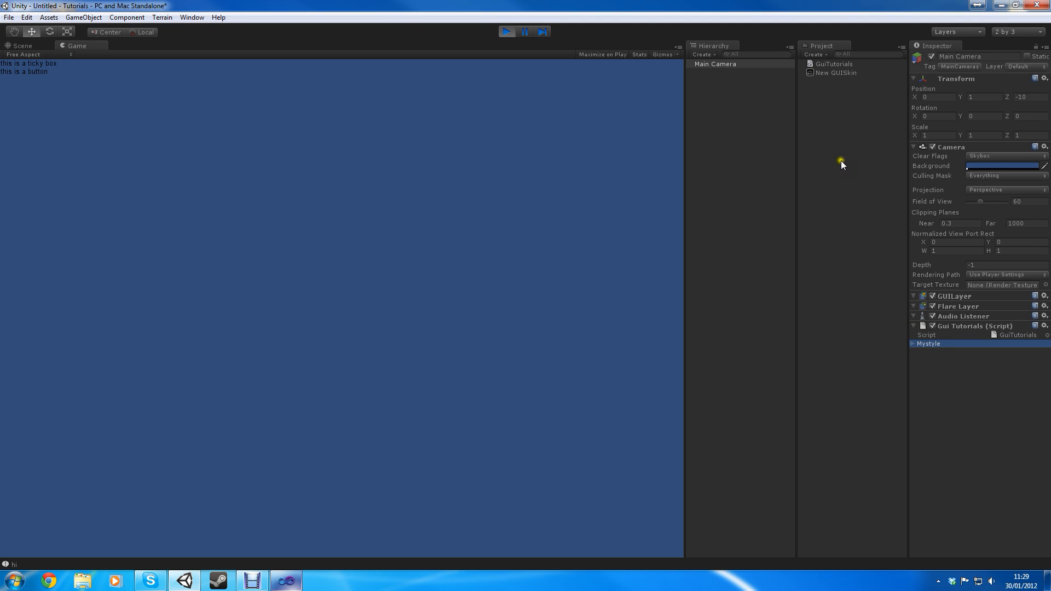
pyautogui.moveTo(276, 417)
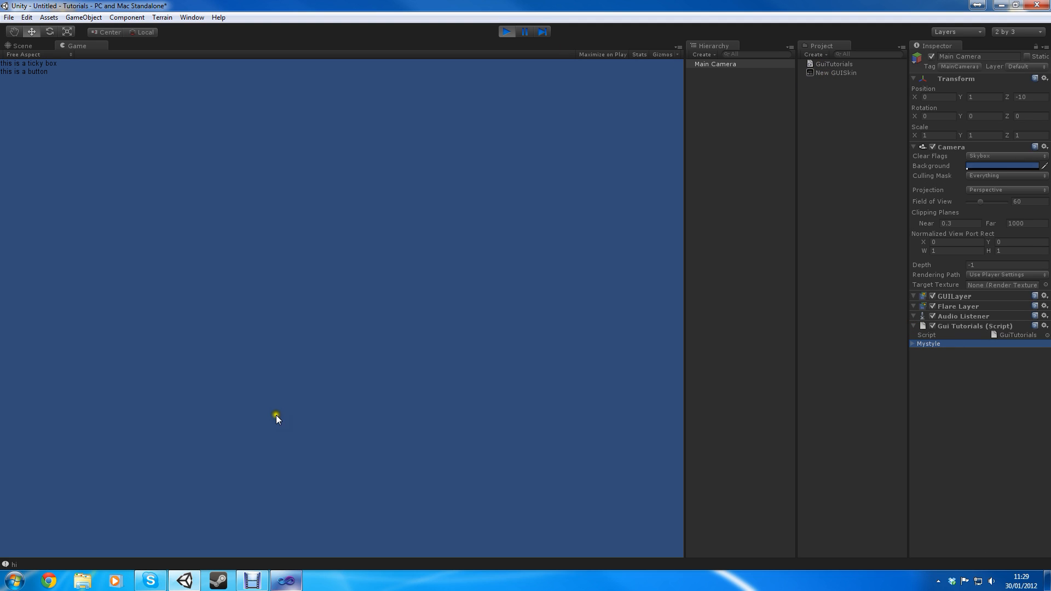
# Bring Visual Studio back to the front showing GuiTutorials.cs.
pyautogui.click(22, 46)
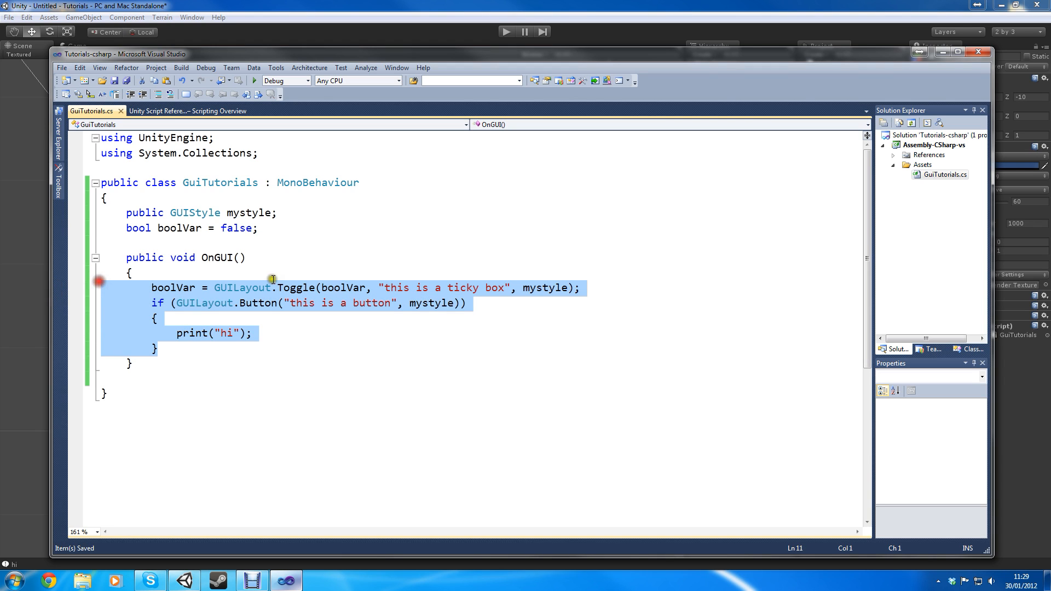
pyautogui.moveTo(517, 266)
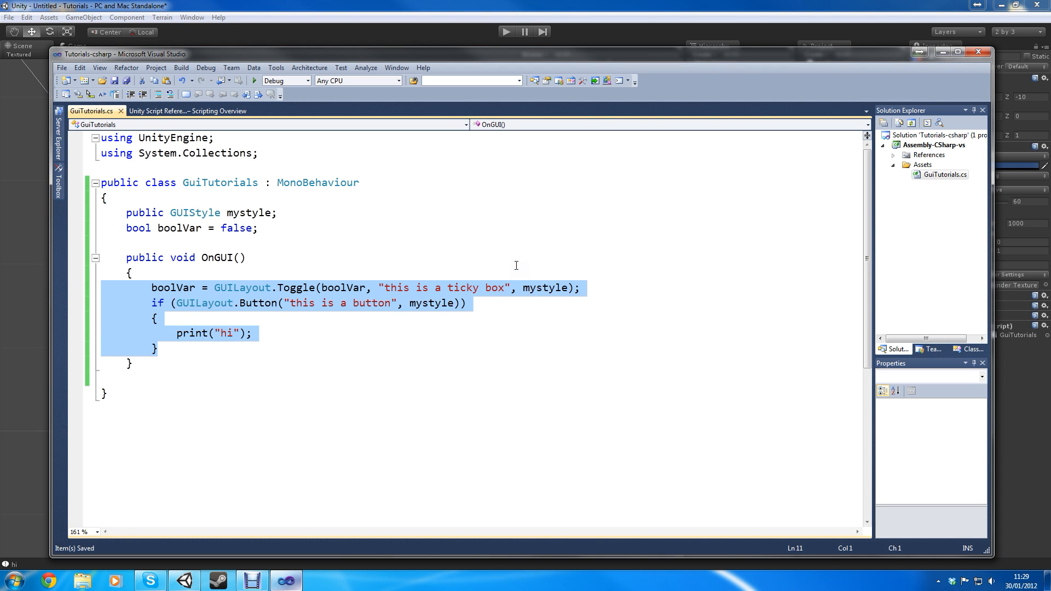